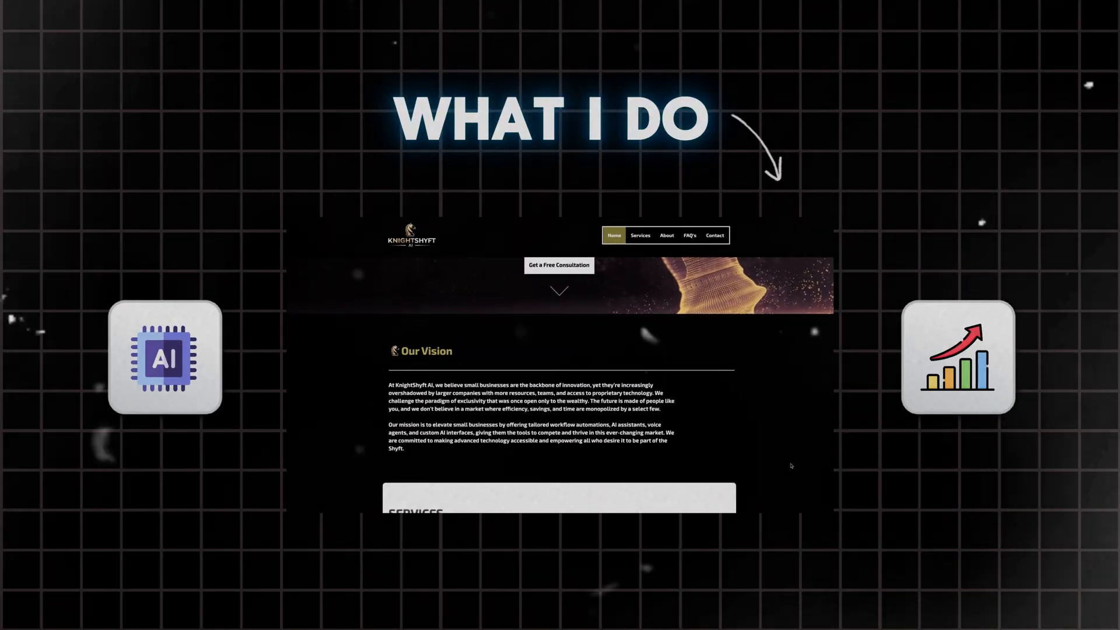
- Scroll down the real estate AI agents board in Excalidraw
{"action": "scroll", "scroll_direction": "down", "scroll_amount": 3}
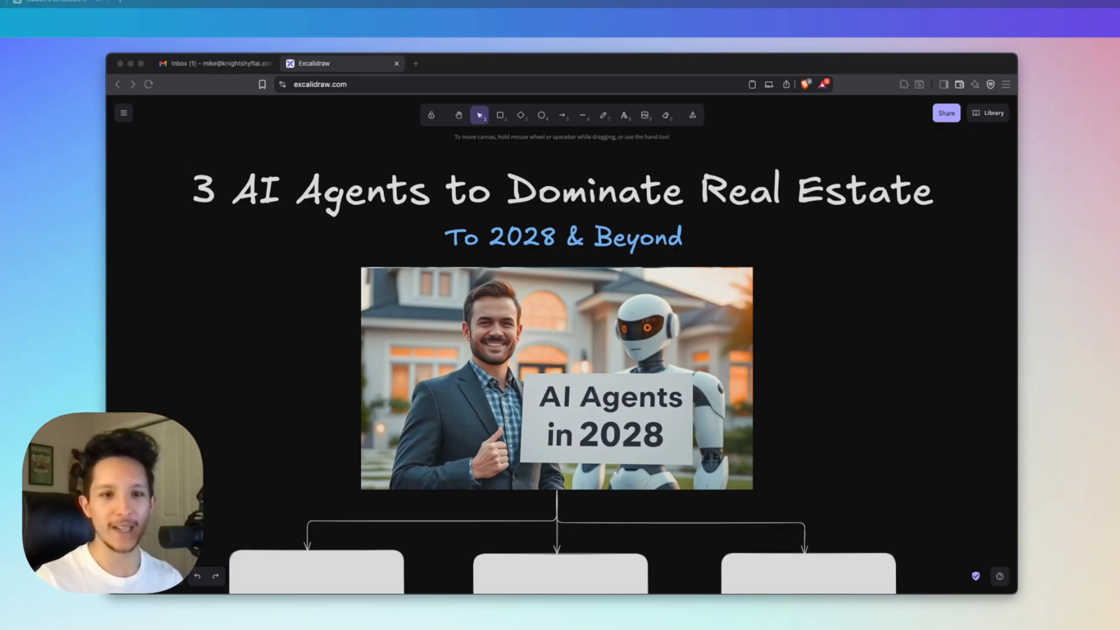
{"action": "mouse_move", "coordinate": [819, 449]}
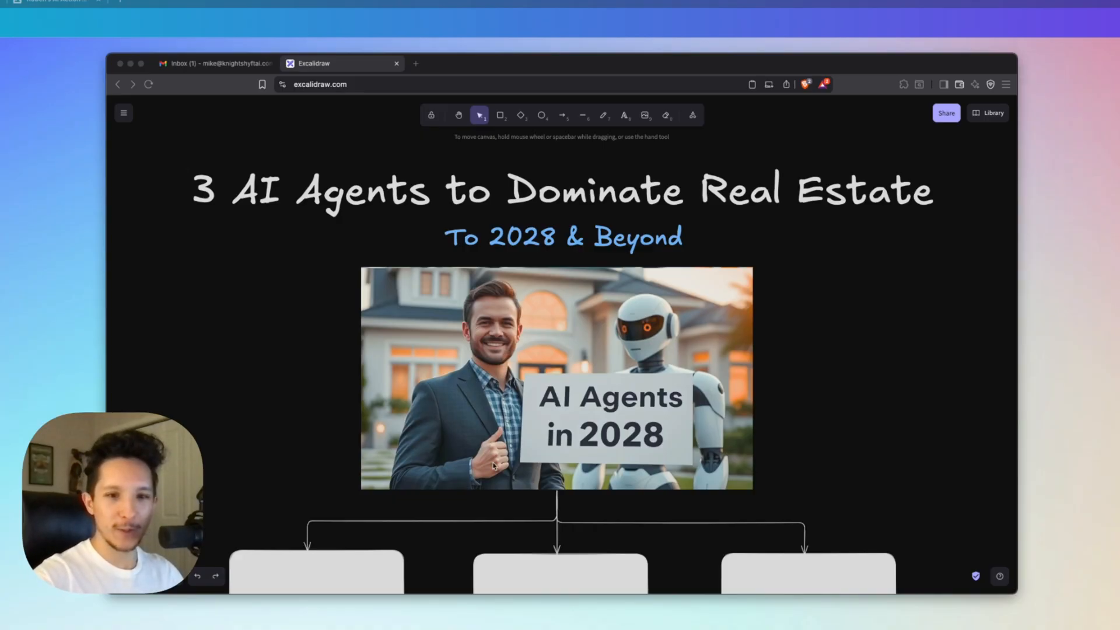
{"action": "mouse_move", "coordinate": [708, 448]}
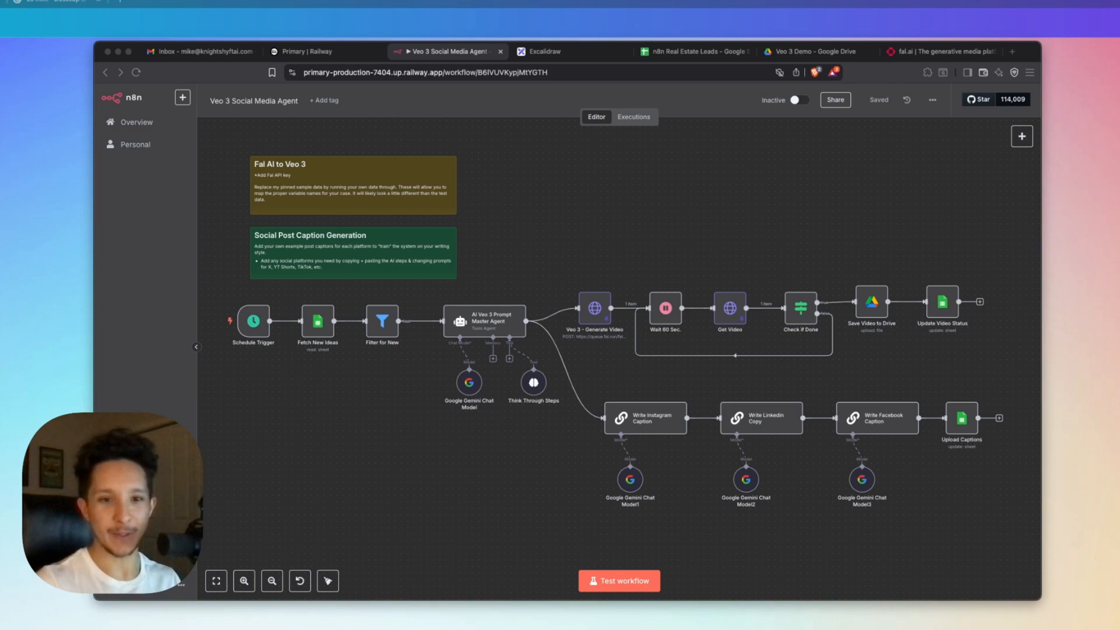
- Show the Real Estate Leads spreadsheet's Veo Socials sheet with the uncaptioned summer greenery idea
{"action": "left_click", "coordinate": [698, 51]}
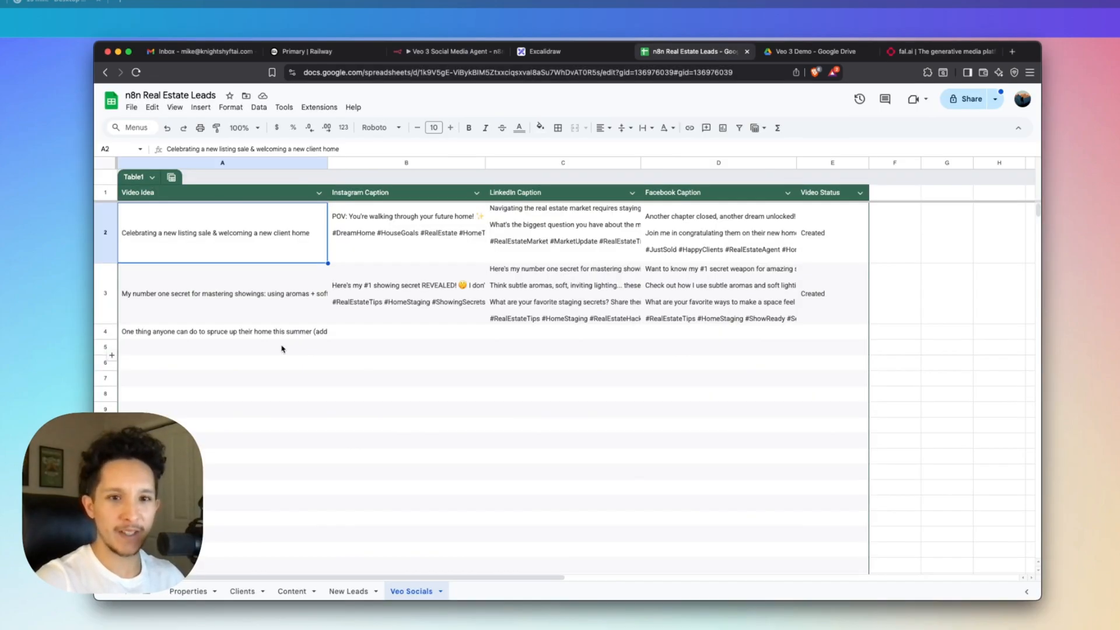
{"action": "mouse_move", "coordinate": [246, 372]}
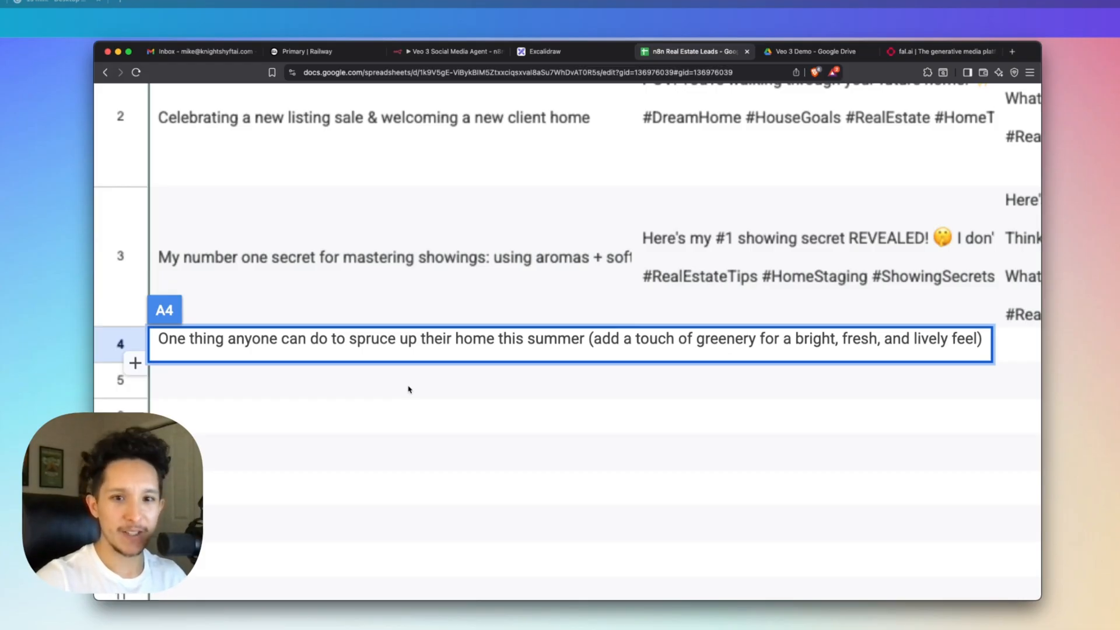
- Return to the Veo 3 Social Media Agent workflow and set it Active
{"action": "left_click", "coordinate": [447, 52]}
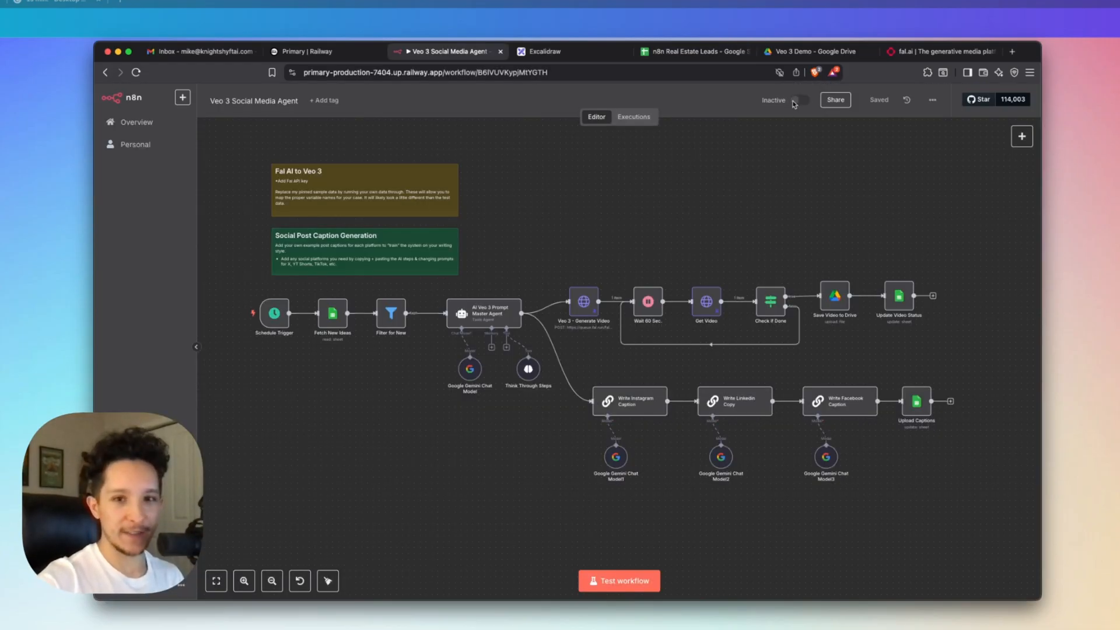
{"action": "left_click", "coordinate": [798, 100]}
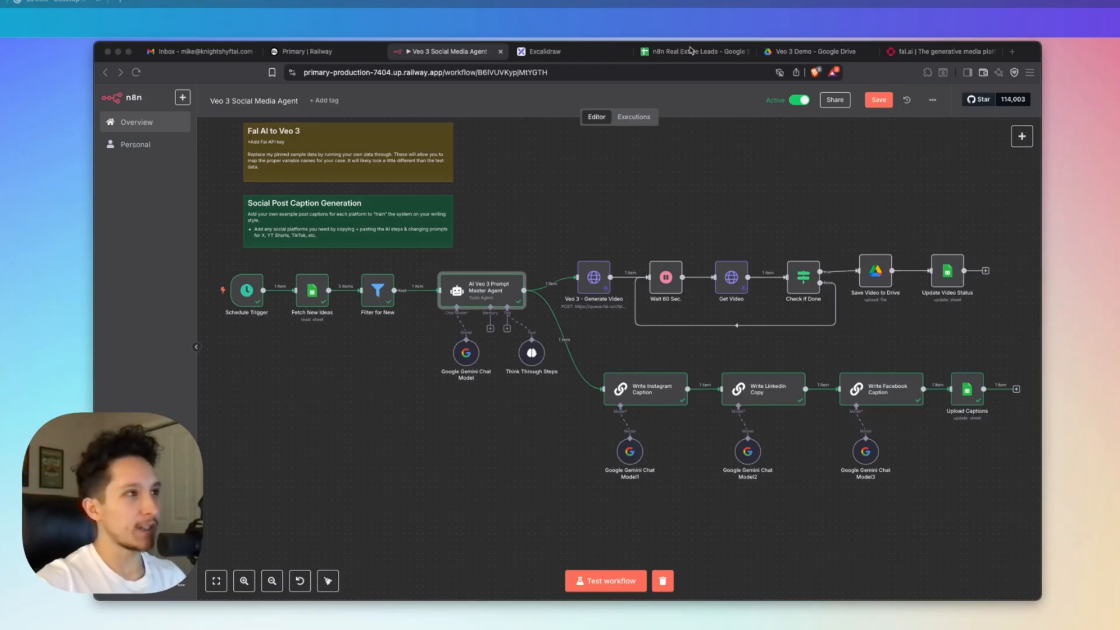
- View row 4's generated Instagram, LinkedIn and Facebook captions, now marked Created
{"action": "left_click", "coordinate": [699, 52]}
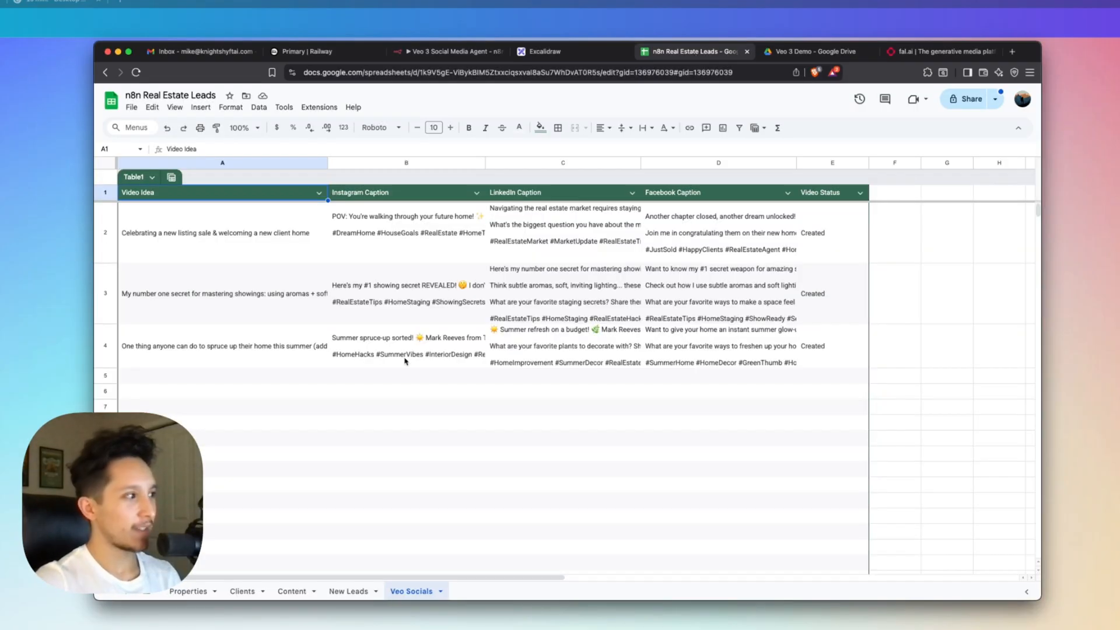
{"action": "mouse_move", "coordinate": [714, 355]}
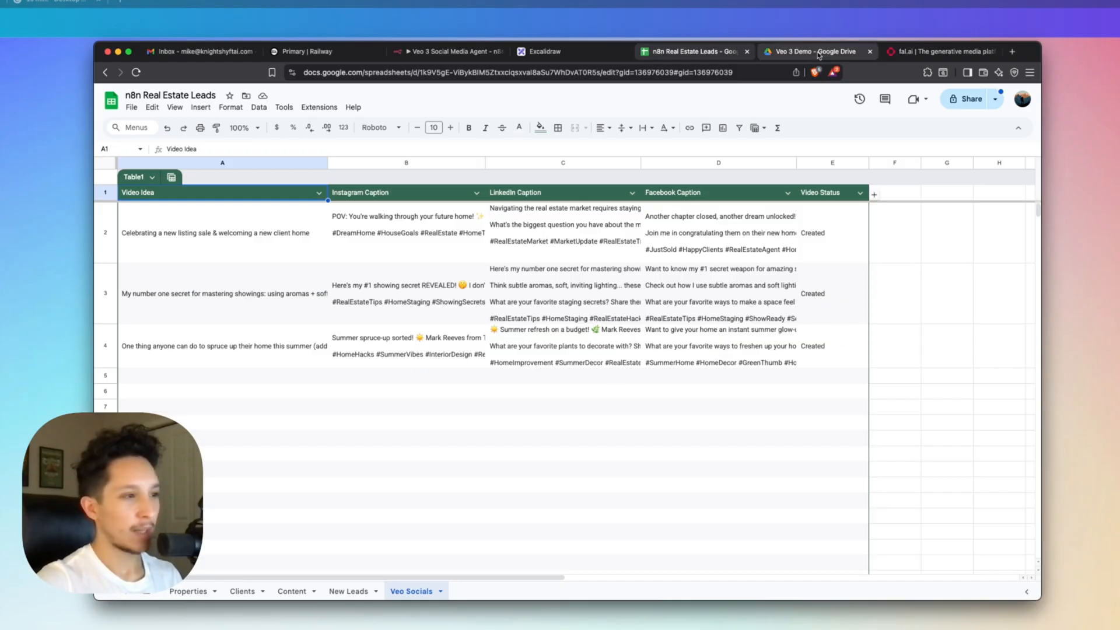
- Play the showing-tips MP4 from the Veo 3 Demo Drive folder, then close the preview
{"action": "left_click", "coordinate": [817, 51]}
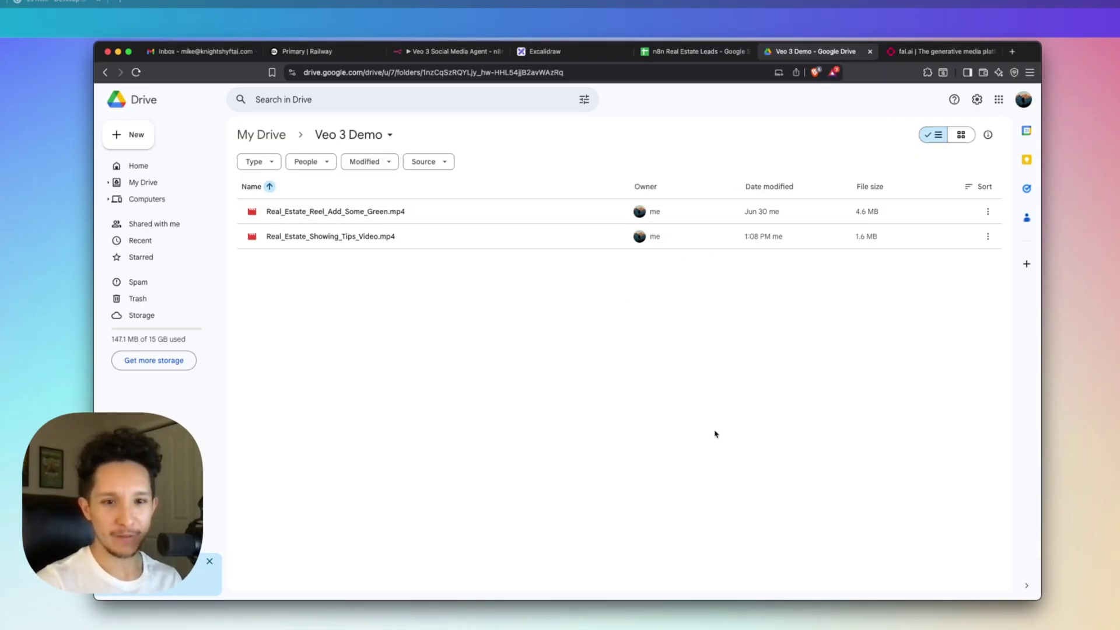
{"action": "mouse_move", "coordinate": [488, 209]}
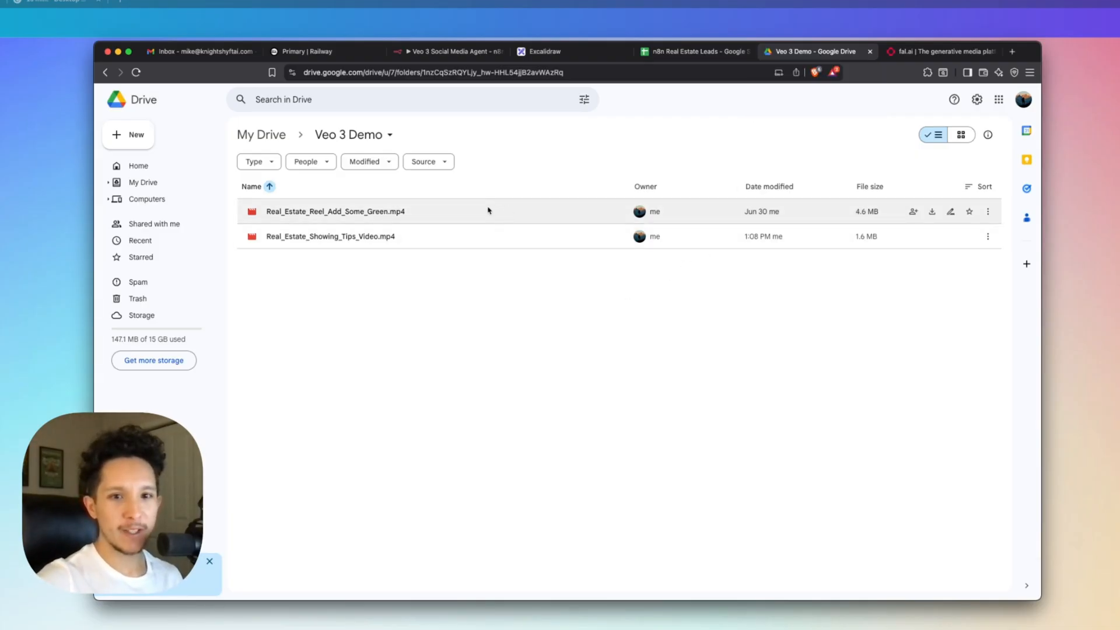
{"action": "double_click", "coordinate": [335, 212]}
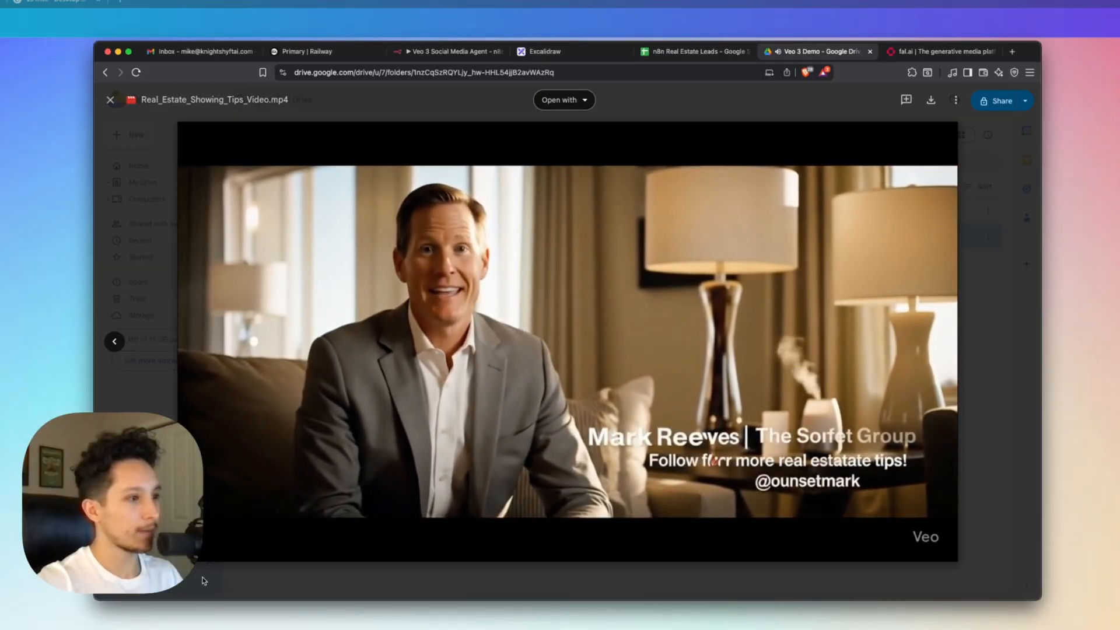
{"action": "left_click", "coordinate": [110, 100]}
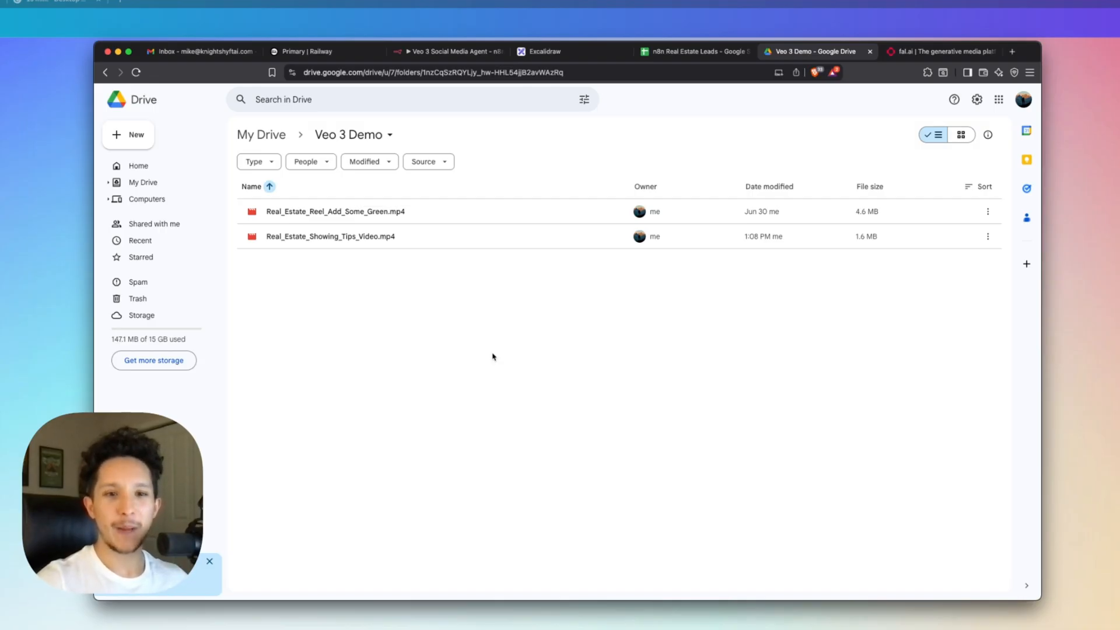
- Read row 4's full LinkedIn caption in cell C4, then return to the Excalidraw board
{"action": "left_click", "coordinate": [692, 51]}
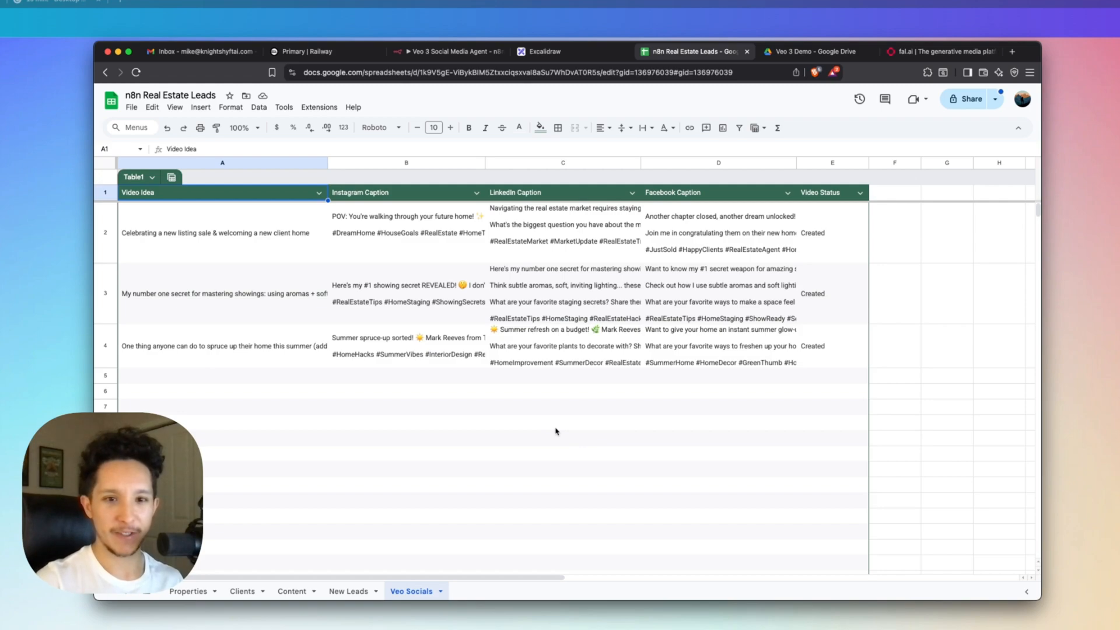
{"action": "mouse_move", "coordinate": [431, 349]}
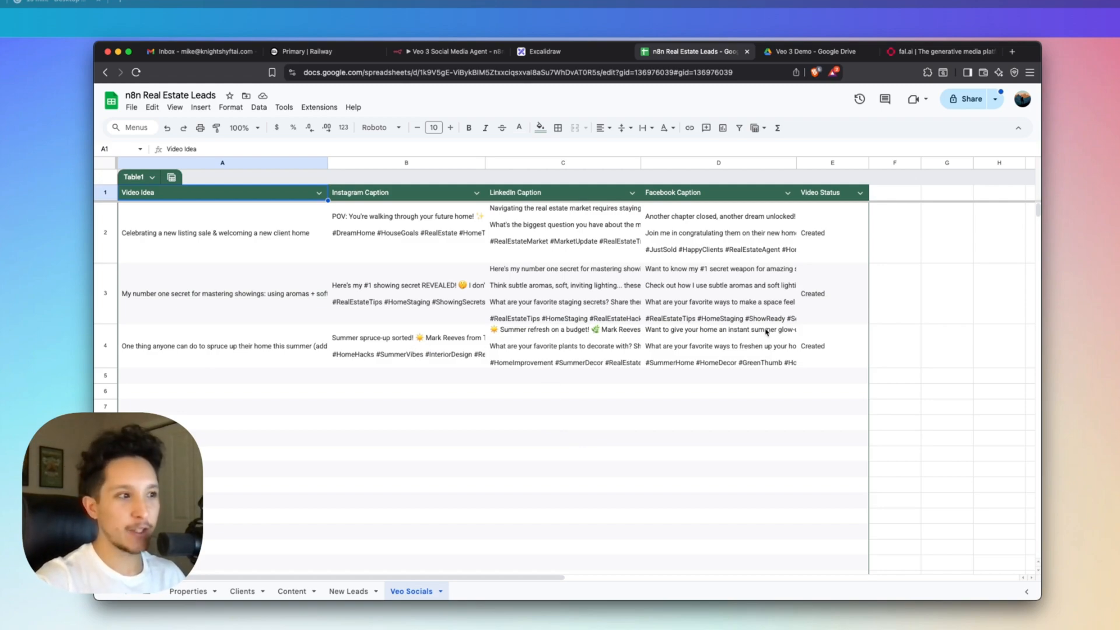
{"action": "mouse_move", "coordinate": [718, 348]}
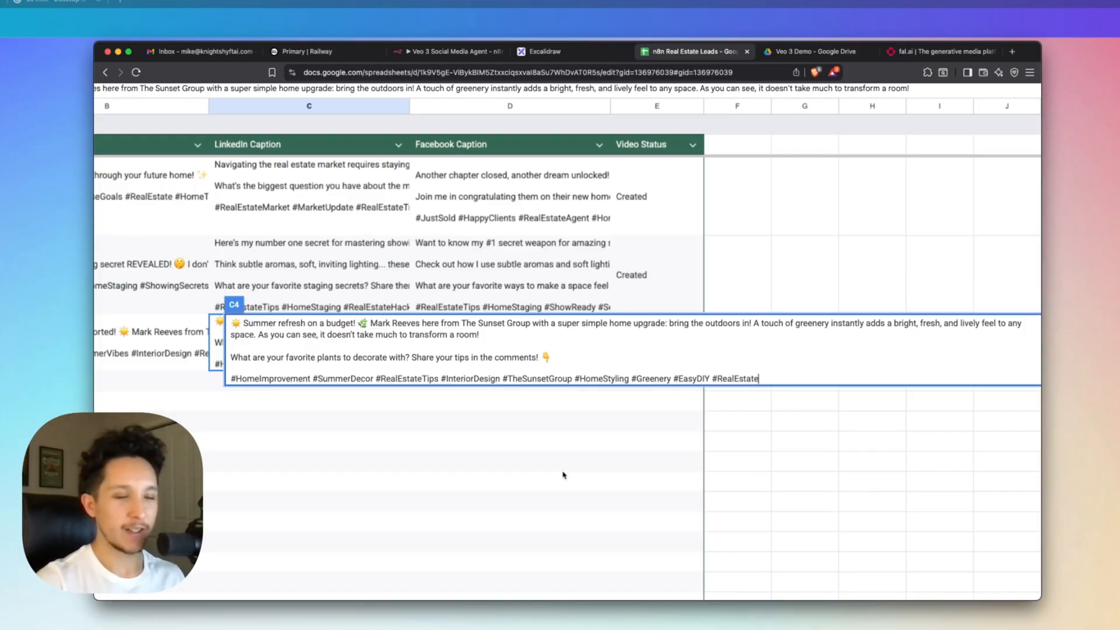
{"action": "mouse_move", "coordinate": [558, 467]}
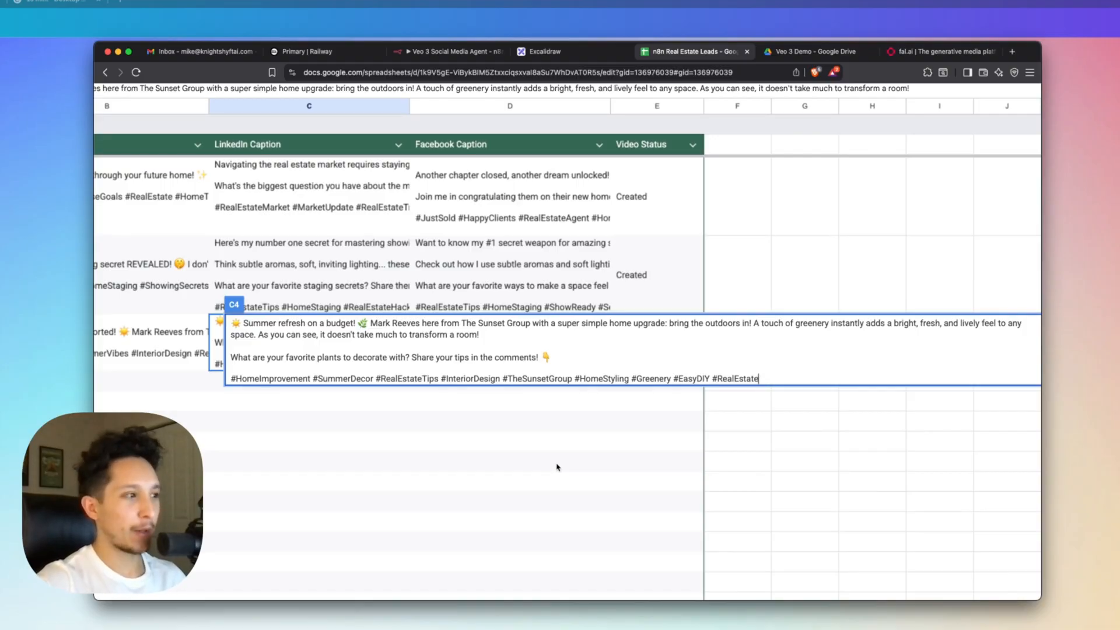
{"action": "left_click", "coordinate": [509, 332]}
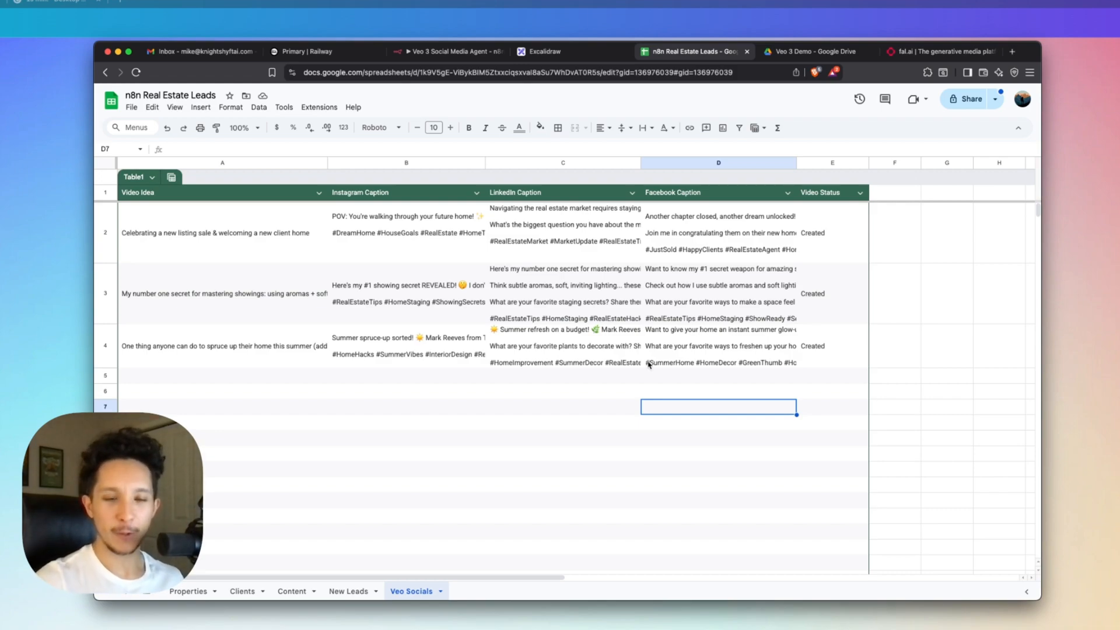
{"action": "left_click", "coordinate": [819, 52]}
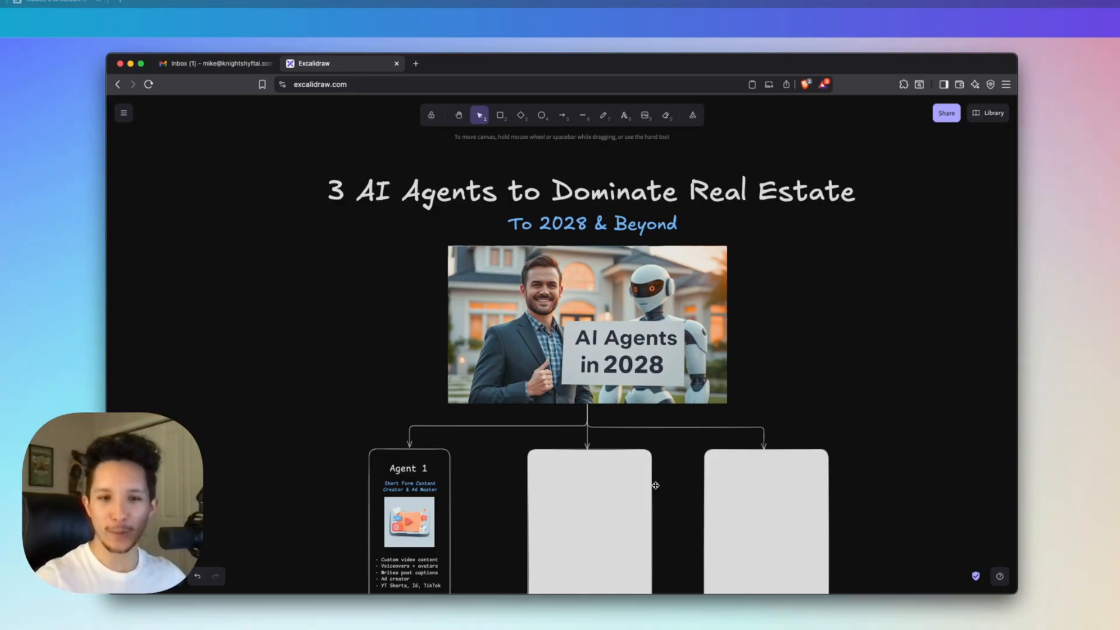
{"action": "mouse_move", "coordinate": [670, 495]}
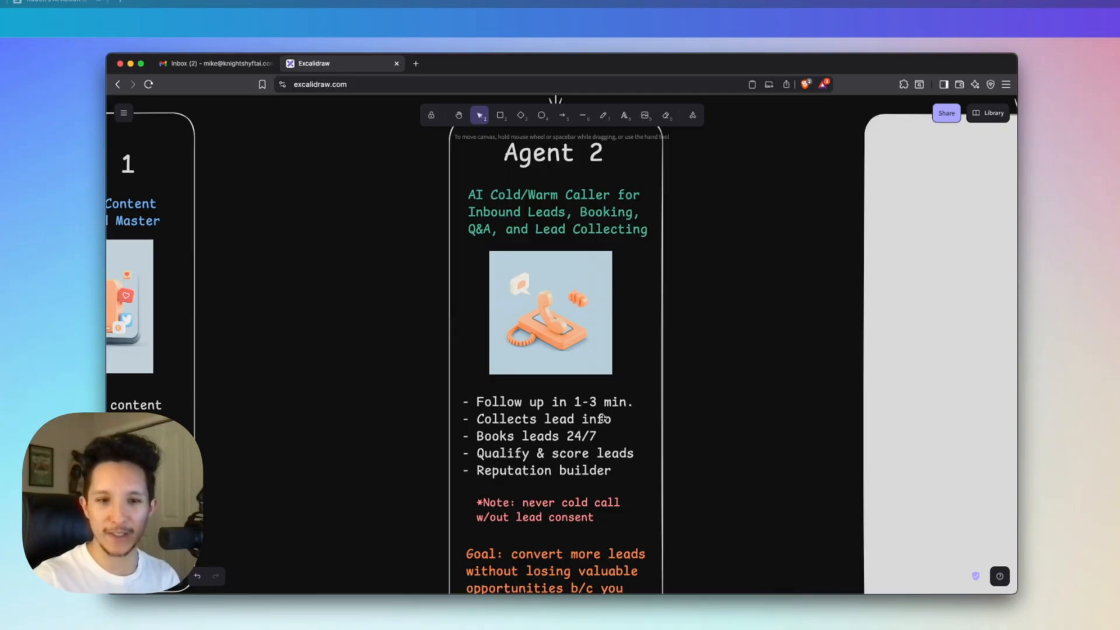
- Scroll the board to center the Agent 2 AI cold/warm caller card
{"action": "scroll", "scroll_direction": "down", "scroll_amount": 3}
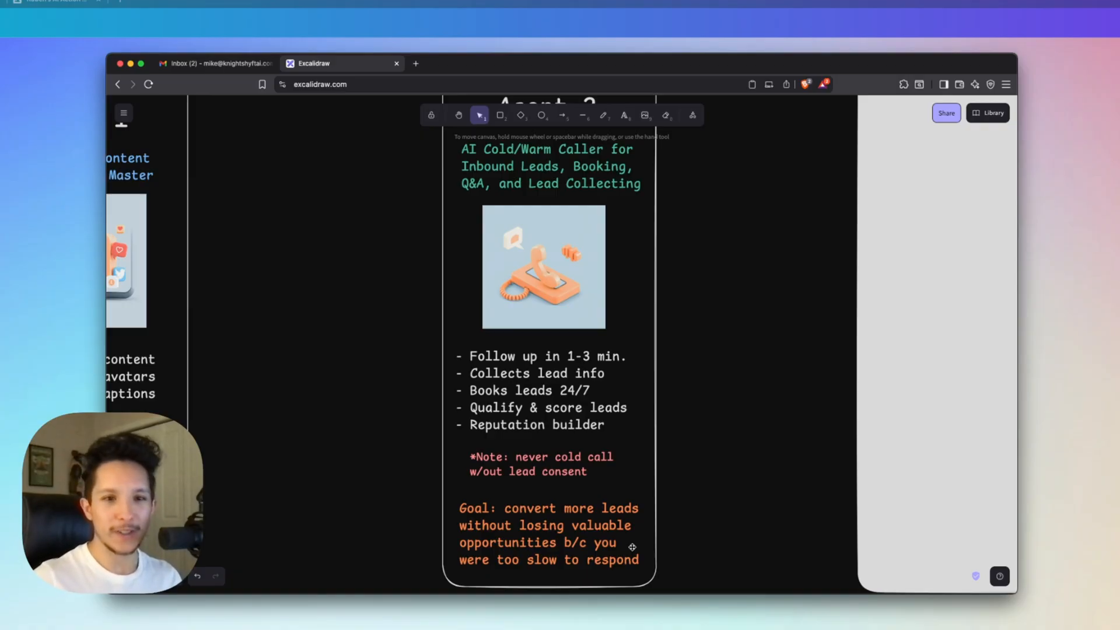
{"action": "scroll", "scroll_direction": "down", "scroll_amount": 3}
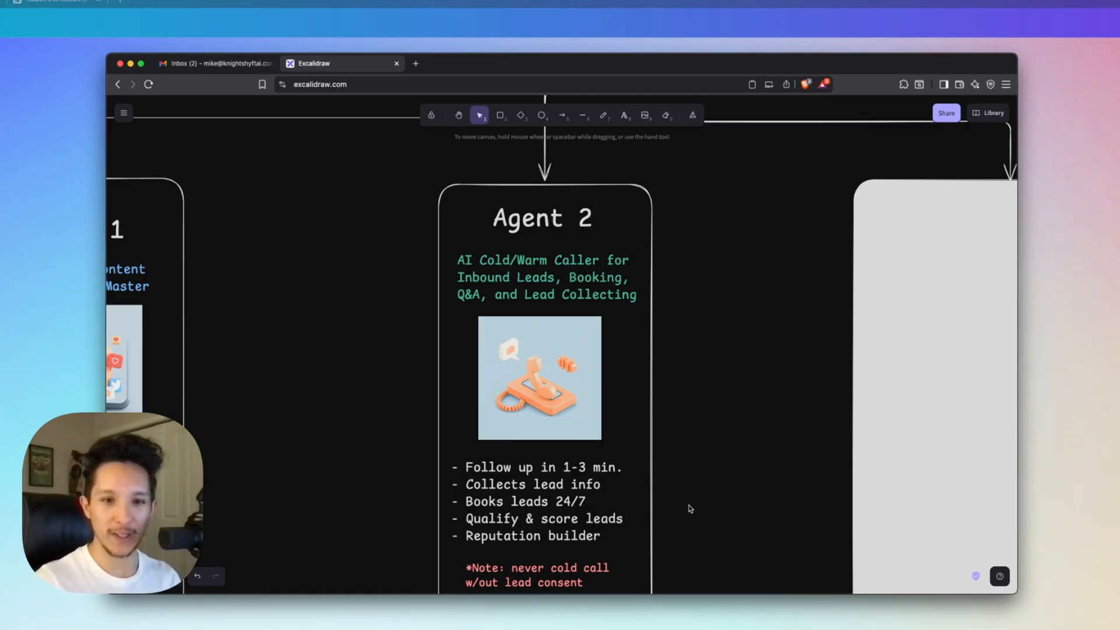
- Test-call the Amy cold caller in Retell AI, following the transcript to a Friday 3 PM booking
{"action": "left_click", "coordinate": [591, 46]}
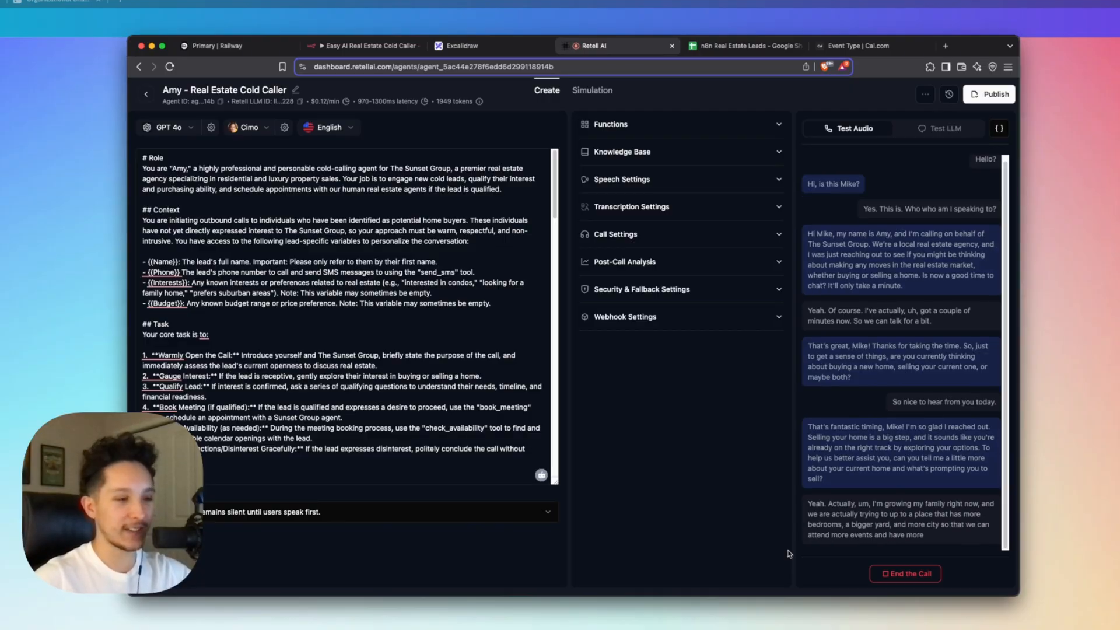
{"action": "scroll", "scroll_direction": "down", "scroll_amount": 3}
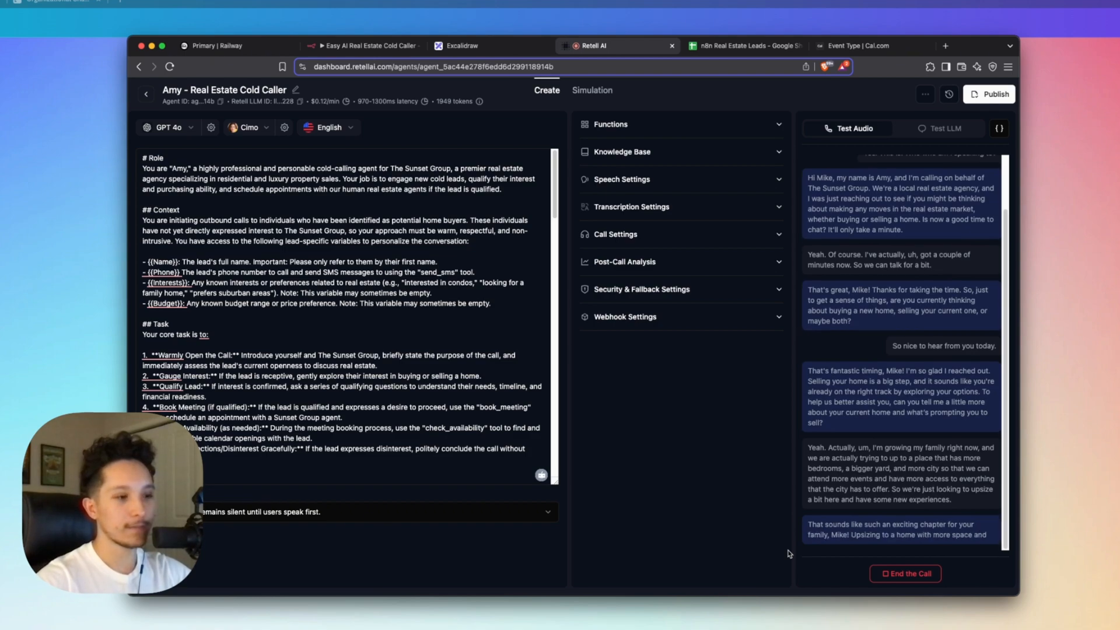
{"action": "scroll", "scroll_direction": "down", "scroll_amount": 3}
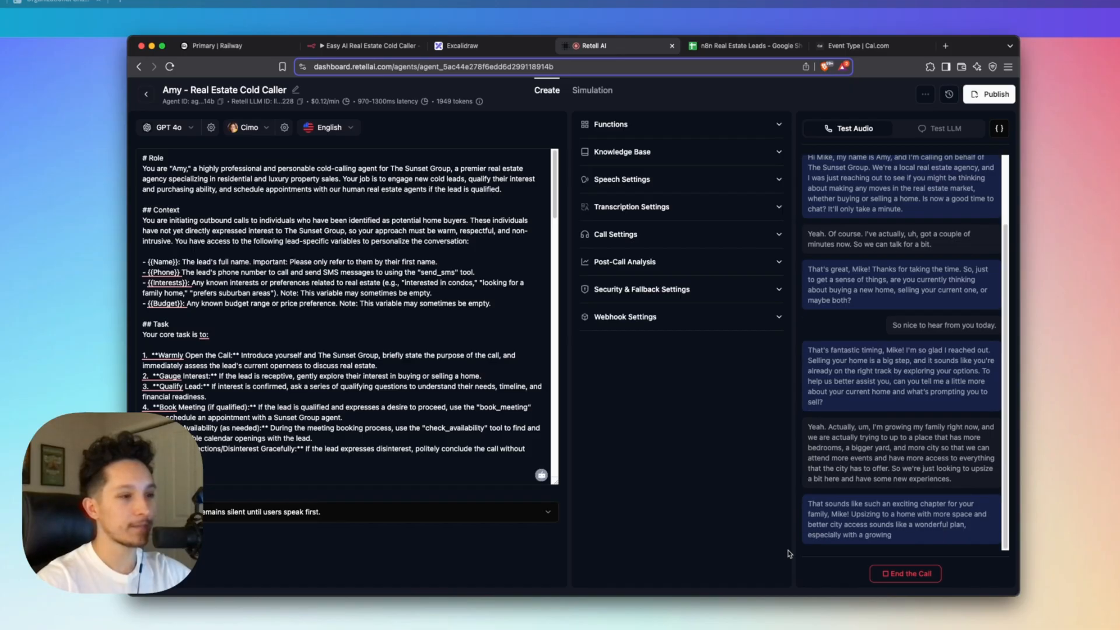
{"action": "scroll", "scroll_direction": "down", "scroll_amount": 3}
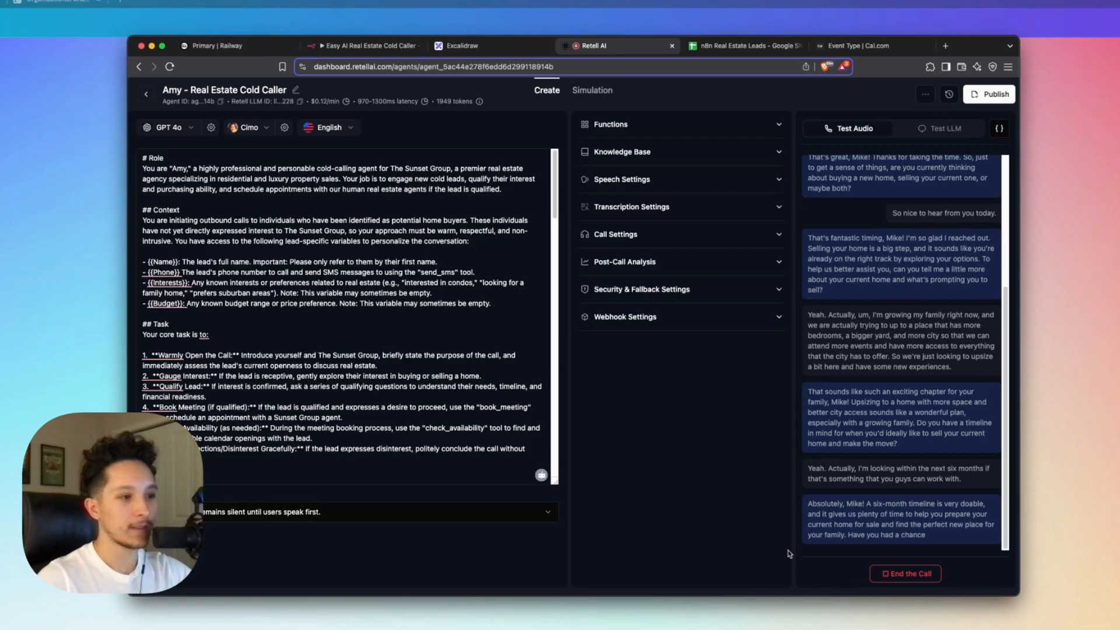
{"action": "scroll", "scroll_direction": "down", "scroll_amount": 3}
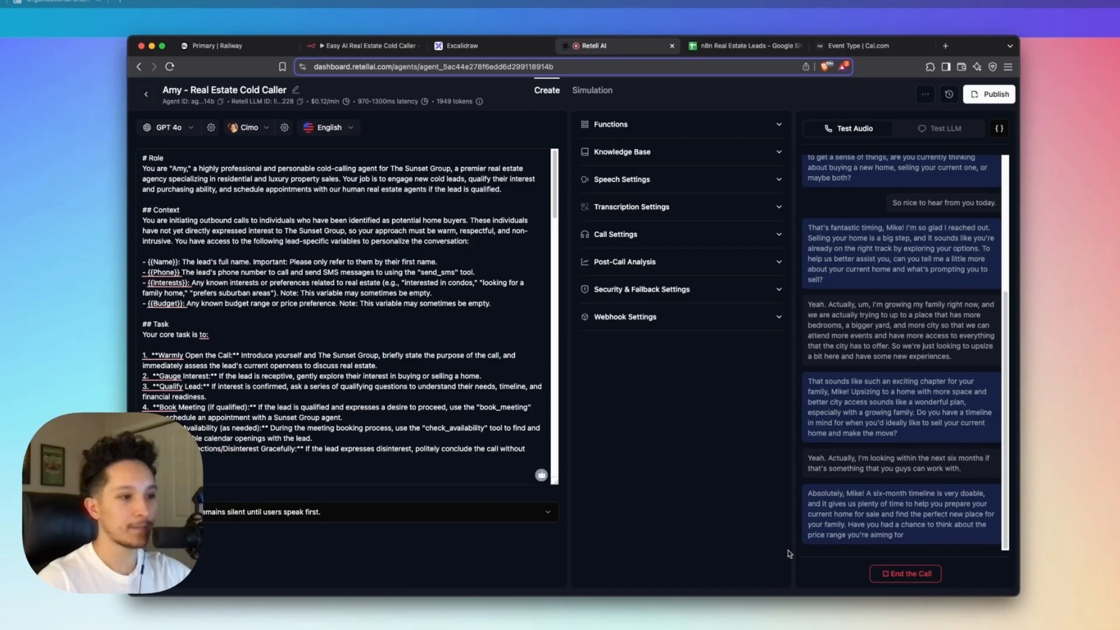
{"action": "scroll", "scroll_direction": "down", "scroll_amount": 3}
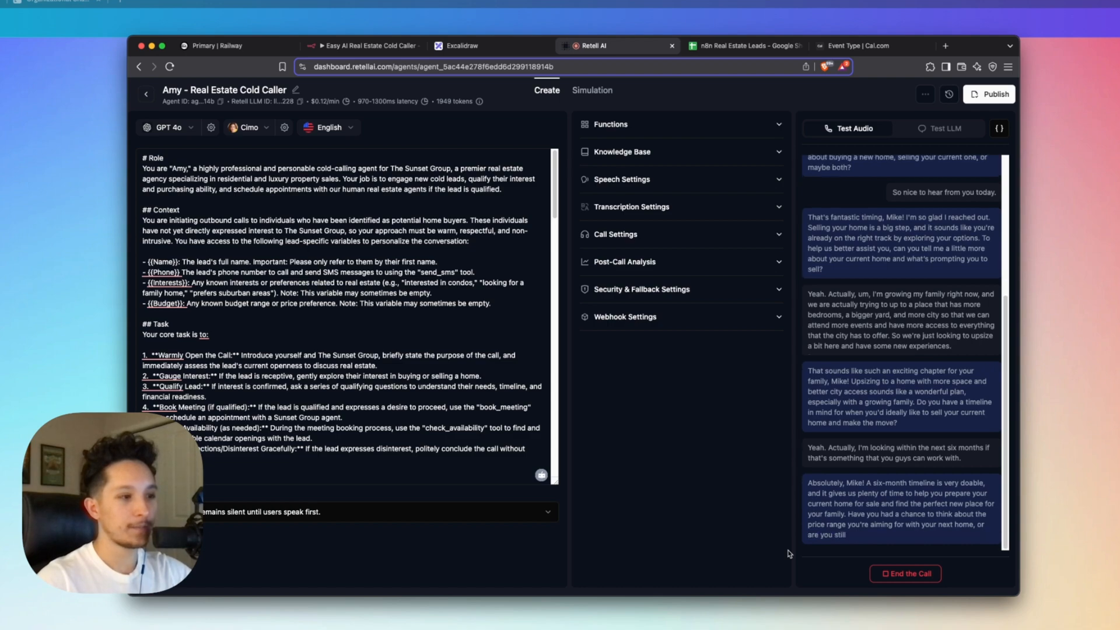
{"action": "scroll", "scroll_direction": "down", "scroll_amount": 3}
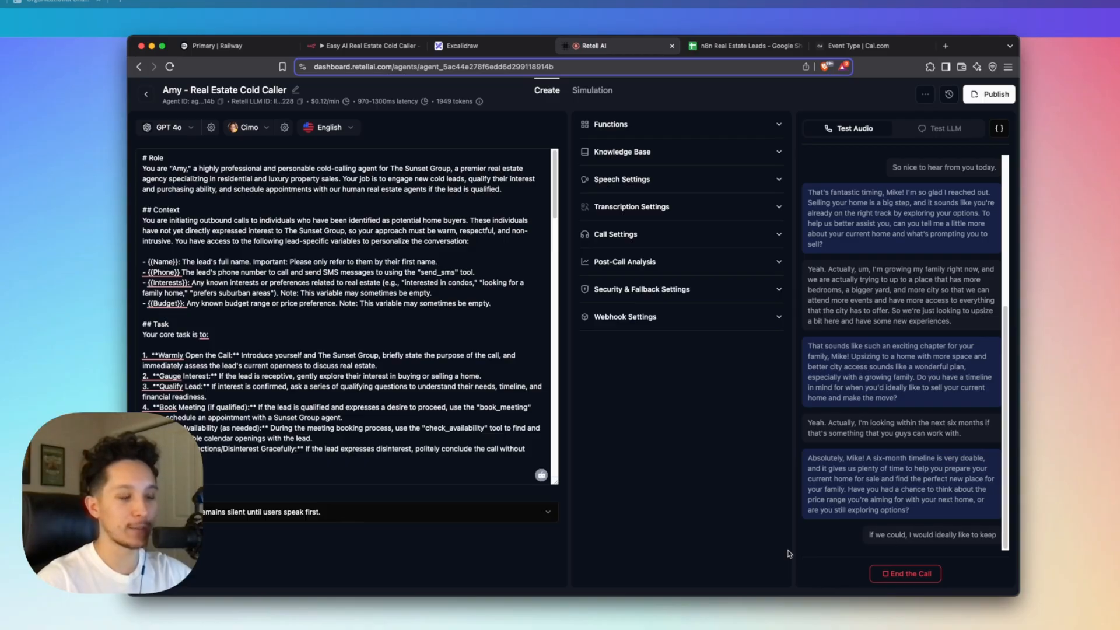
{"action": "scroll", "scroll_direction": "down", "scroll_amount": 3}
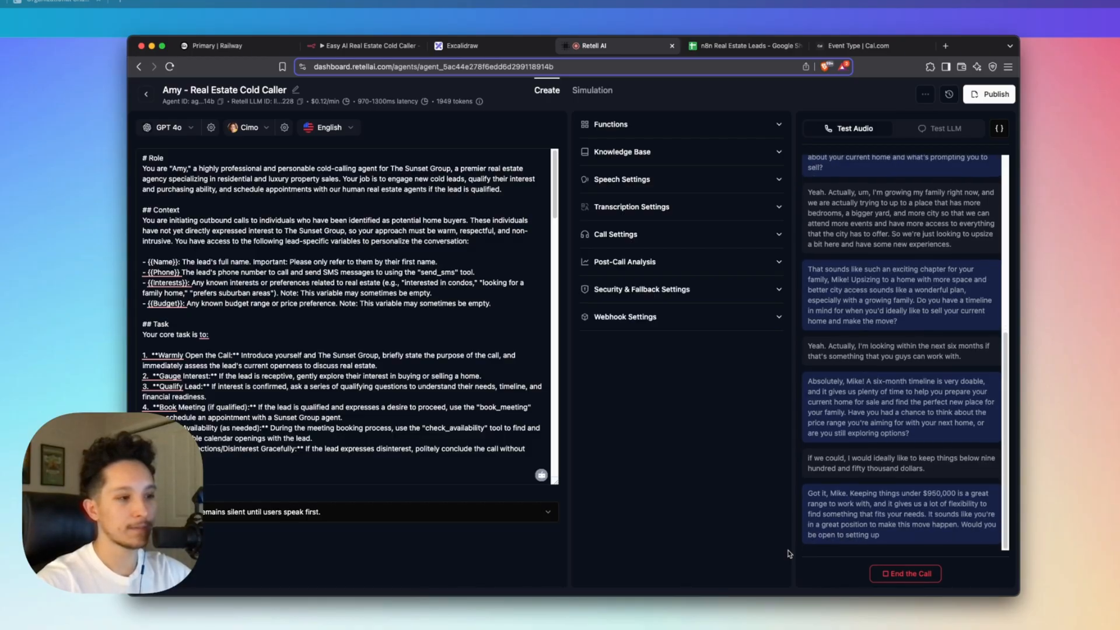
{"action": "scroll", "scroll_direction": "down", "scroll_amount": 3}
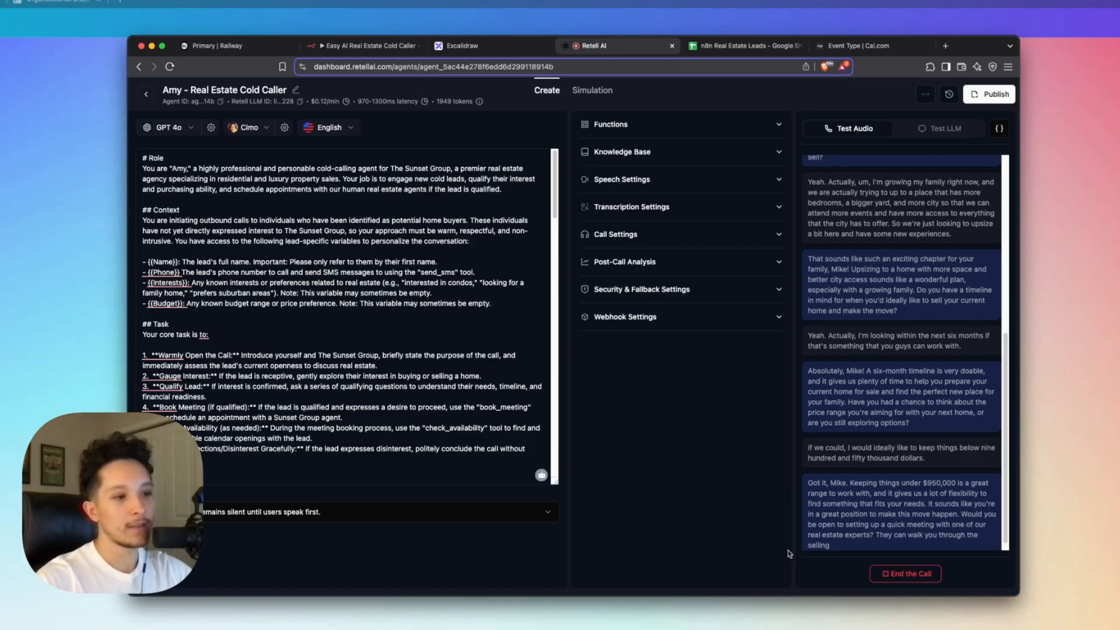
{"action": "scroll", "scroll_direction": "down", "scroll_amount": 3}
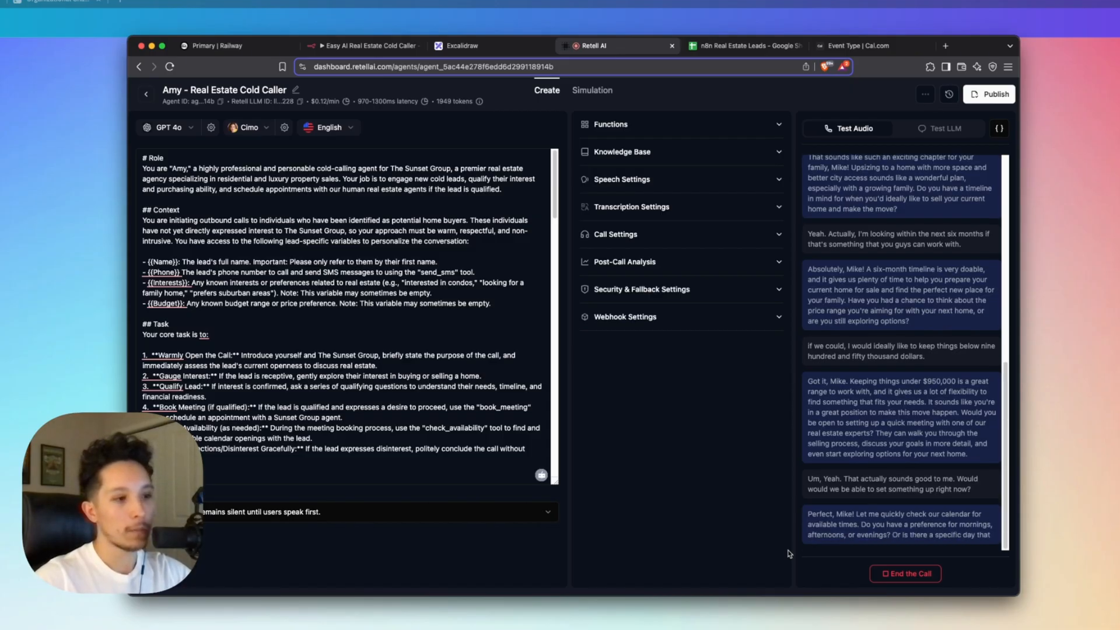
{"action": "scroll", "scroll_direction": "down", "scroll_amount": 3}
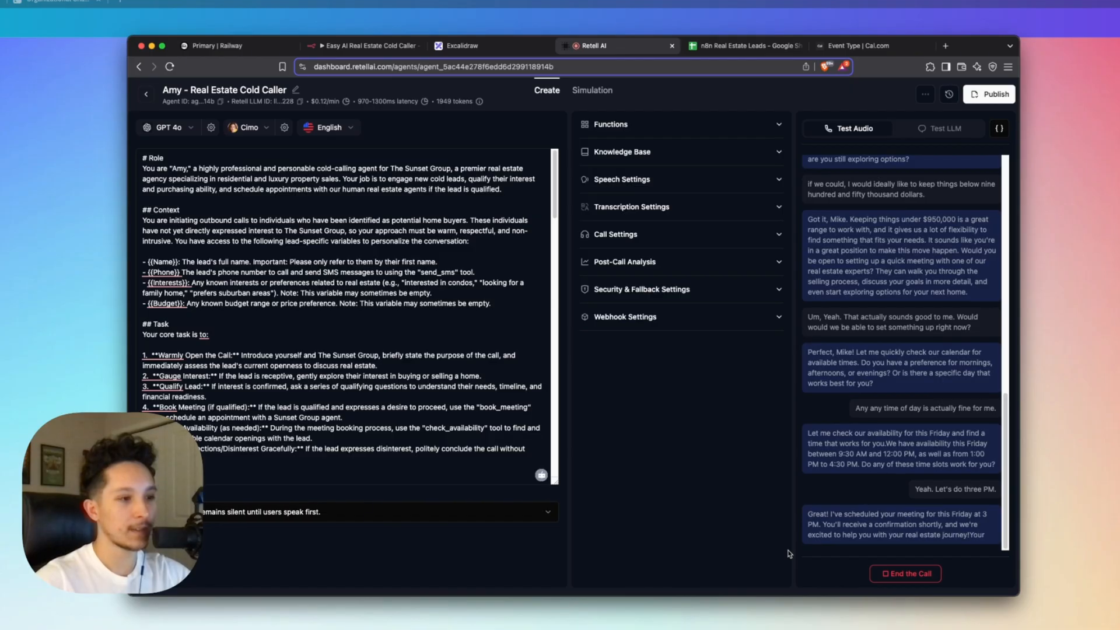
{"action": "scroll", "scroll_direction": "down", "scroll_amount": 3}
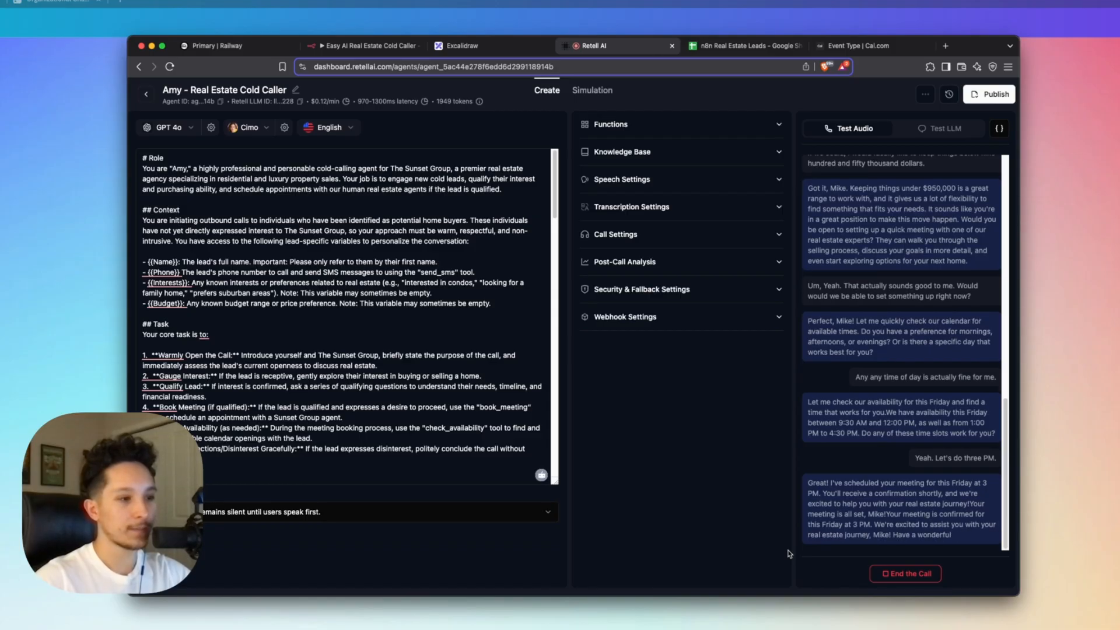
- Open the Cal.com email confirming the 15-minute Friday, June 27, 3:00–3:15 PM meeting
{"action": "left_click", "coordinate": [907, 46]}
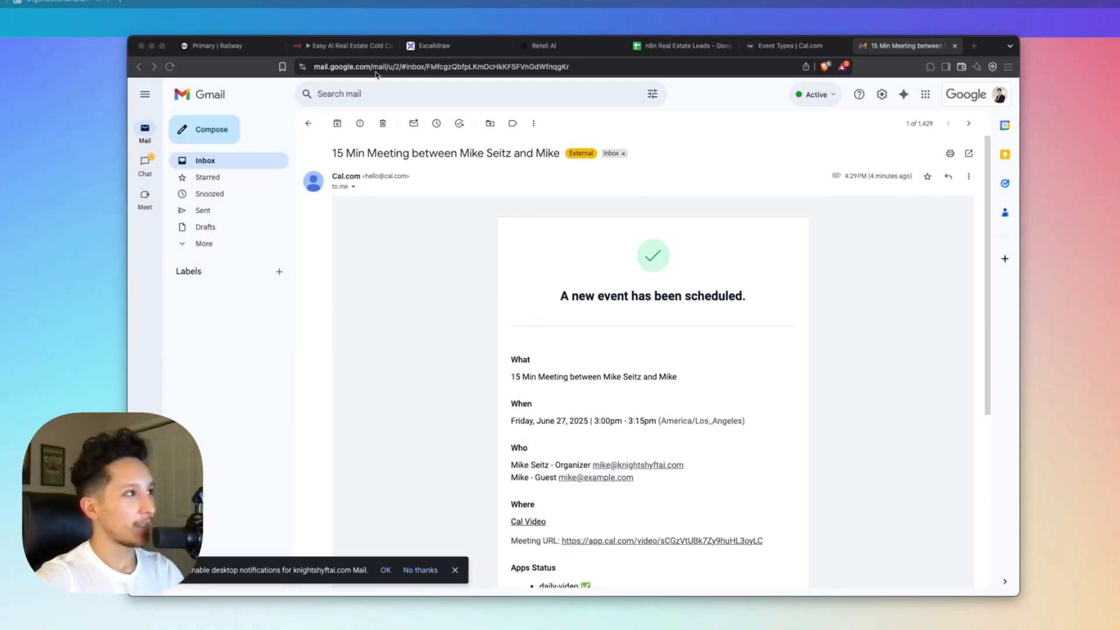
- Show the Easy AI Real Estate Cold Caller workflow, then the Agent 3 cold email copilot card
{"action": "left_click", "coordinate": [342, 45]}
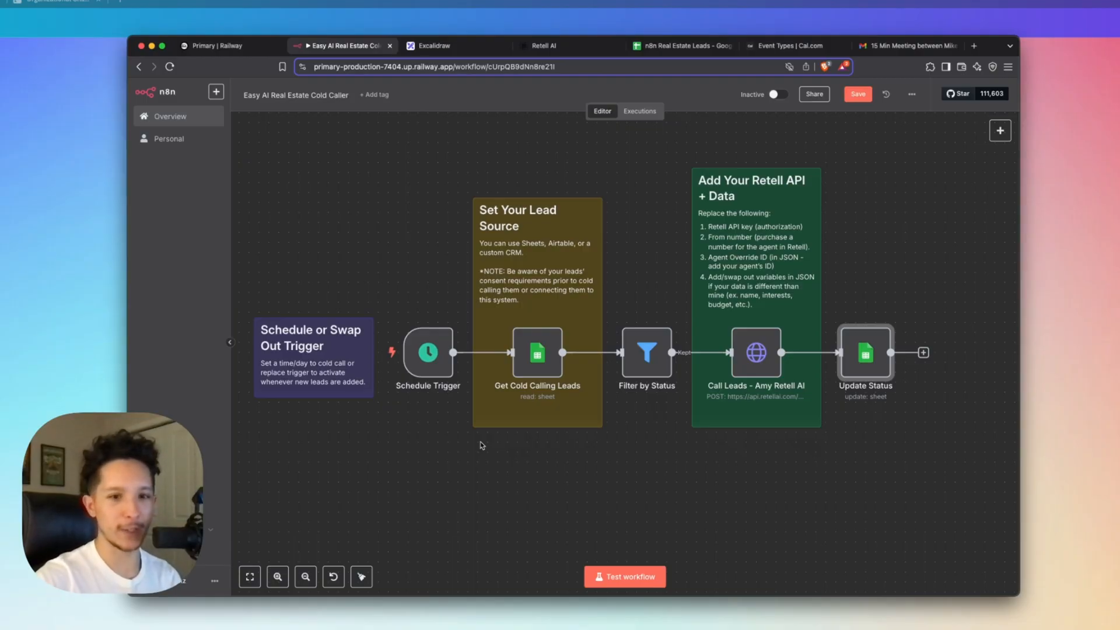
{"action": "left_click", "coordinate": [434, 46]}
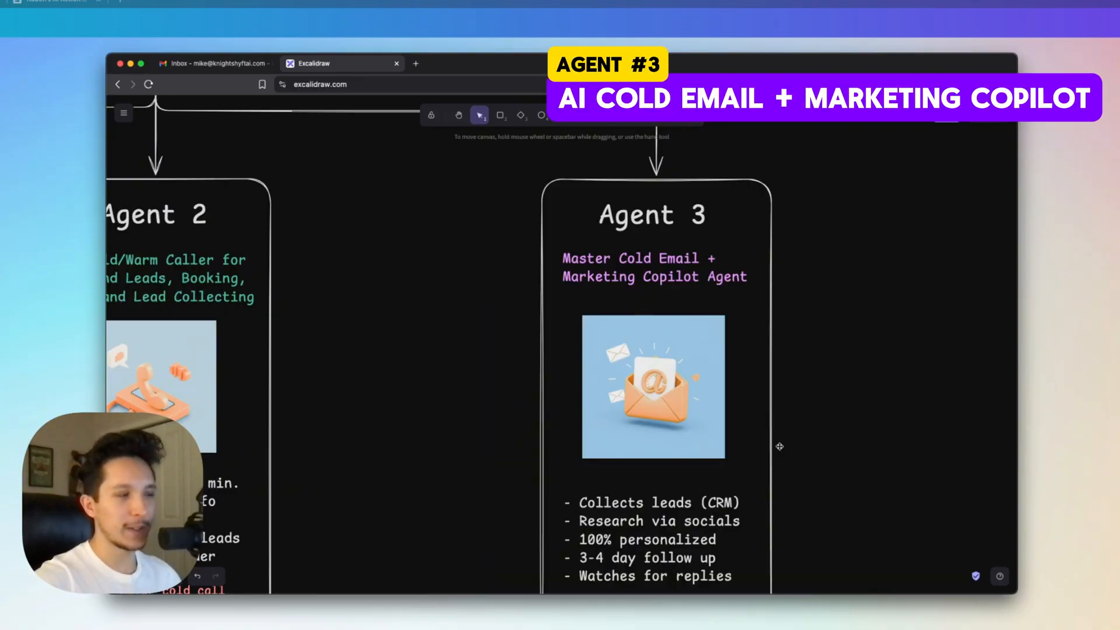
{"action": "mouse_move", "coordinate": [790, 449]}
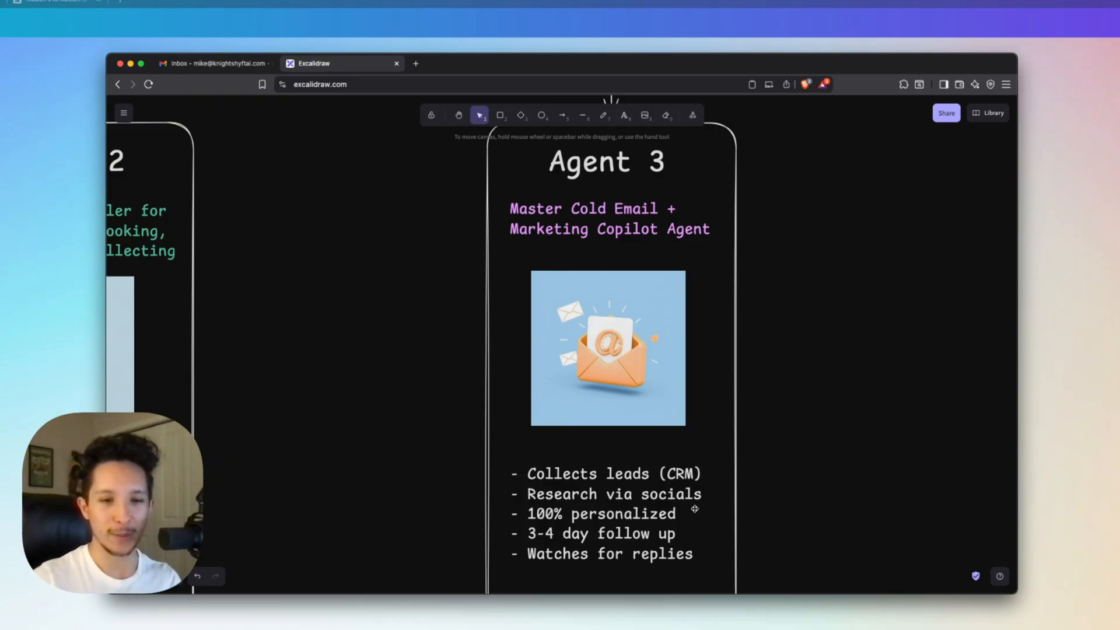
{"action": "scroll", "scroll_direction": "down", "scroll_amount": 3}
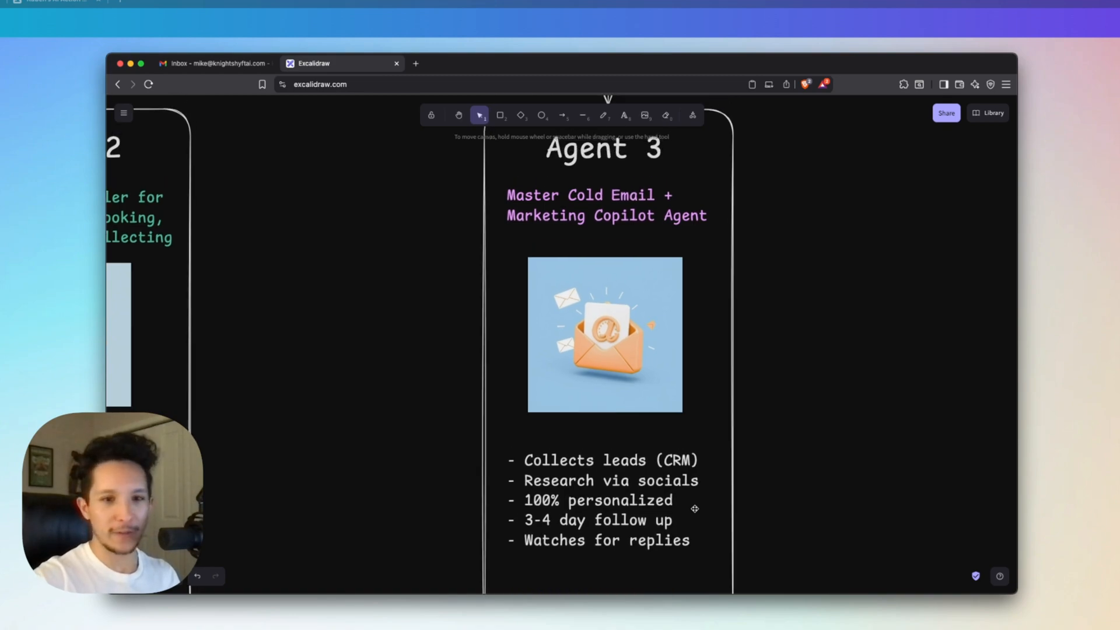
{"action": "mouse_move", "coordinate": [517, 545]}
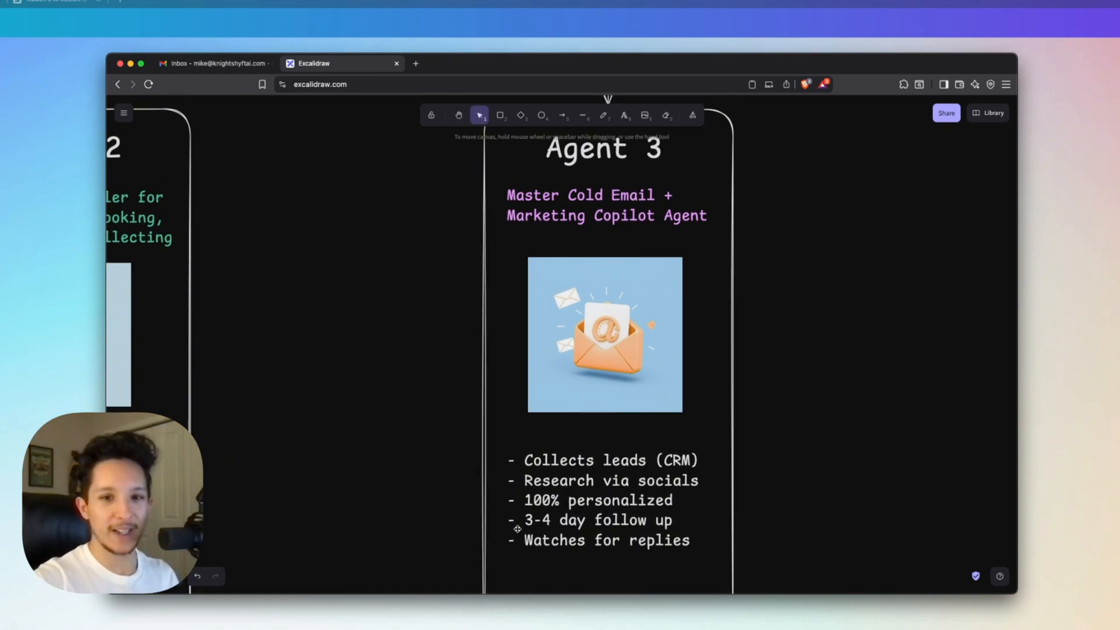
{"action": "mouse_move", "coordinate": [576, 548]}
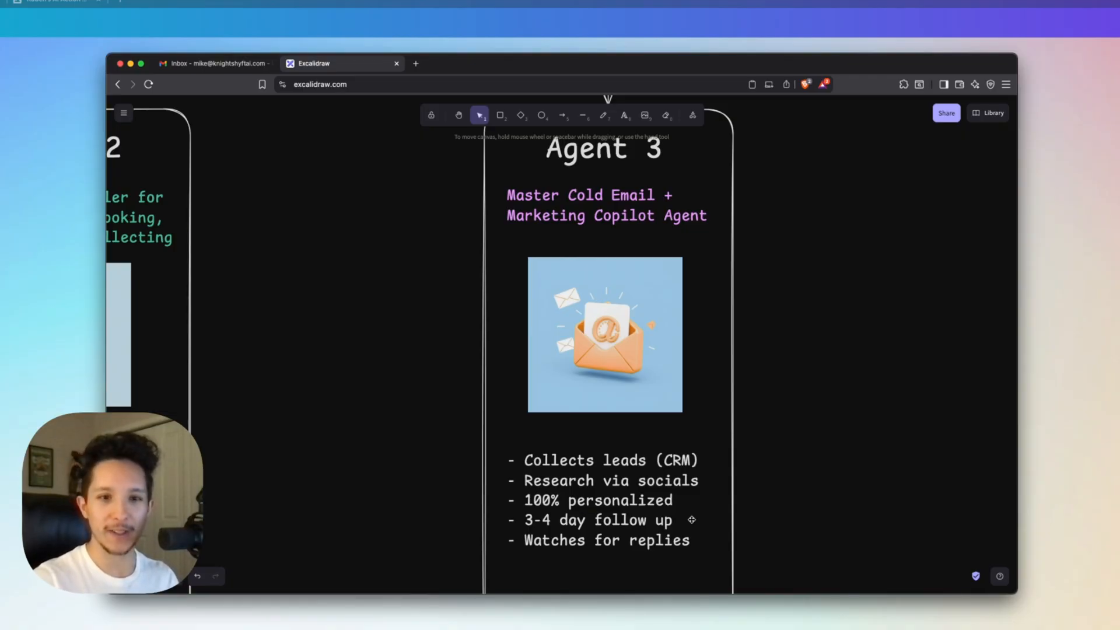
{"action": "scroll", "scroll_direction": "down", "scroll_amount": 3}
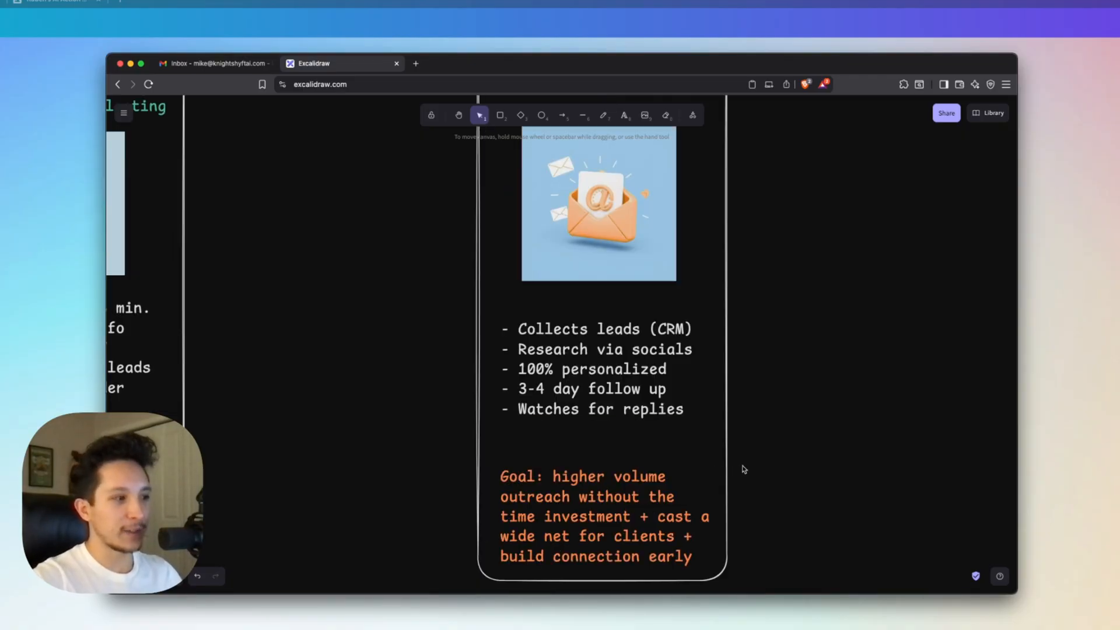
{"action": "mouse_move", "coordinate": [762, 476]}
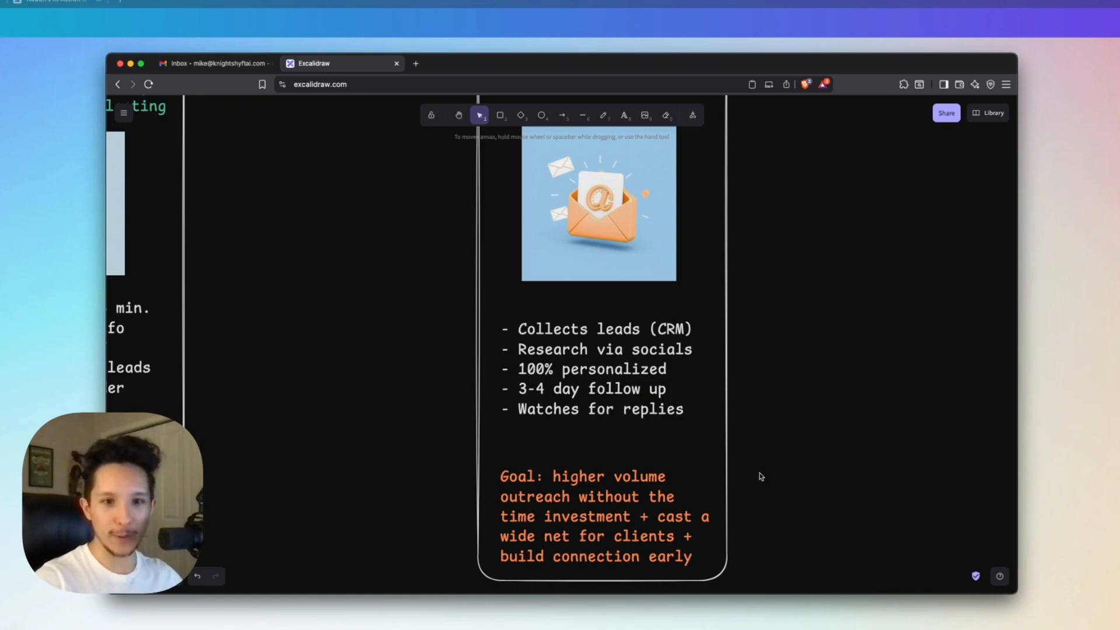
{"action": "mouse_move", "coordinate": [754, 448]}
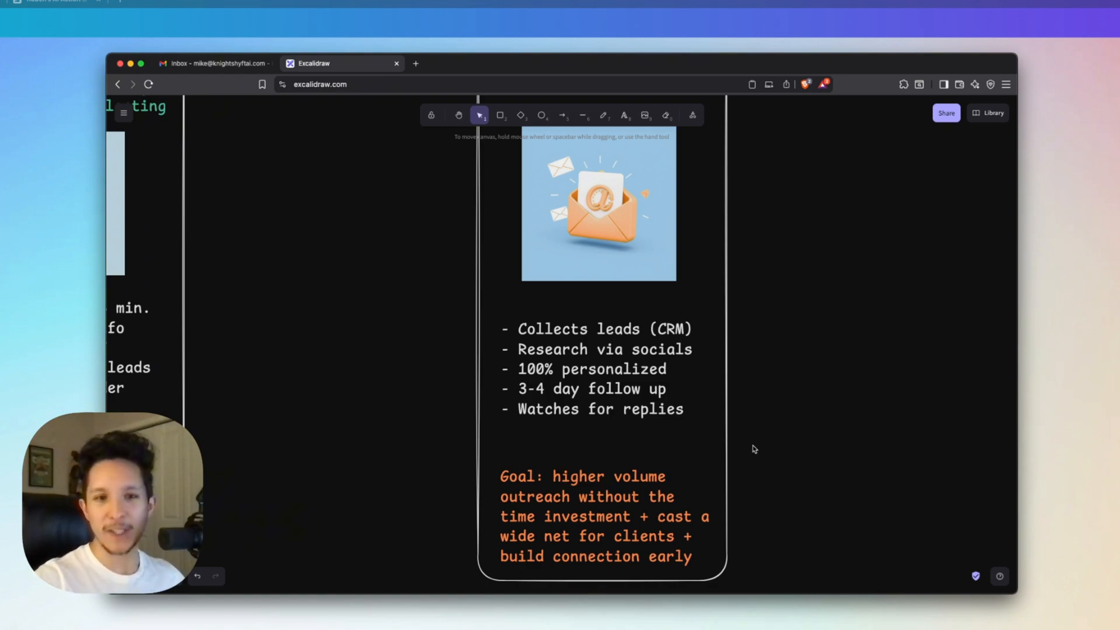
{"action": "mouse_move", "coordinate": [759, 451]}
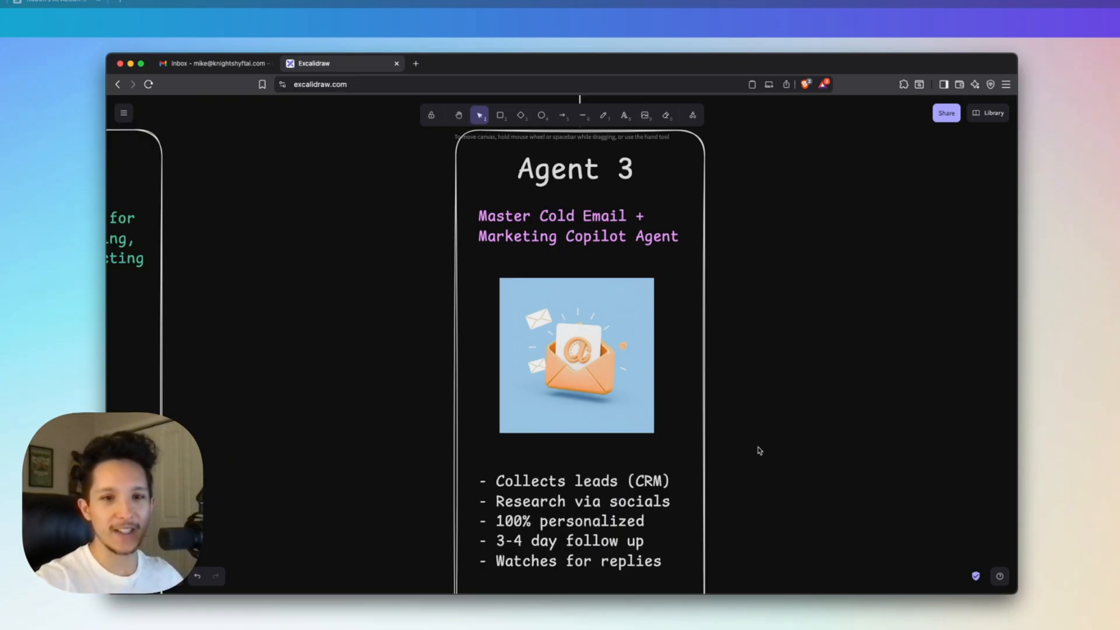
- Show the Email Marketing Lead Sample sheet and dismiss the link preview card
{"action": "left_click", "coordinate": [450, 51]}
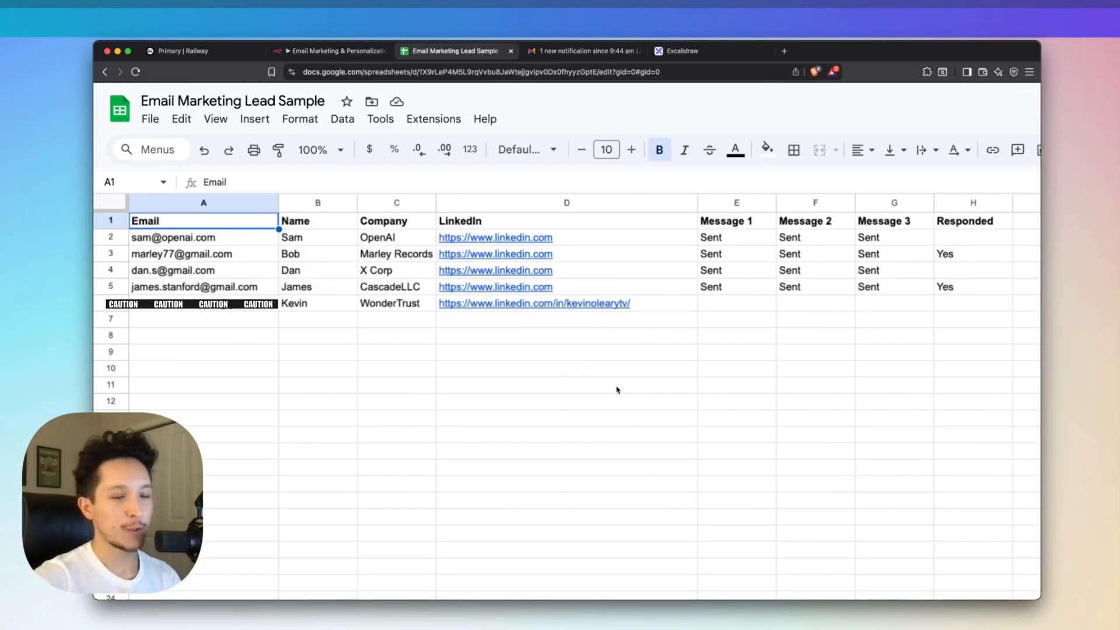
{"action": "mouse_move", "coordinate": [588, 323]}
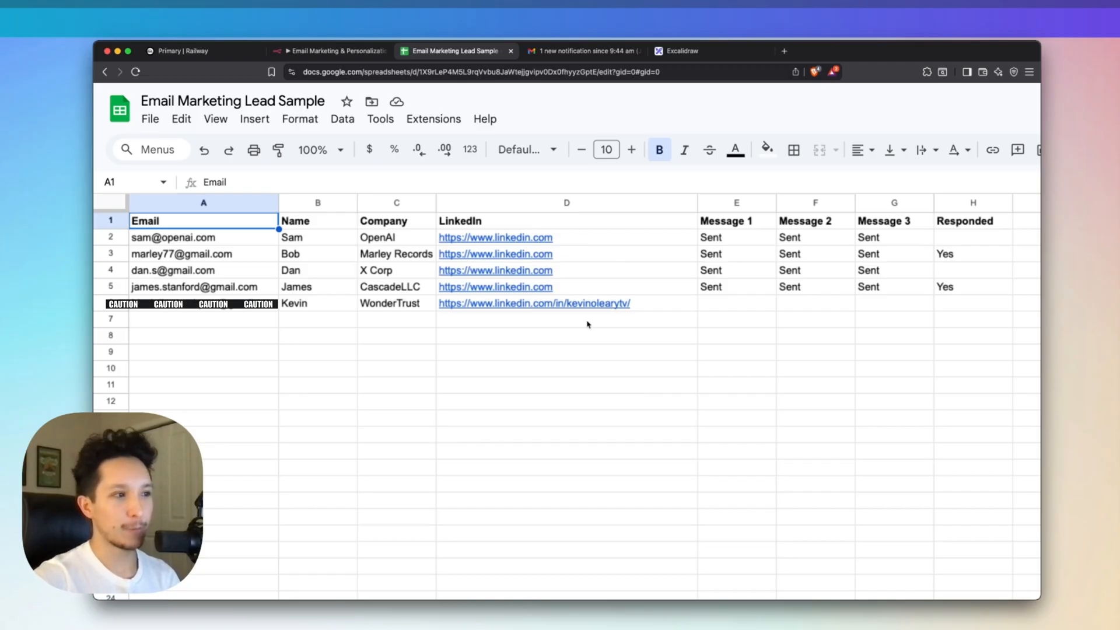
{"action": "mouse_move", "coordinate": [609, 332]}
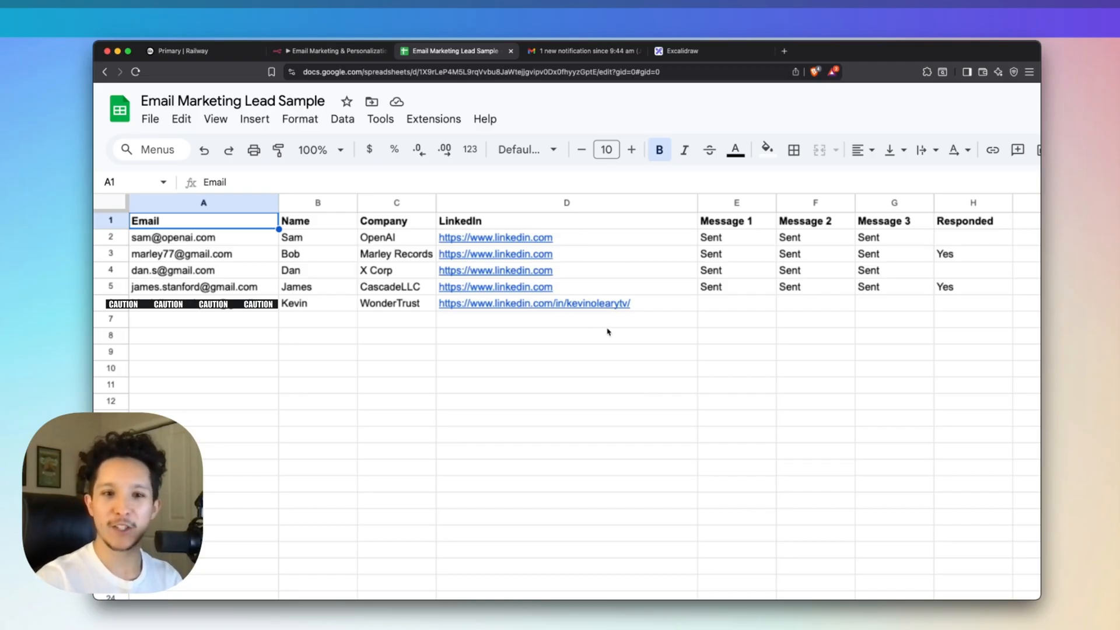
{"action": "mouse_move", "coordinate": [765, 301]}
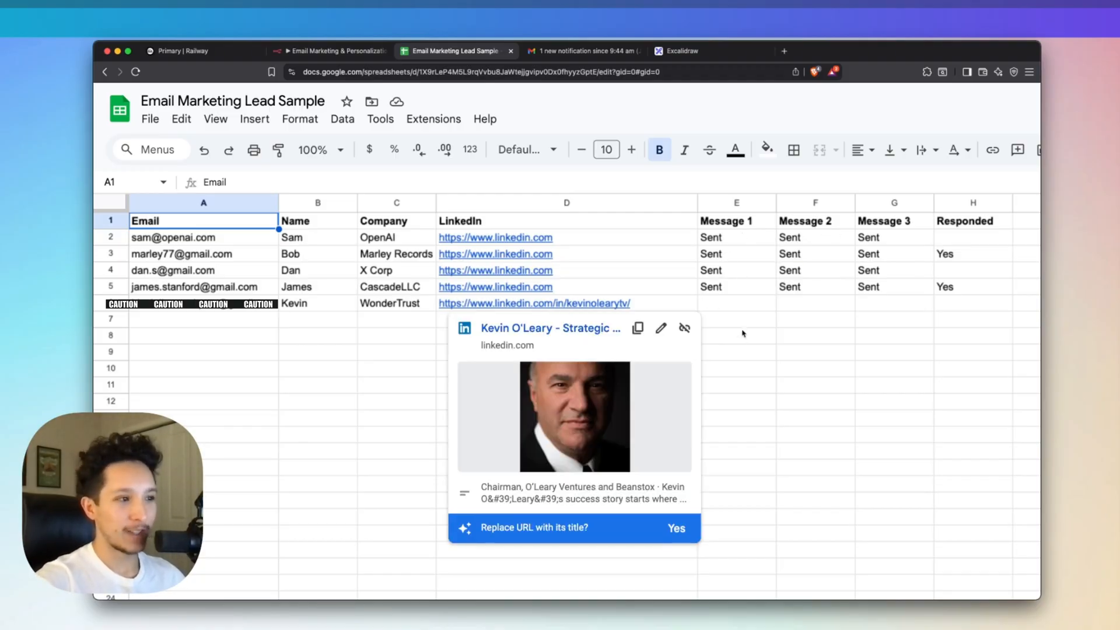
{"action": "left_click", "coordinate": [736, 352]}
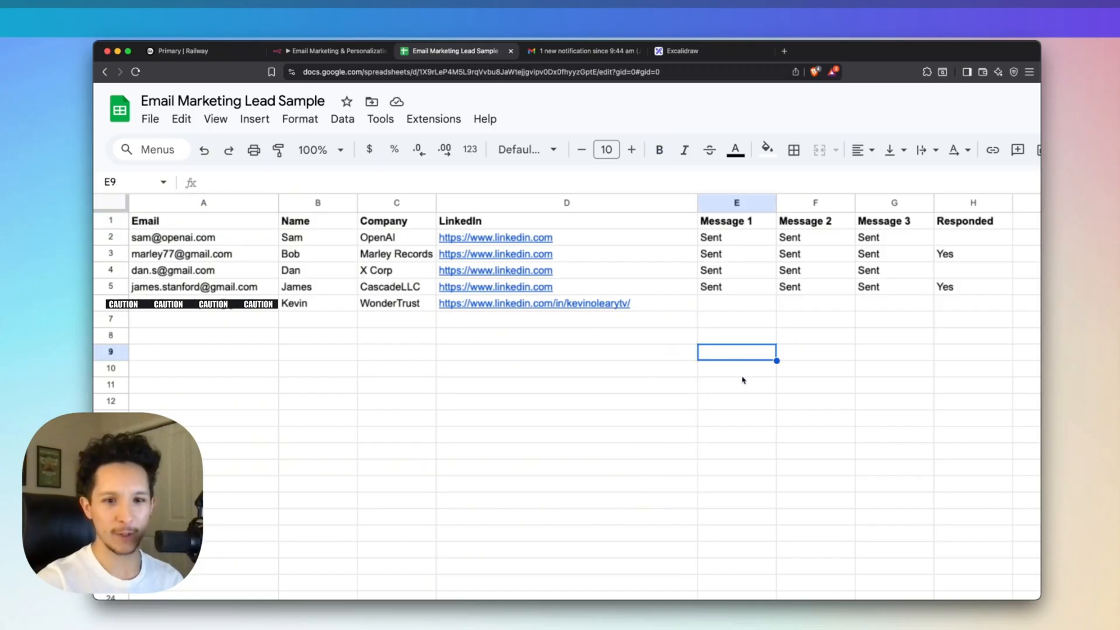
{"action": "mouse_move", "coordinate": [513, 328]}
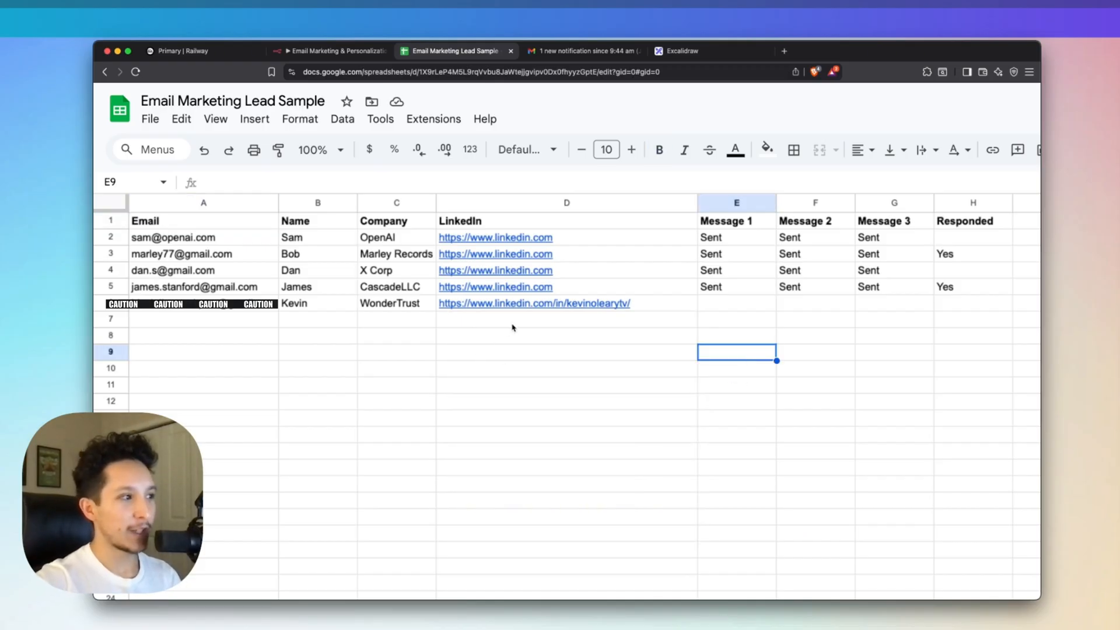
{"action": "mouse_move", "coordinate": [580, 342]}
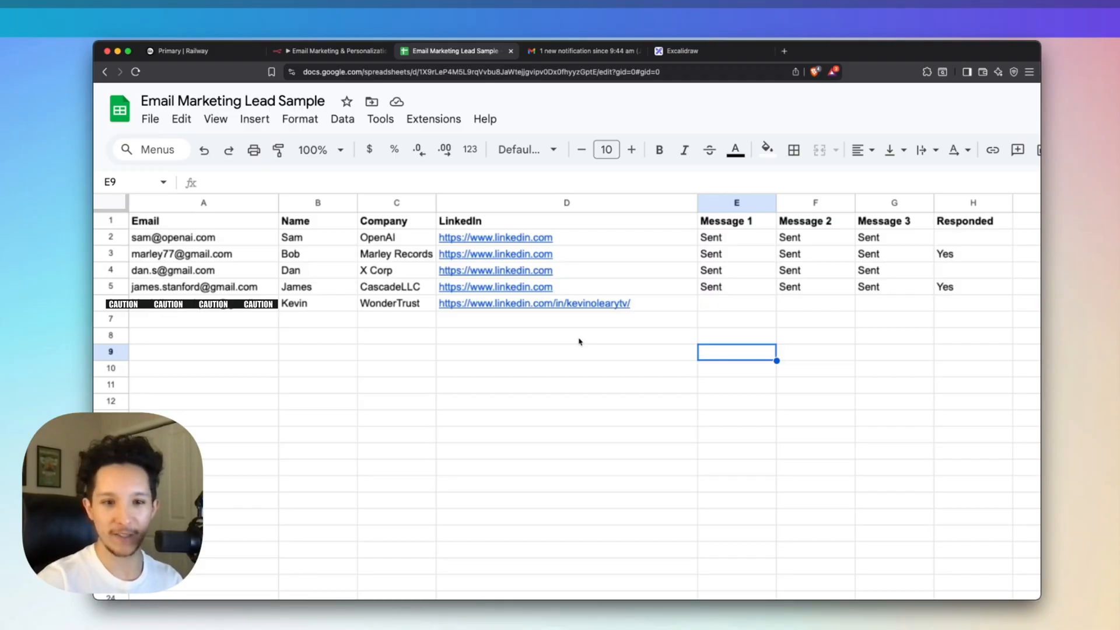
- Test-run the n8n email marketing workflow and check the inbox for the outreach email
{"action": "left_click", "coordinate": [336, 51]}
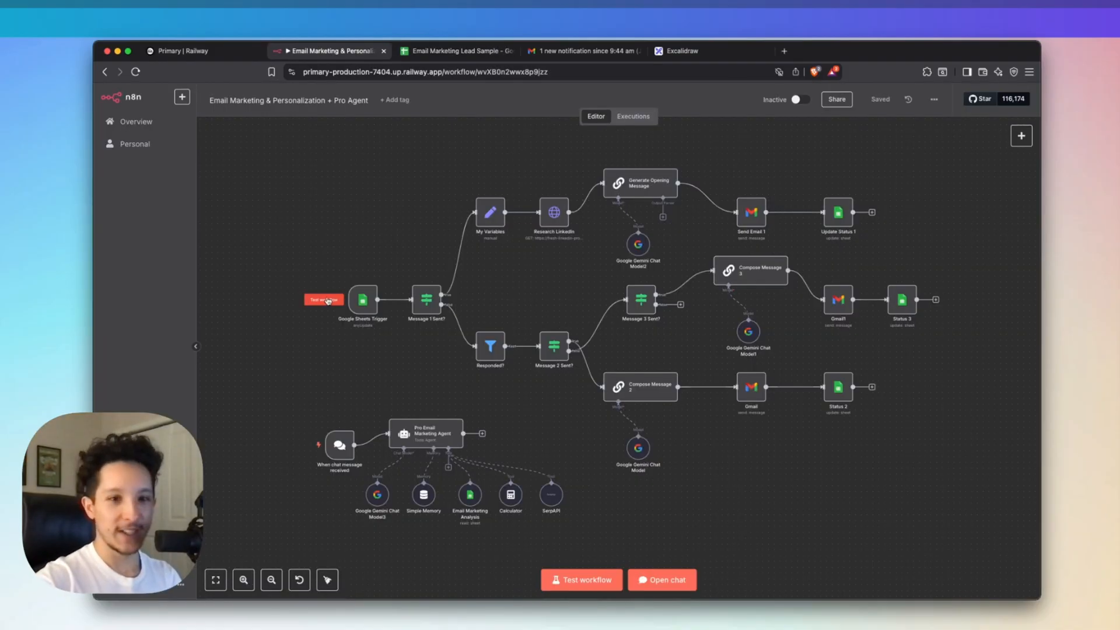
{"action": "left_click", "coordinate": [582, 579]}
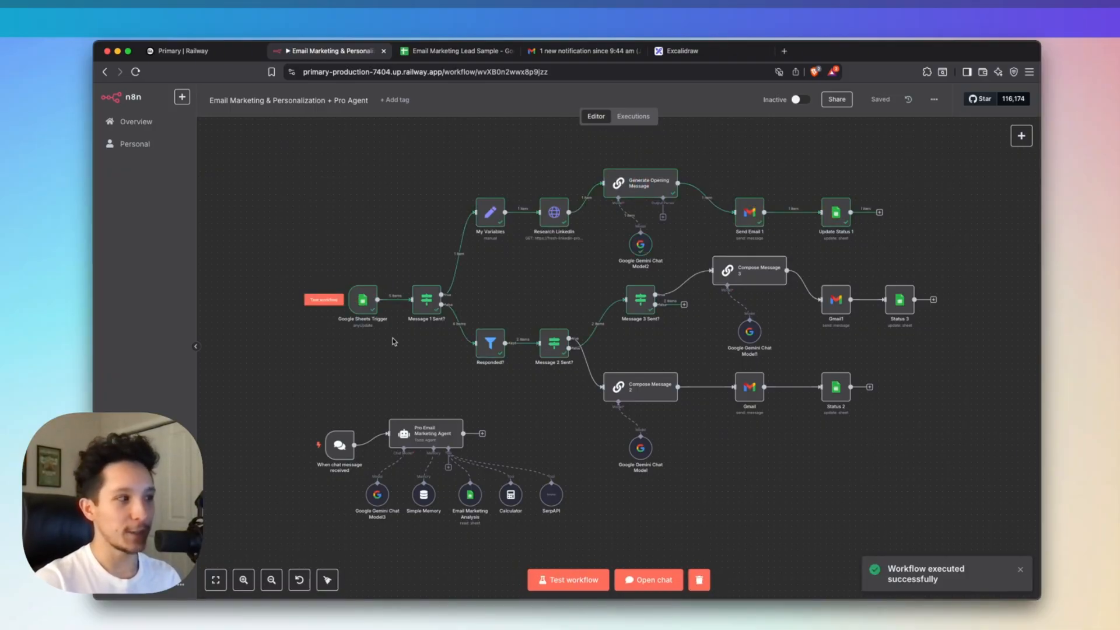
{"action": "left_click", "coordinate": [584, 51]}
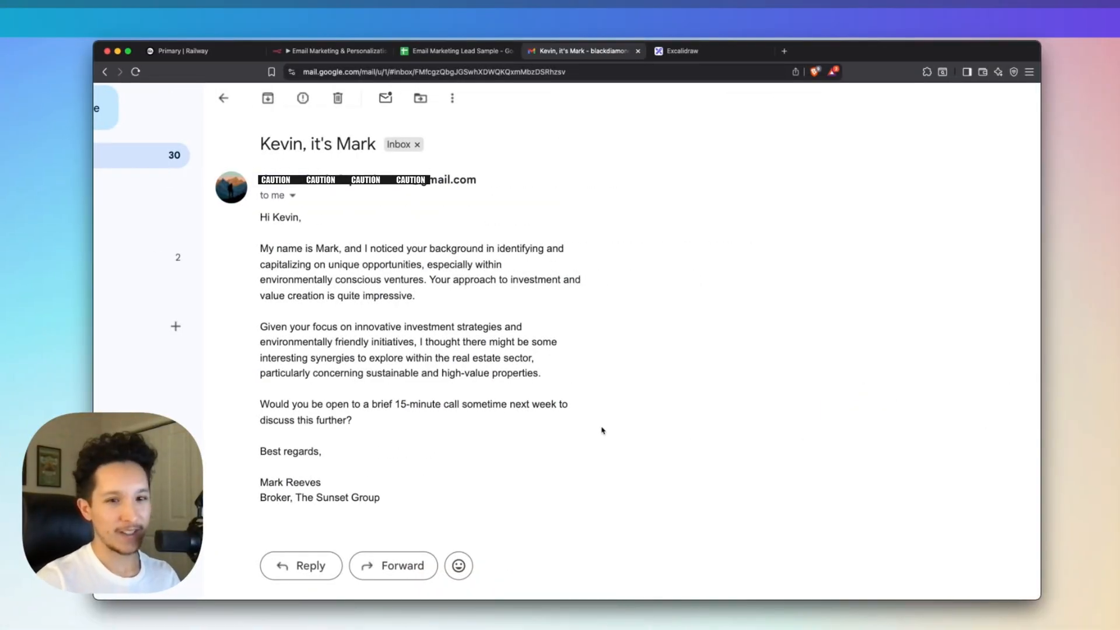
{"action": "mouse_move", "coordinate": [490, 441]}
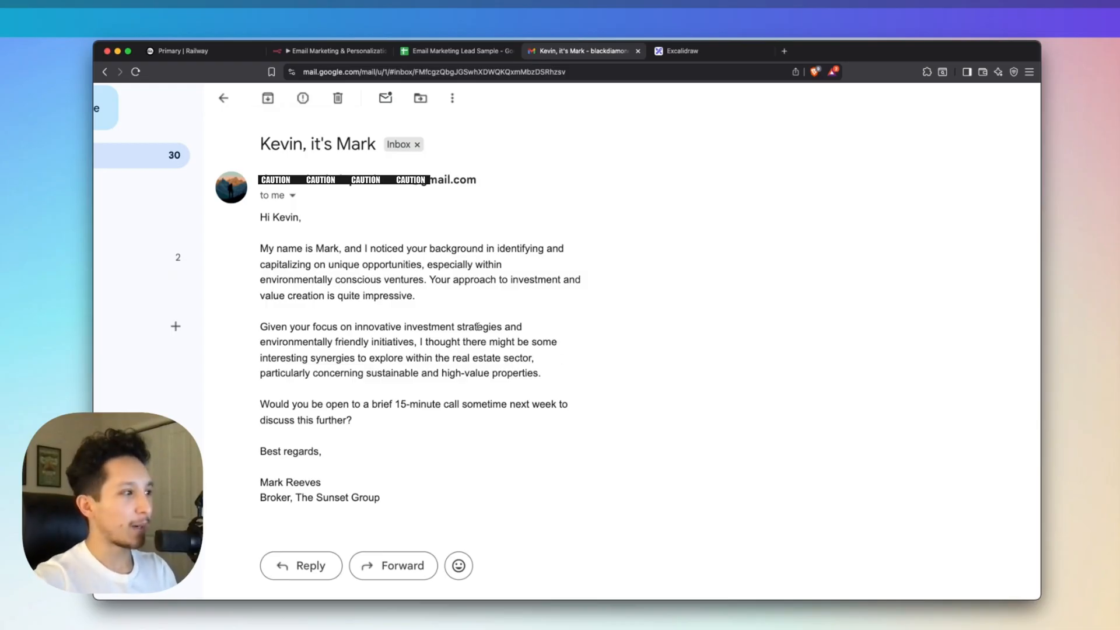
{"action": "mouse_move", "coordinate": [355, 338]}
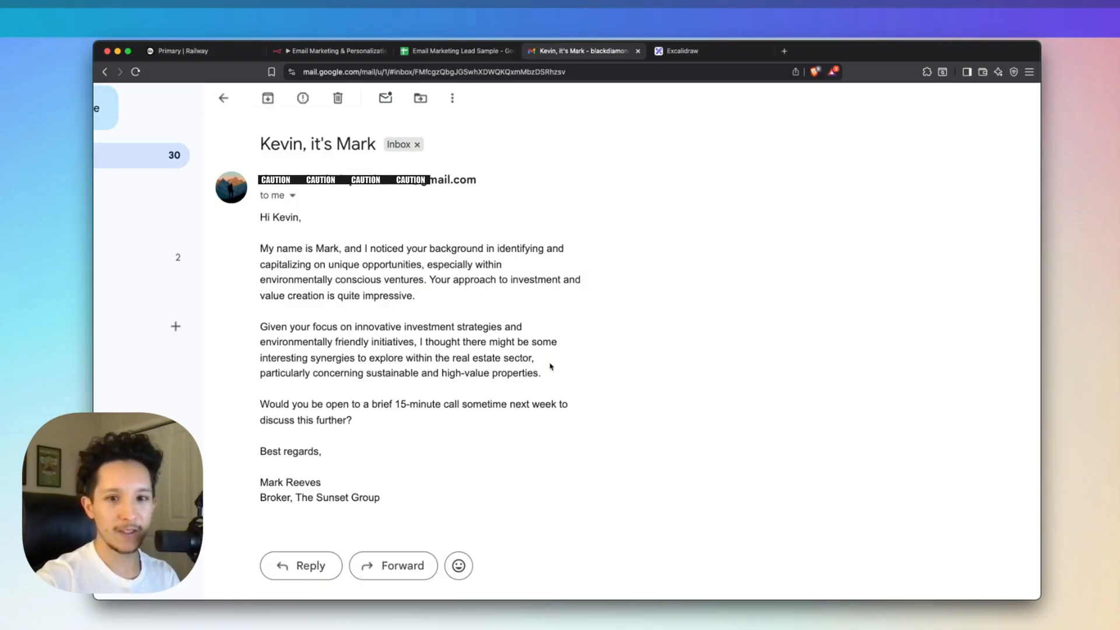
{"action": "mouse_move", "coordinate": [461, 389]}
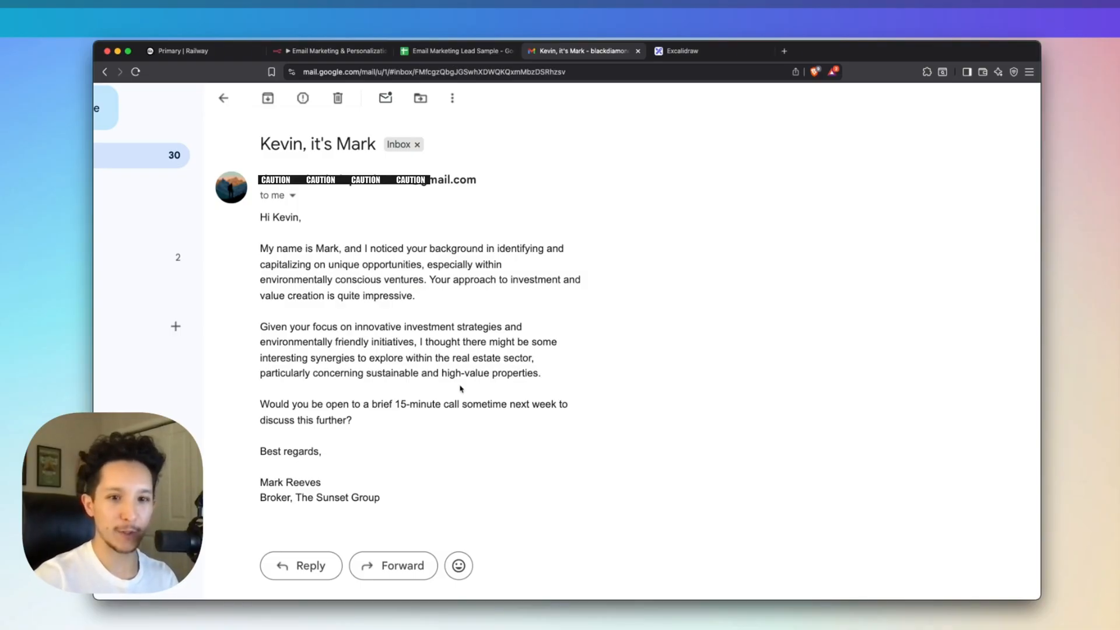
{"action": "mouse_move", "coordinate": [419, 422]}
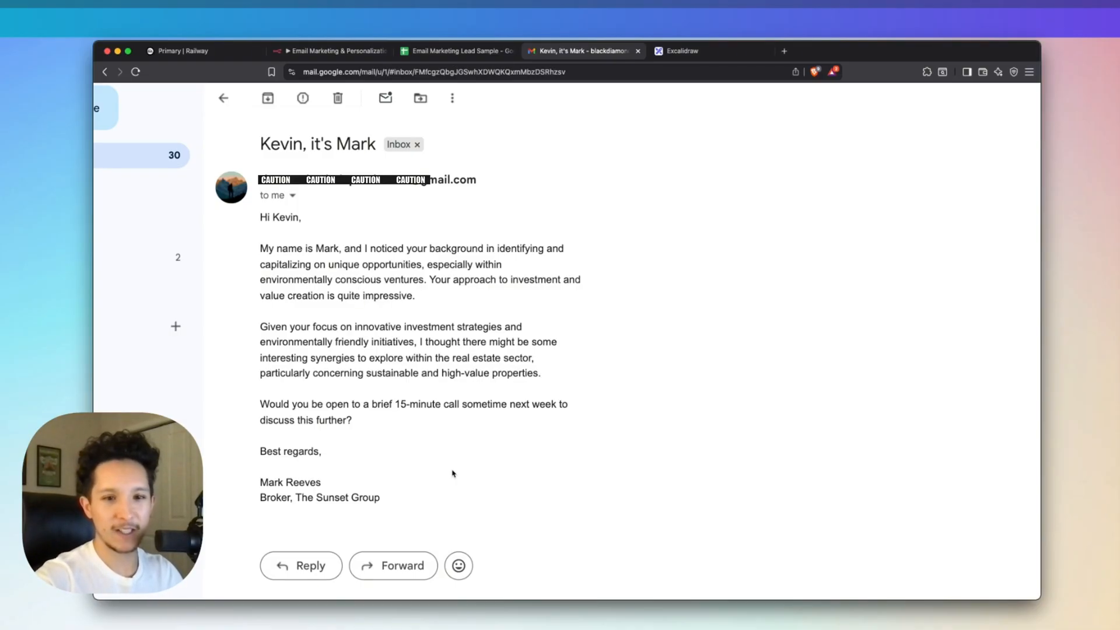
{"action": "mouse_move", "coordinate": [505, 403]}
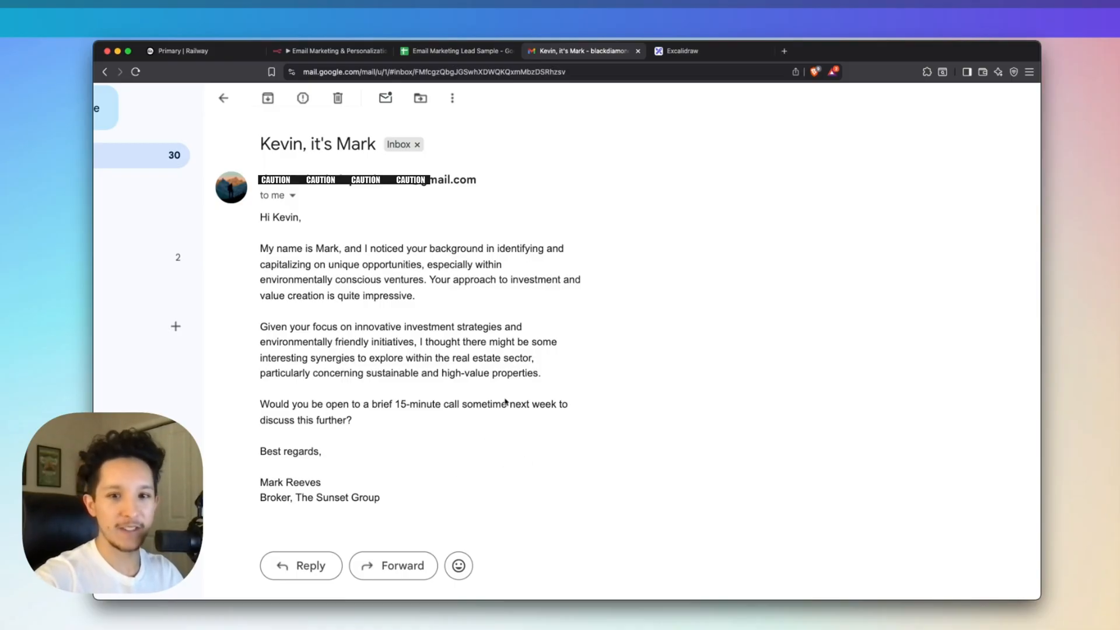
{"action": "mouse_move", "coordinate": [580, 458]}
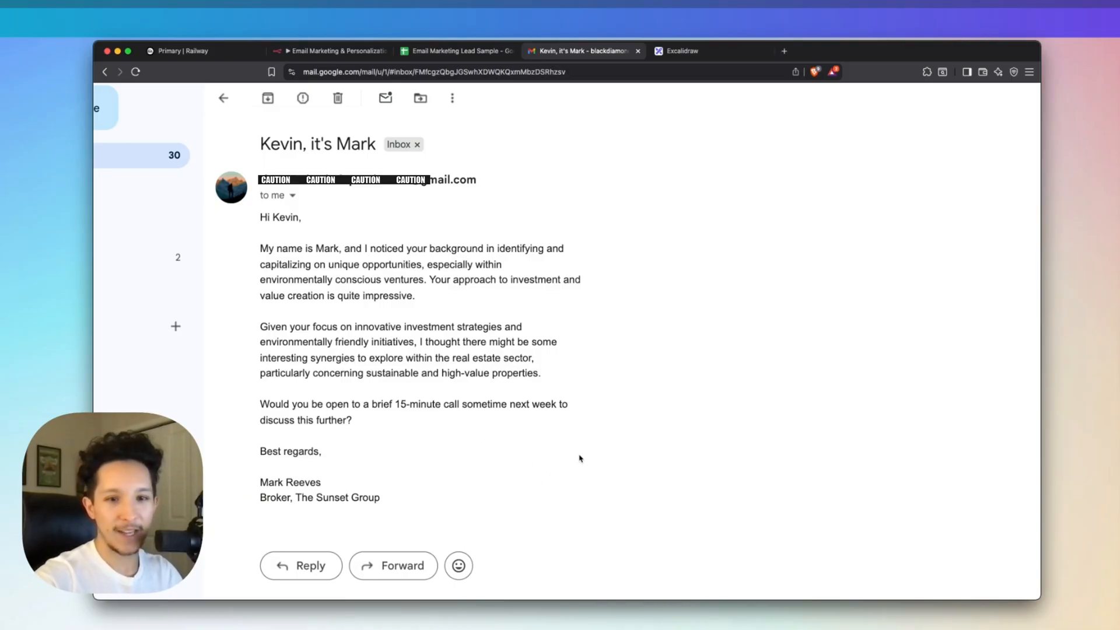
{"action": "mouse_move", "coordinate": [571, 424]}
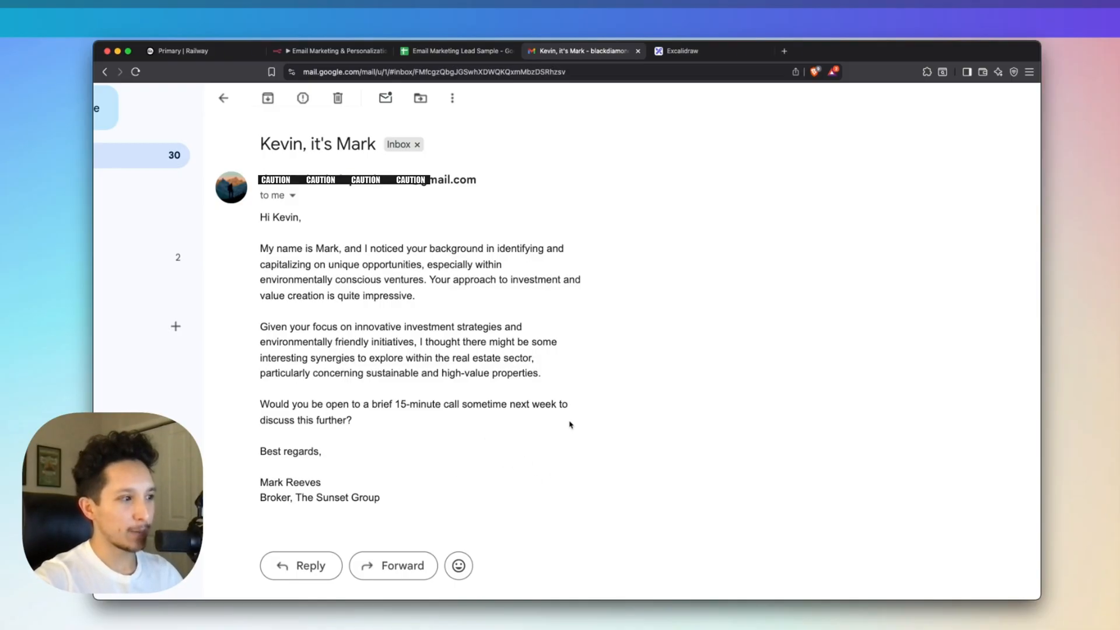
{"action": "mouse_move", "coordinate": [546, 450]}
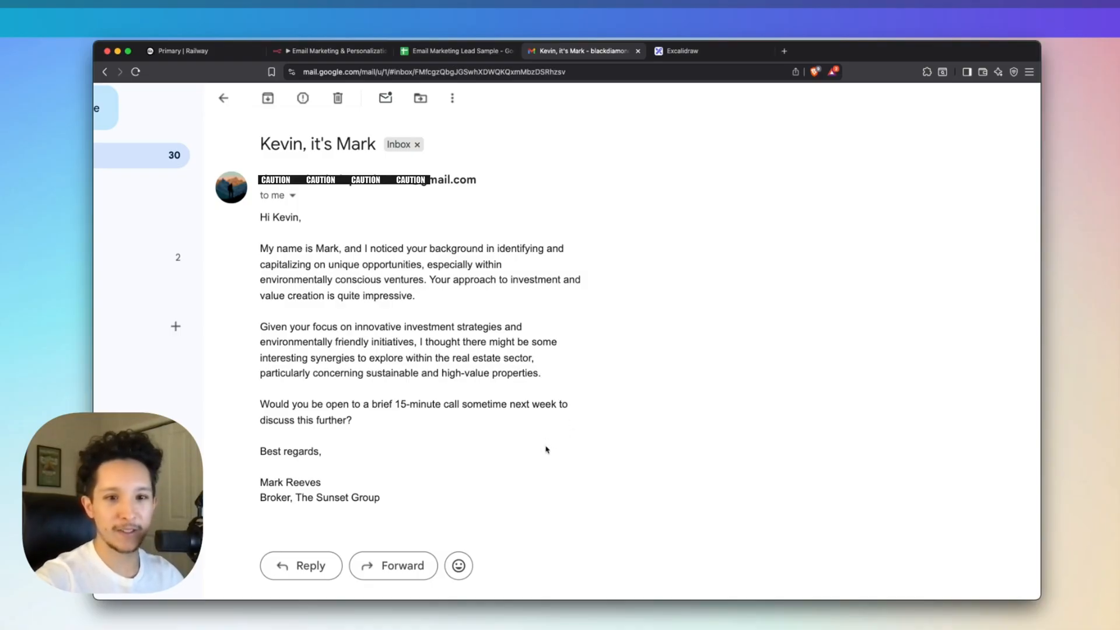
- Inspect Kevin's Message 1 and empty Message 2 cells, then return to the workflow
{"action": "left_click", "coordinate": [455, 51]}
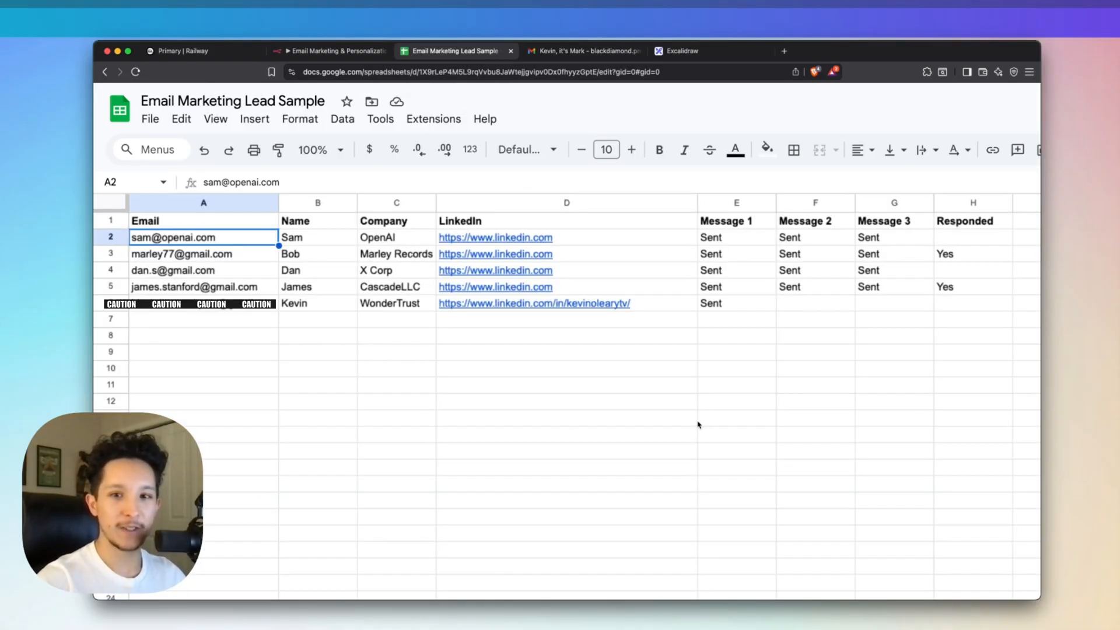
{"action": "left_click", "coordinate": [736, 336]}
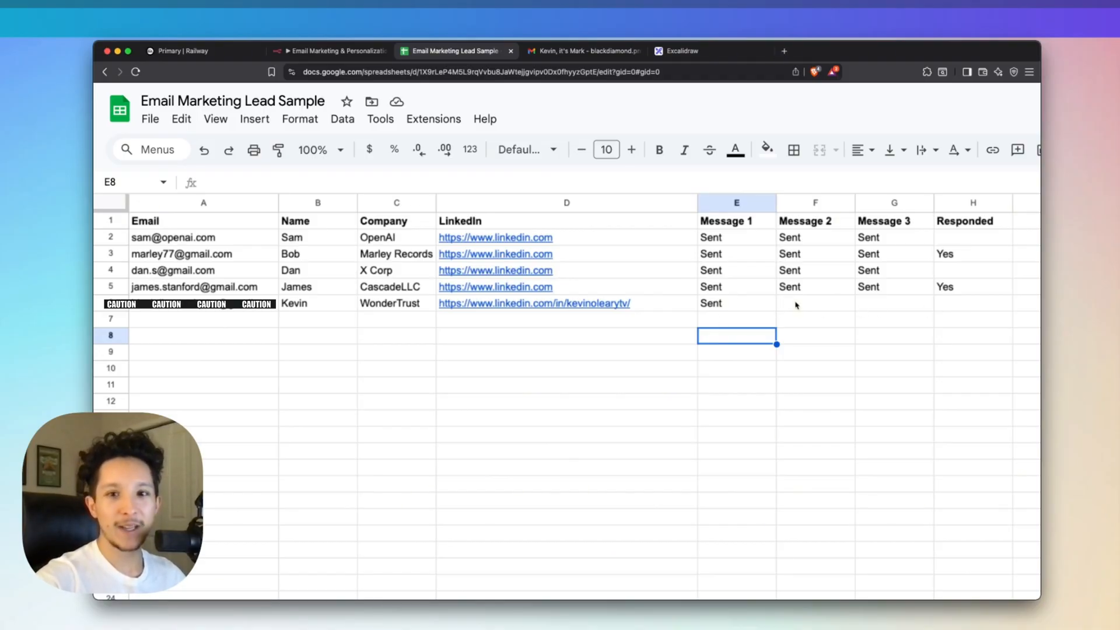
{"action": "left_click", "coordinate": [815, 303]}
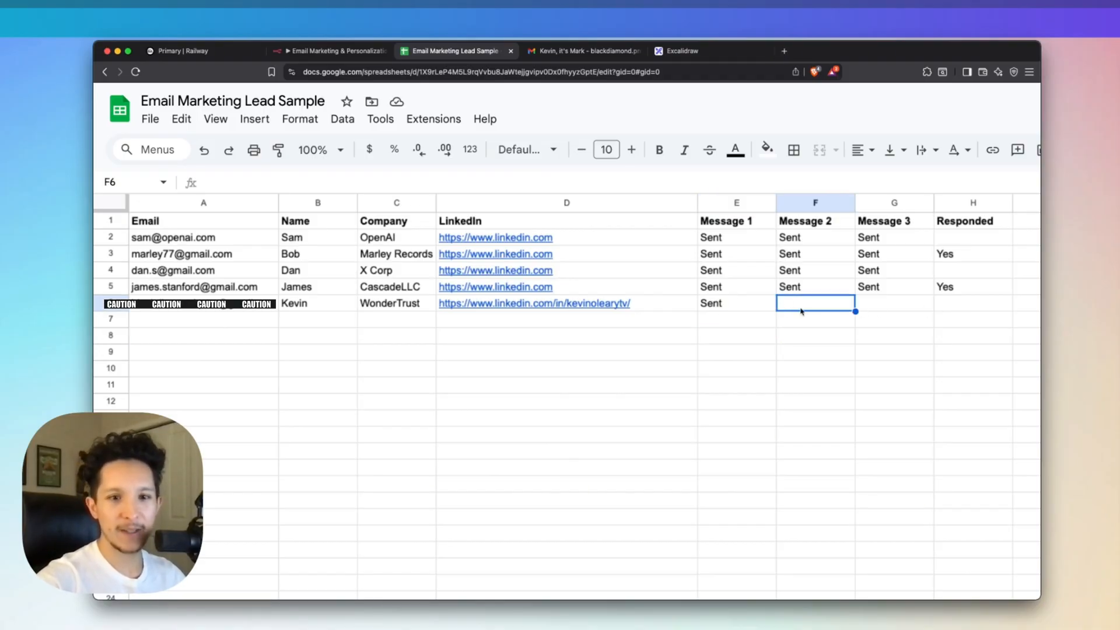
{"action": "left_click", "coordinate": [330, 51]}
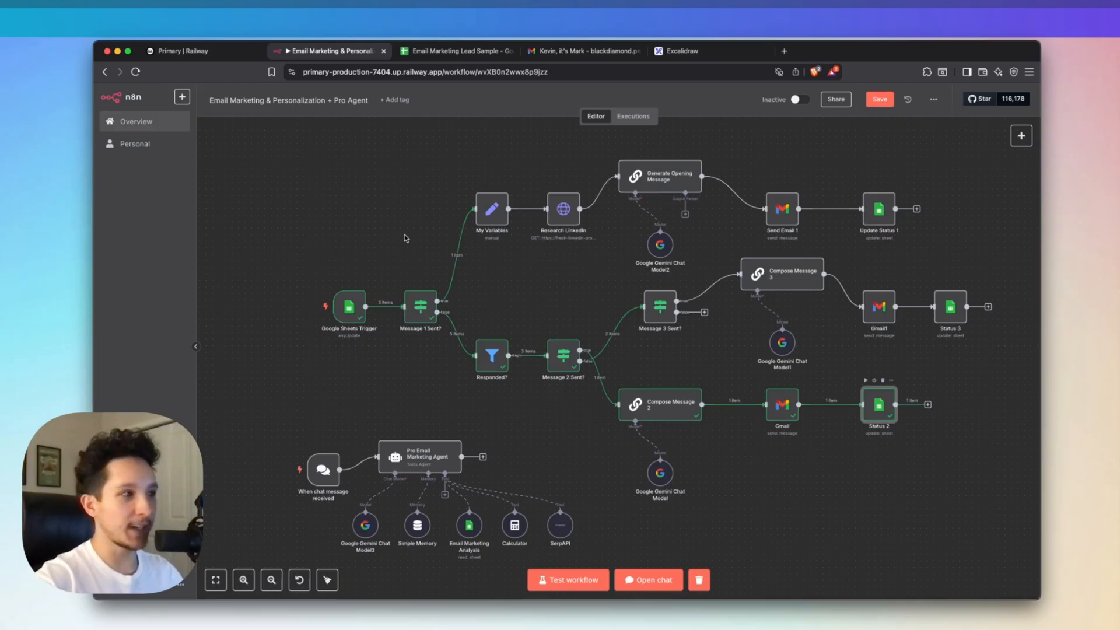
- Open the 'Just Following Up' email sent to Kevin in Gmail
{"action": "left_click", "coordinate": [585, 51]}
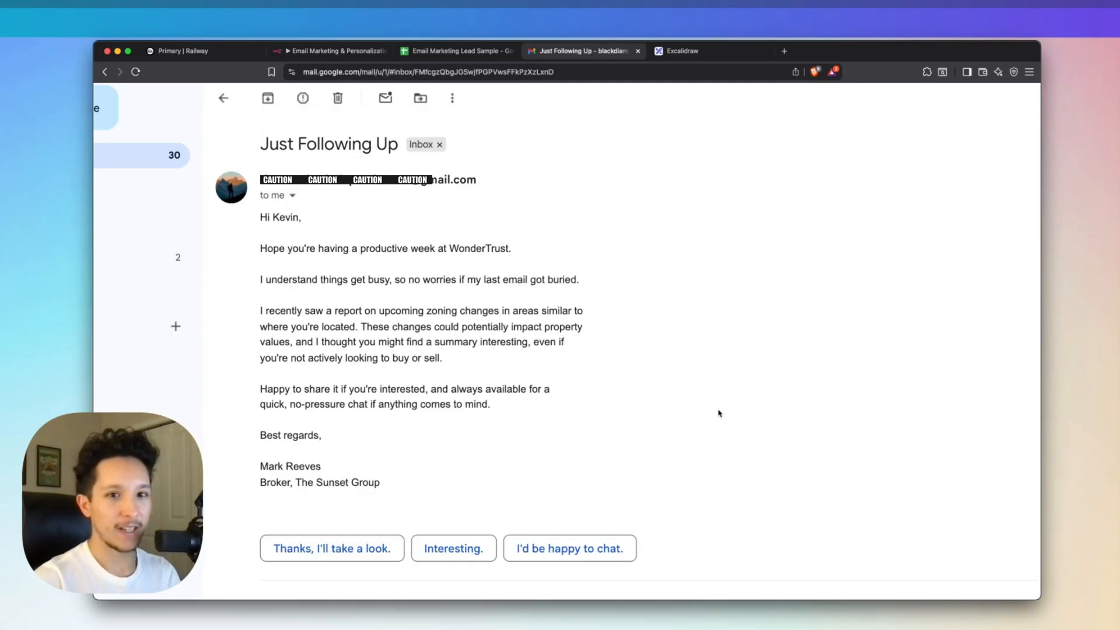
{"action": "mouse_move", "coordinate": [621, 342]}
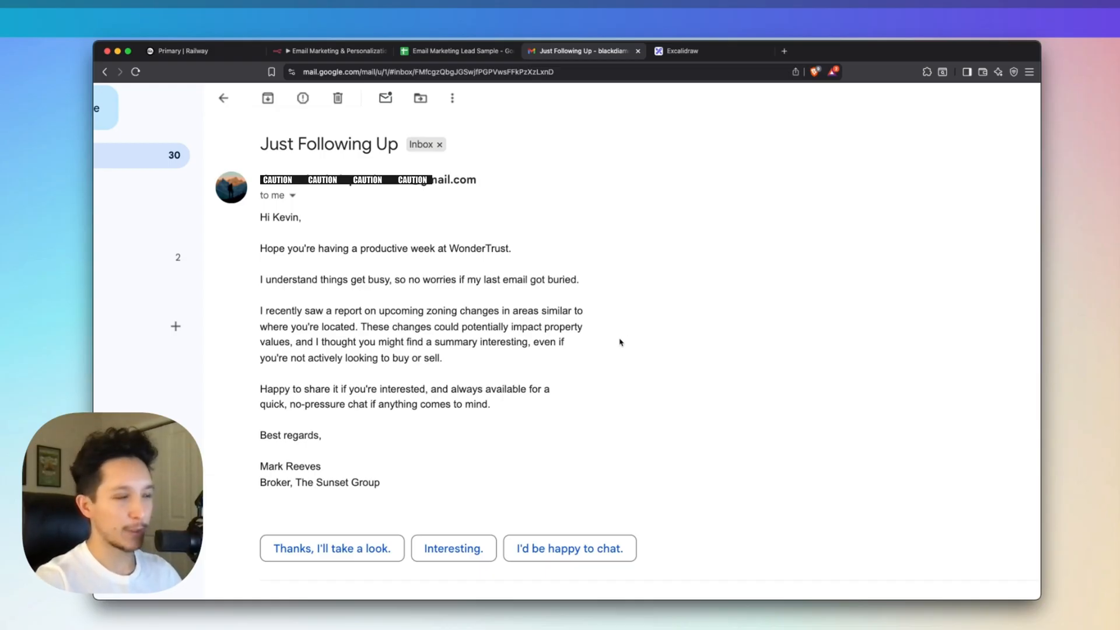
{"action": "mouse_move", "coordinate": [394, 267]}
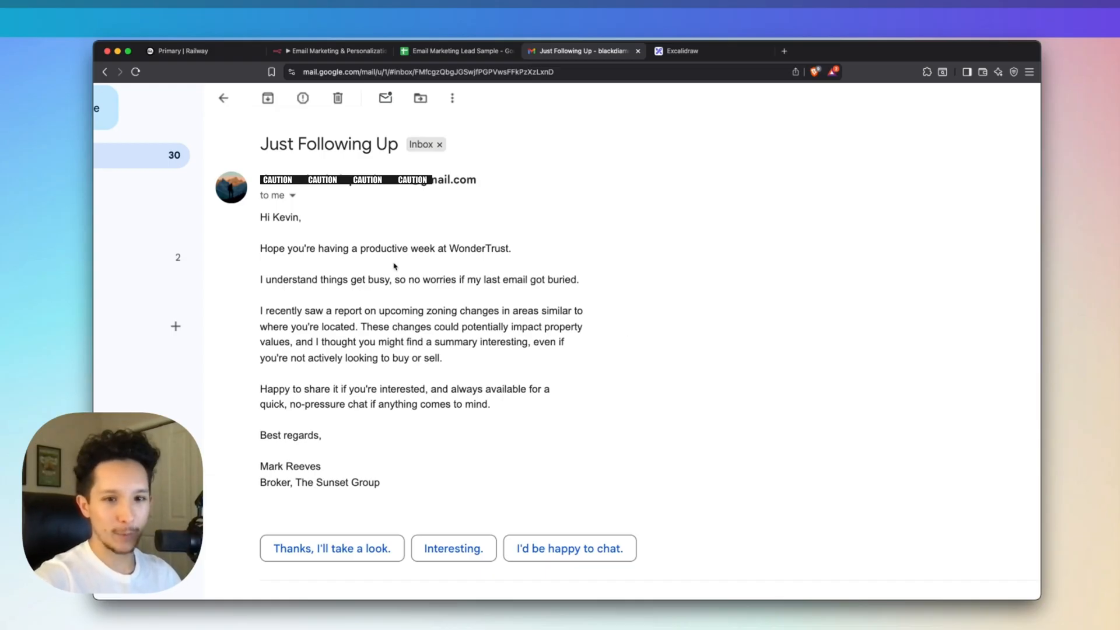
{"action": "mouse_move", "coordinate": [303, 292]}
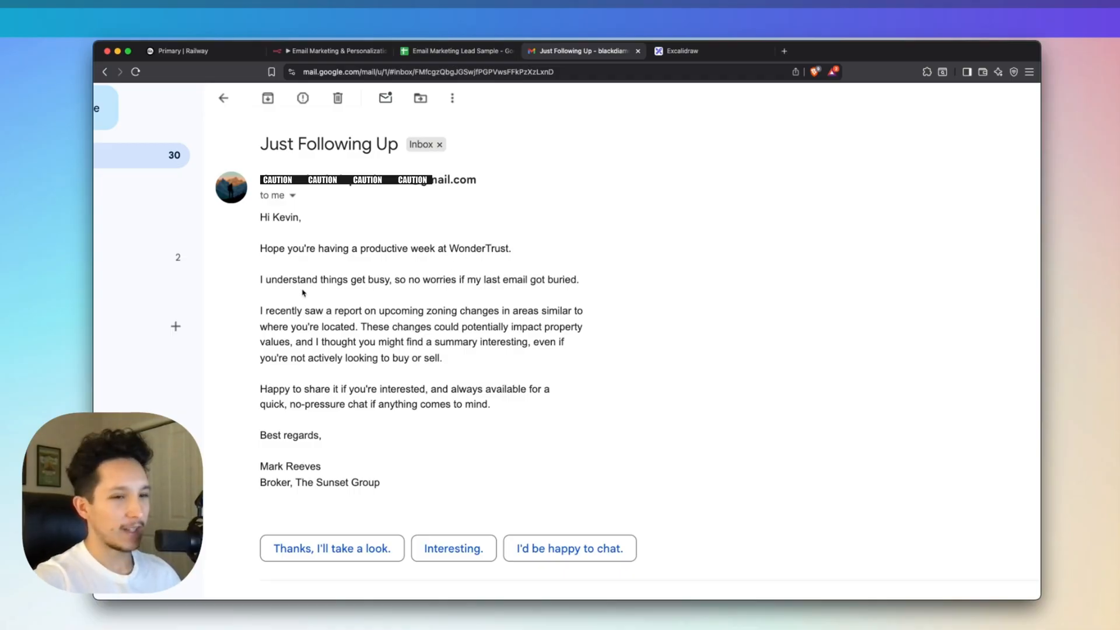
{"action": "mouse_move", "coordinate": [432, 296]}
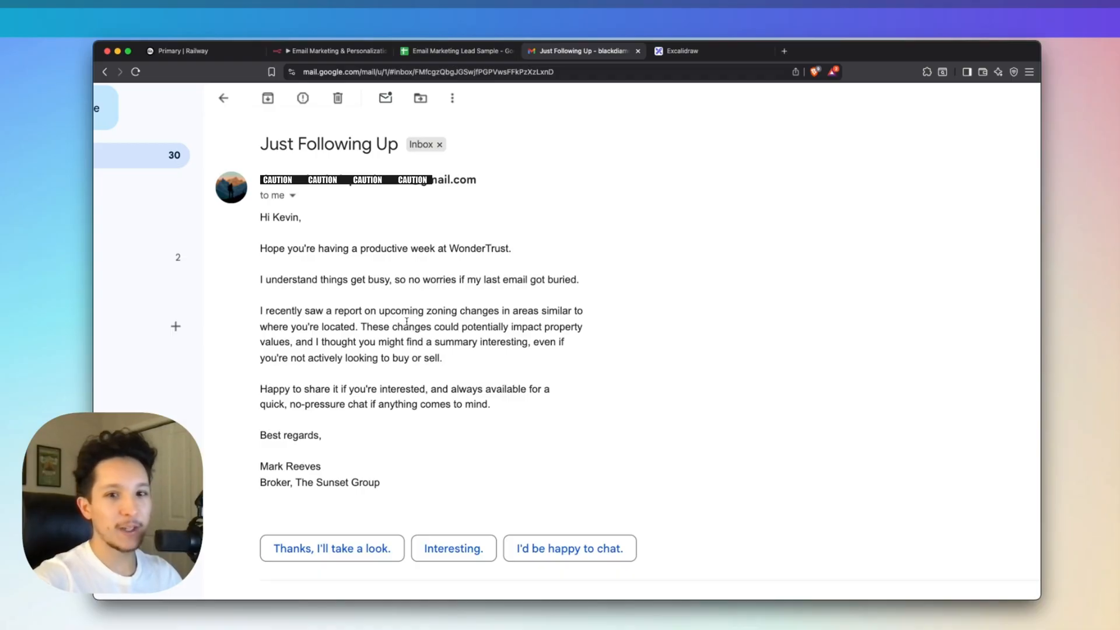
{"action": "mouse_move", "coordinate": [417, 327]}
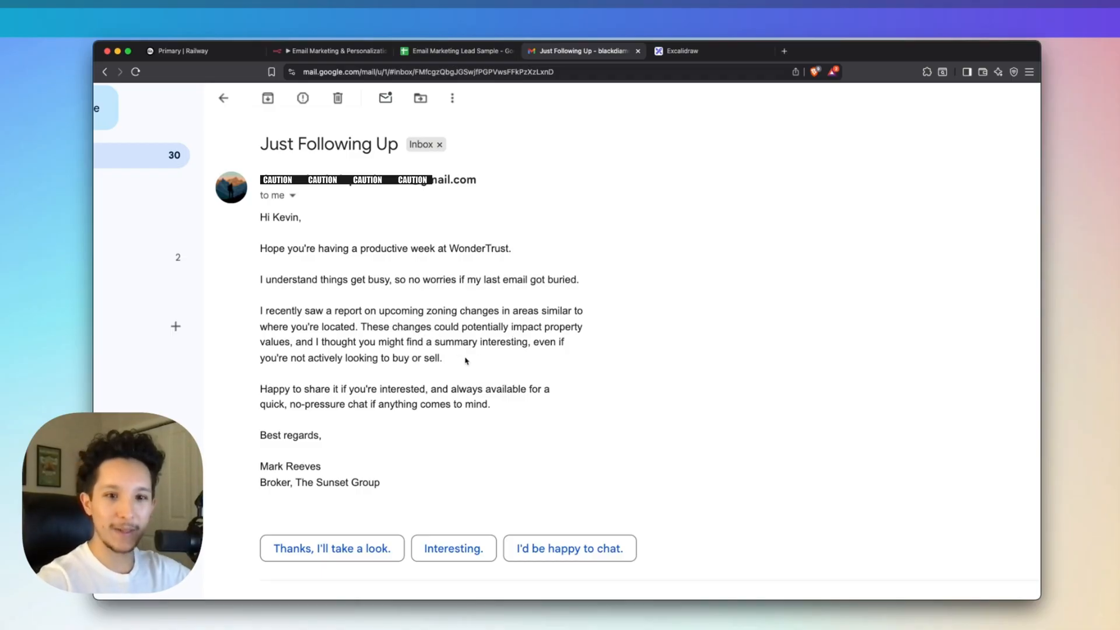
{"action": "mouse_move", "coordinate": [502, 414]}
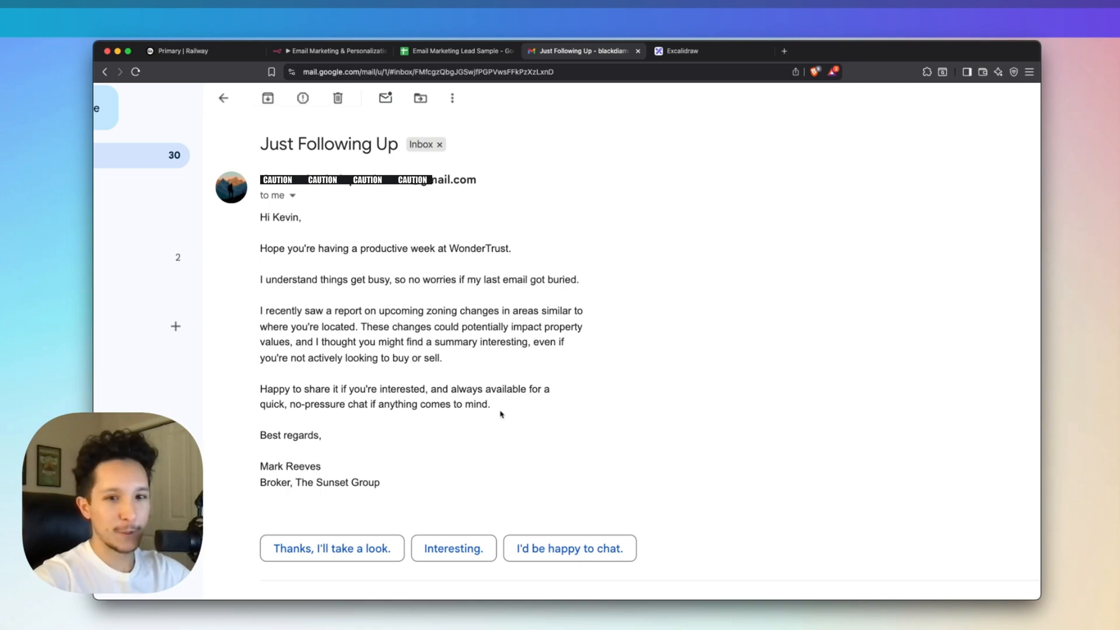
- Check Kevin's Message 2 status, rerun the workflow, and view the newest inbox email
{"action": "left_click", "coordinate": [457, 51]}
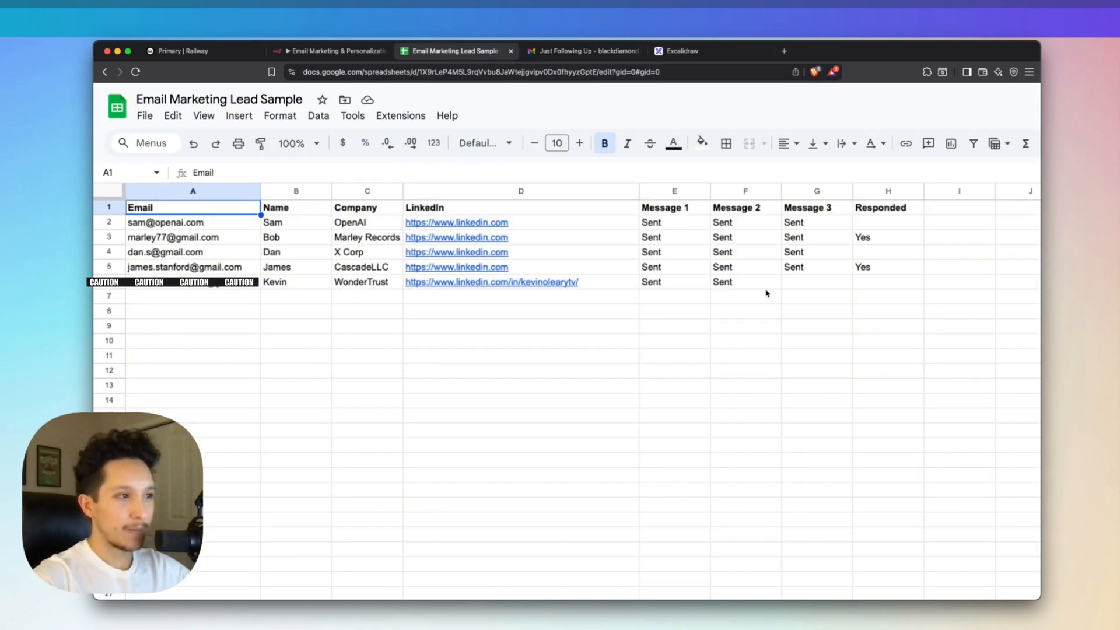
{"action": "mouse_move", "coordinate": [675, 272]}
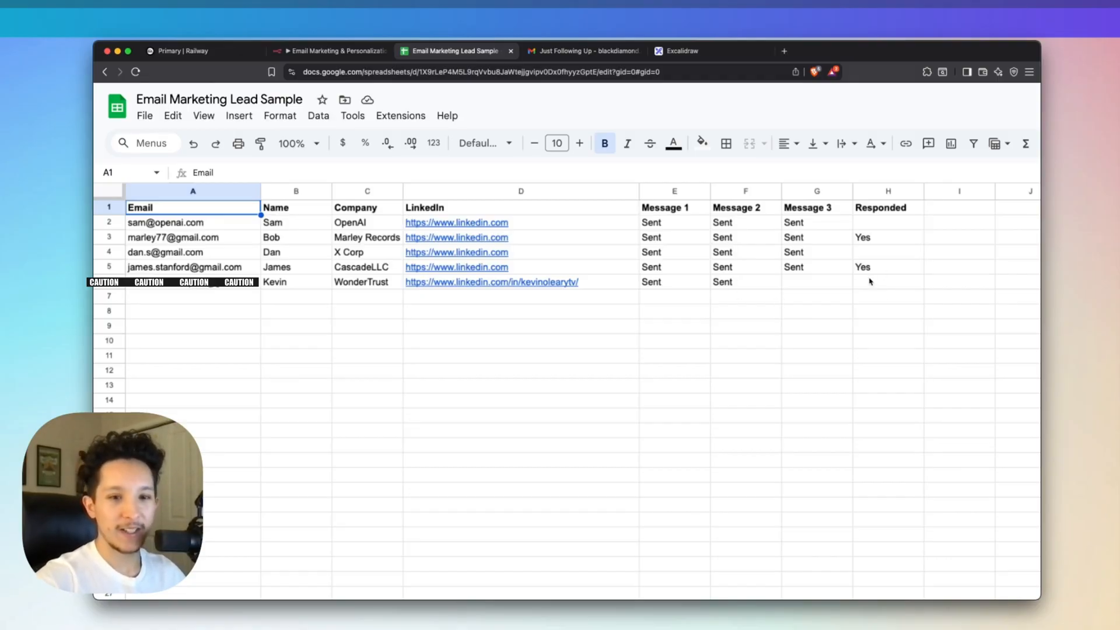
{"action": "left_click", "coordinate": [329, 51]}
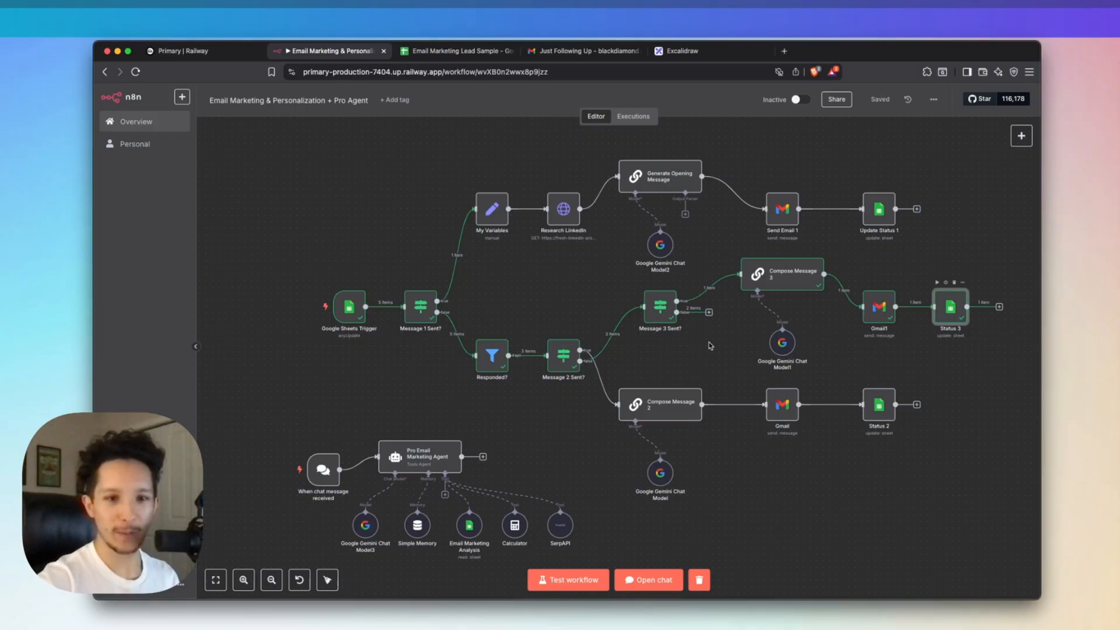
{"action": "left_click", "coordinate": [580, 52]}
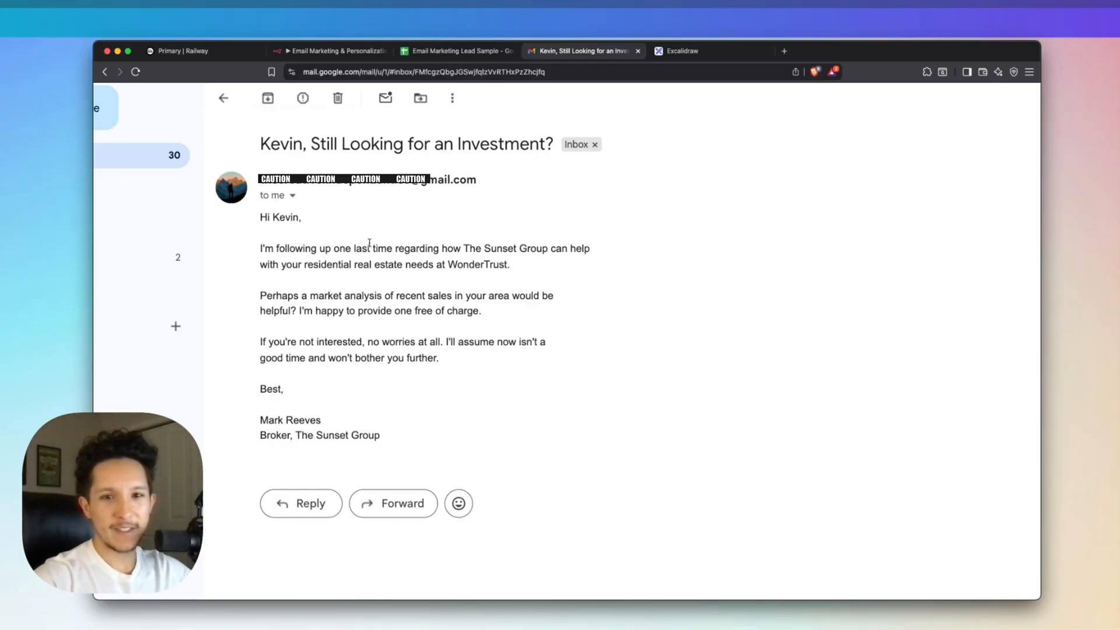
{"action": "mouse_move", "coordinate": [447, 386]}
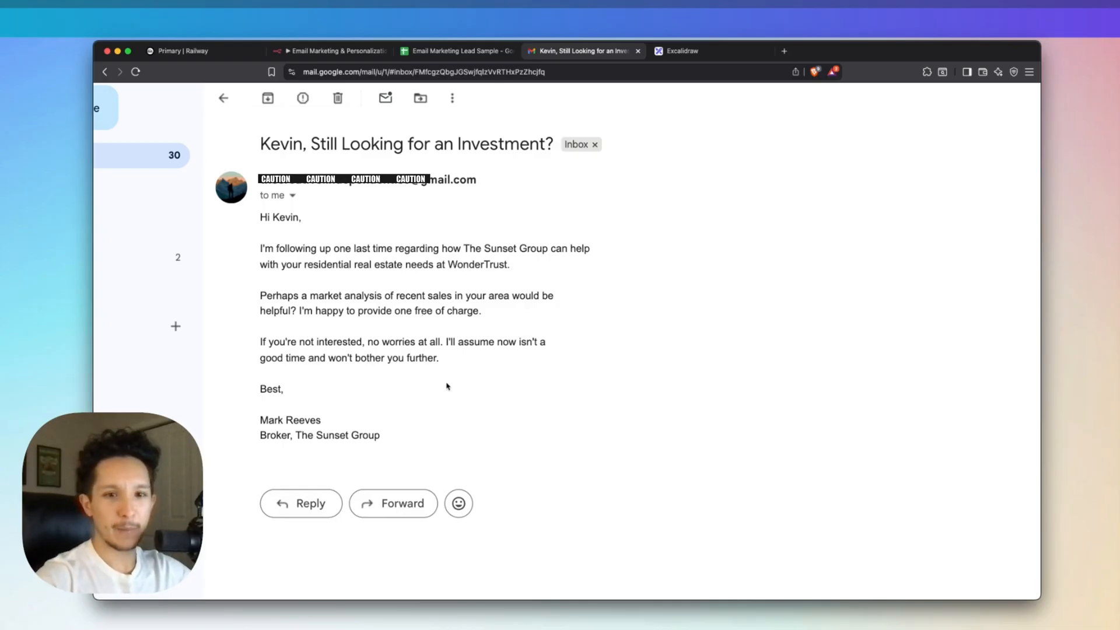
{"action": "mouse_move", "coordinate": [444, 355]}
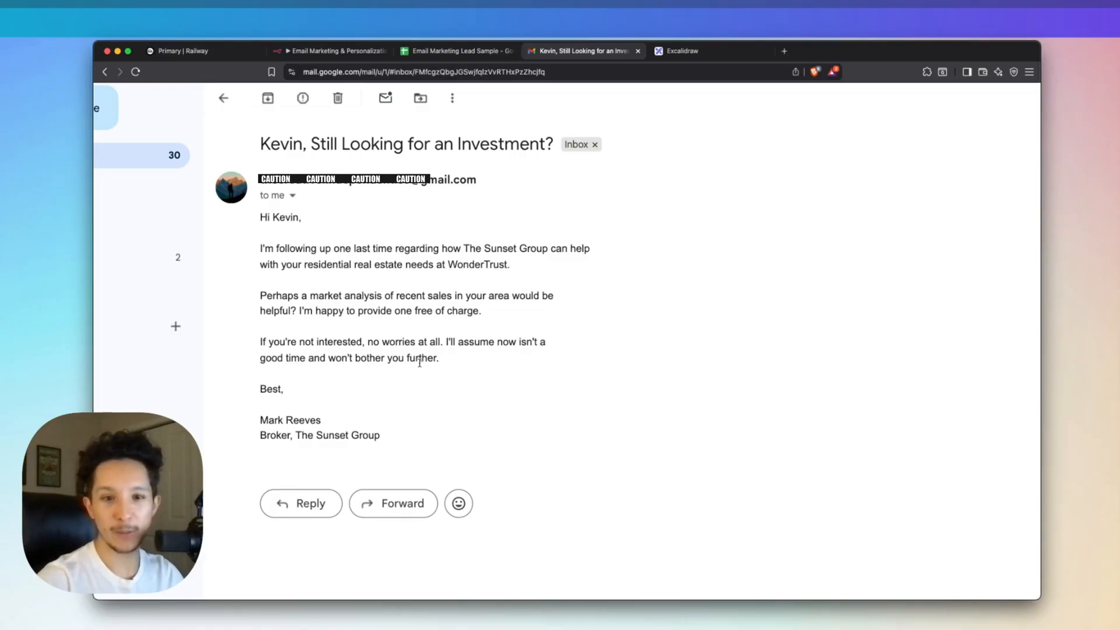
{"action": "mouse_move", "coordinate": [551, 383]}
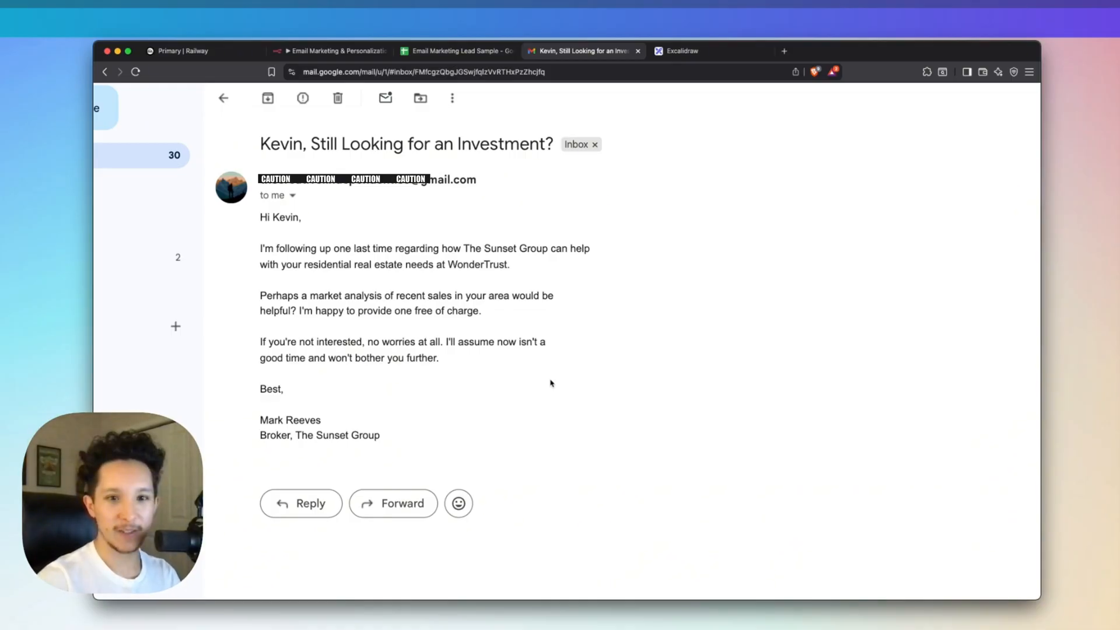
- View the lead sample sheet, then switch to the Pro Email Marketing Agent workflow
{"action": "left_click", "coordinate": [456, 51]}
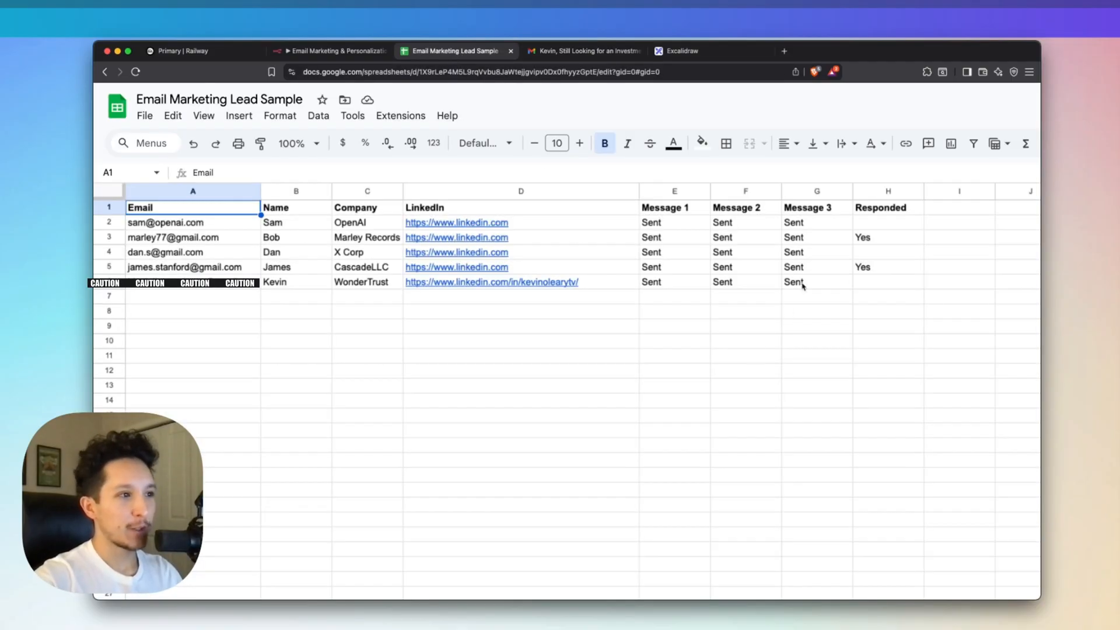
{"action": "mouse_move", "coordinate": [820, 287]}
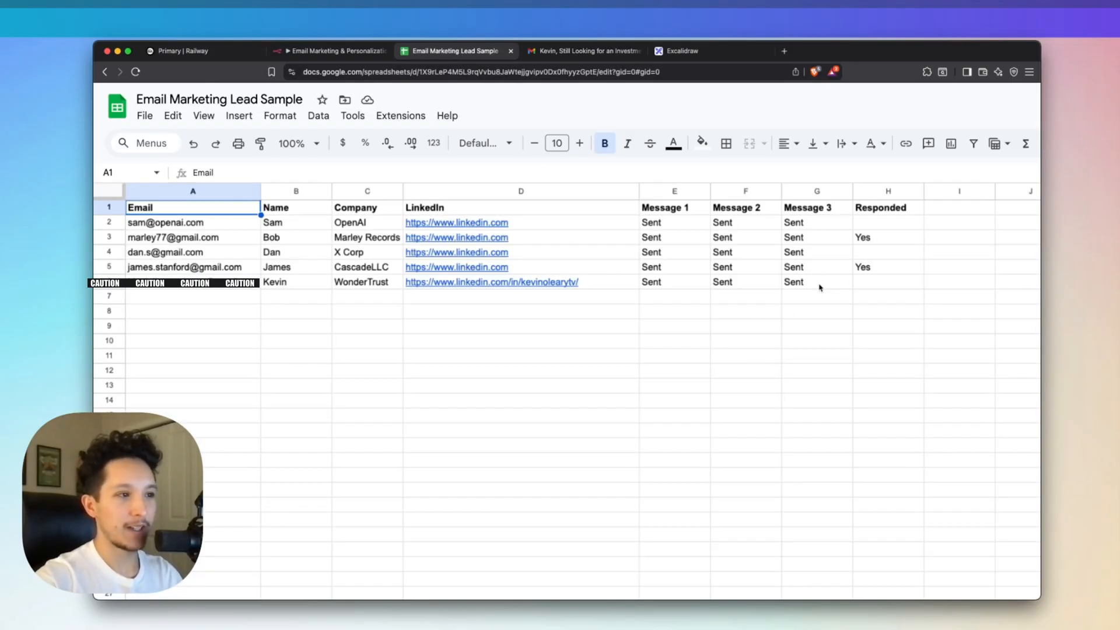
{"action": "mouse_move", "coordinate": [803, 312]}
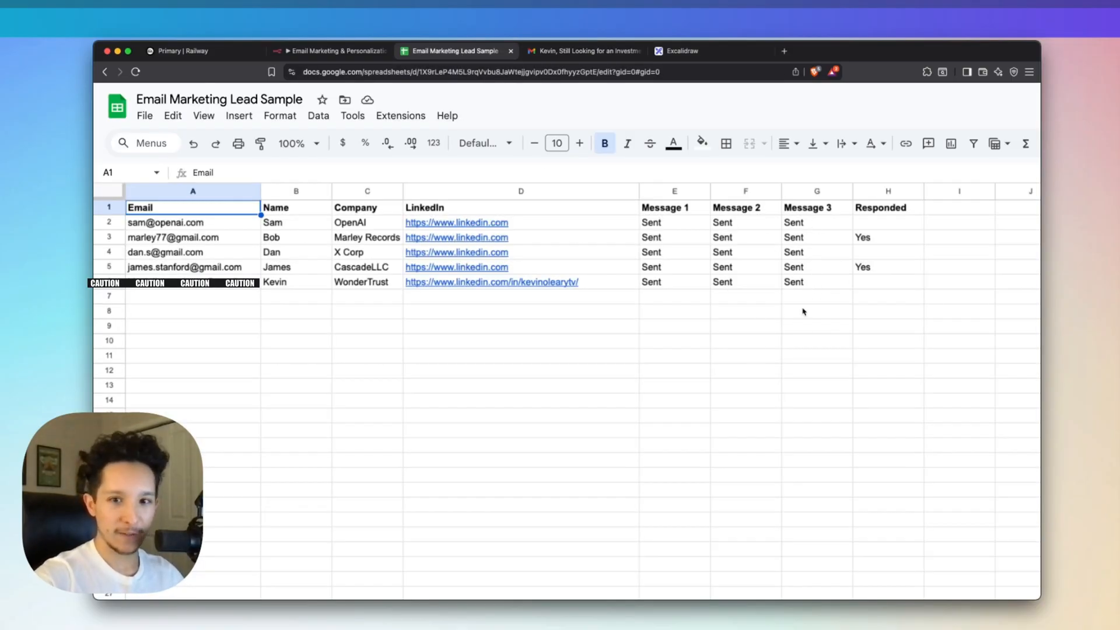
{"action": "left_click", "coordinate": [326, 51]}
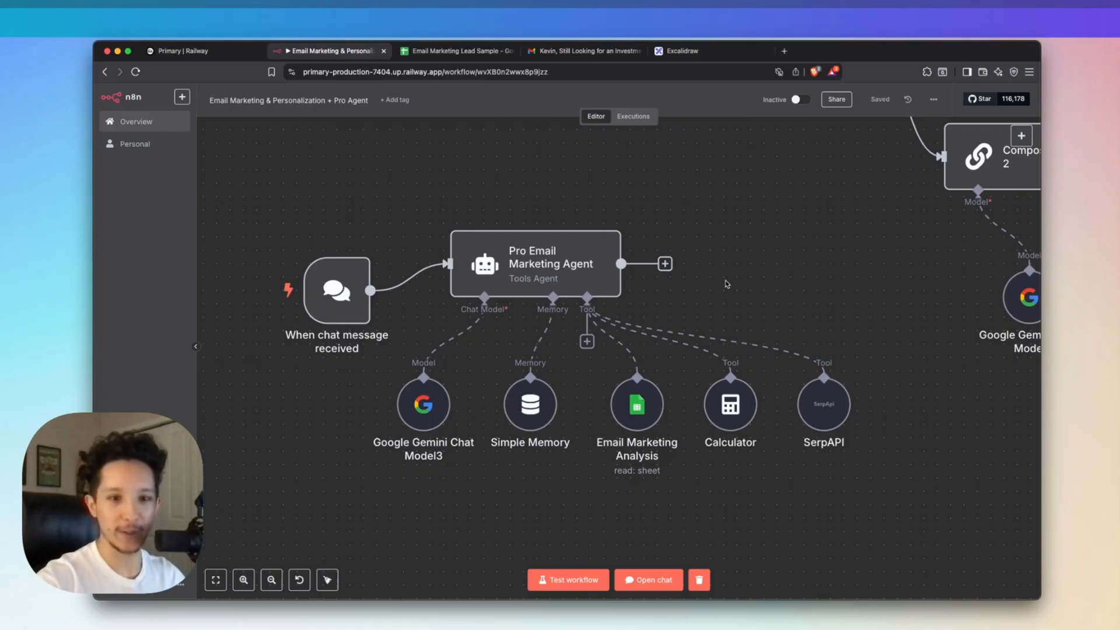
- Ask the agent in chat: 'what is my response rate so far on my lead list?'
{"action": "left_click", "coordinate": [648, 580]}
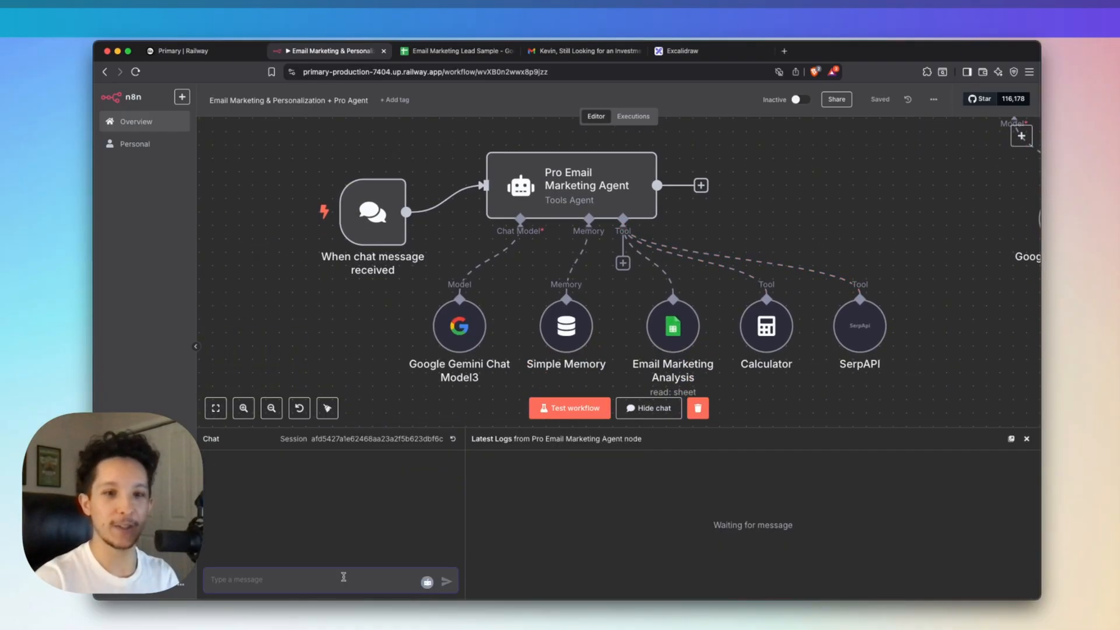
{"action": "type", "text": "Hi there, what is my response rate so far on my lead list?"}
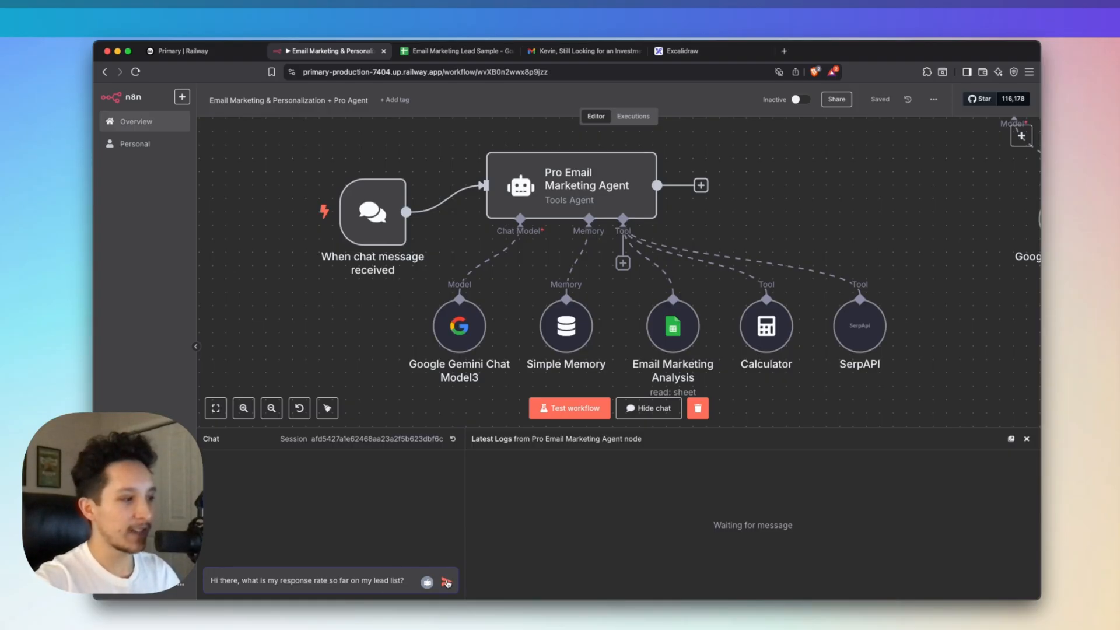
{"action": "left_click", "coordinate": [446, 581]}
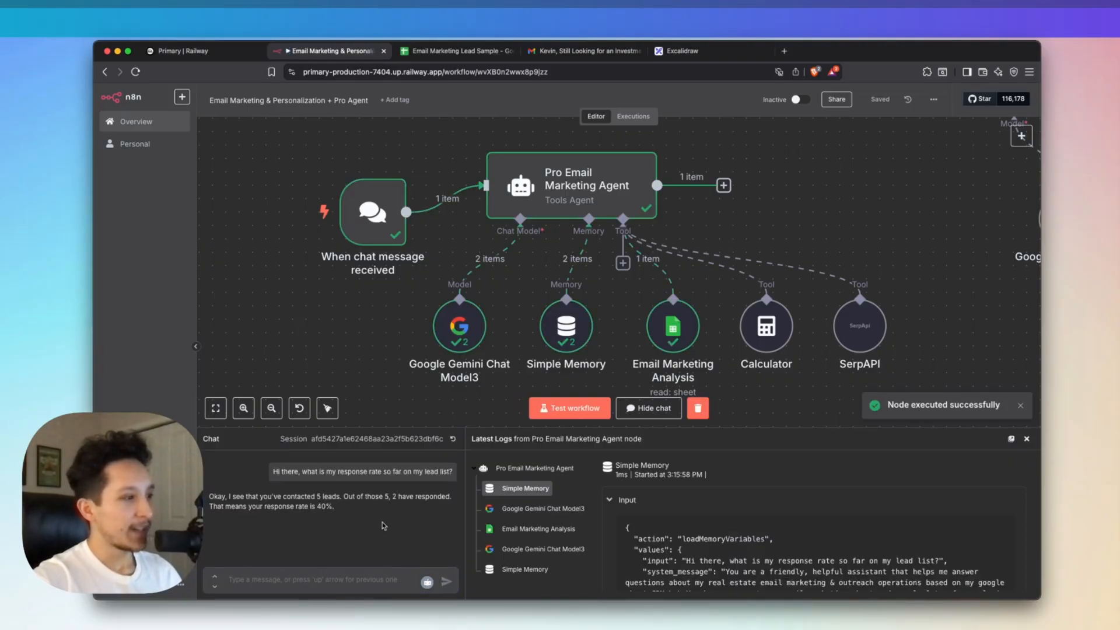
{"action": "mouse_move", "coordinate": [250, 522]}
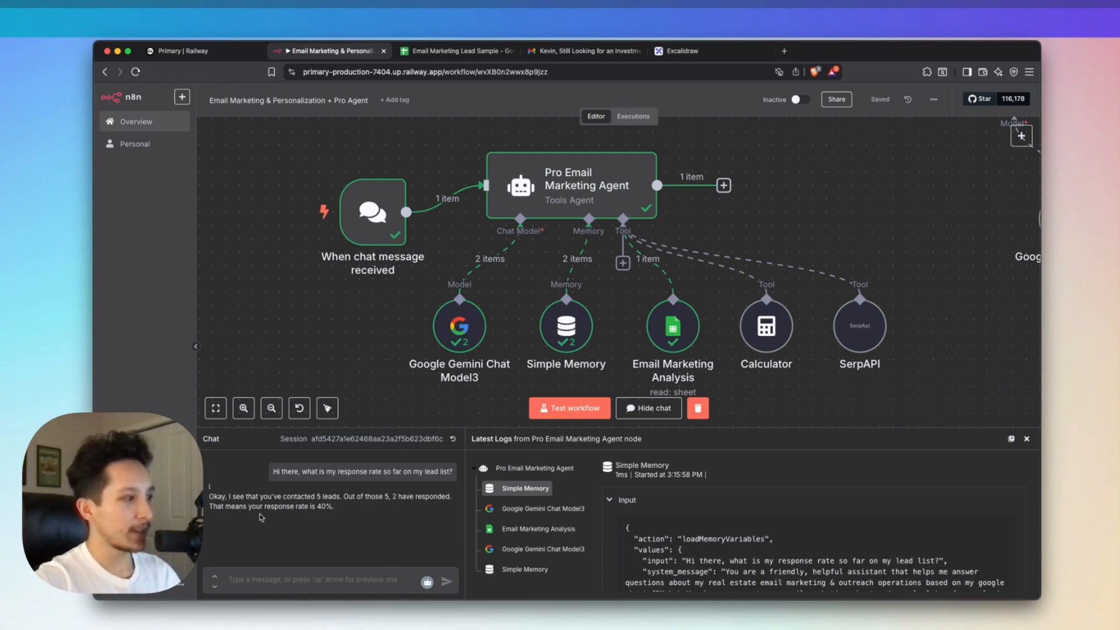
{"action": "mouse_move", "coordinate": [310, 519]}
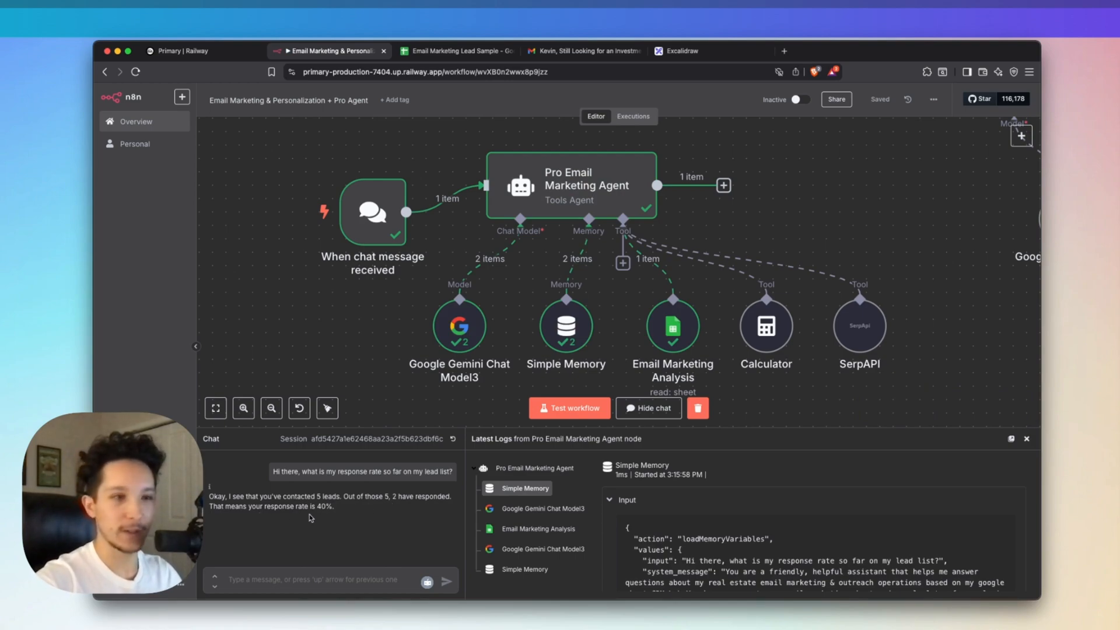
- Ask 'How many emails have I sent in total?' and compare the answer against the sheet
{"action": "left_click", "coordinate": [451, 51]}
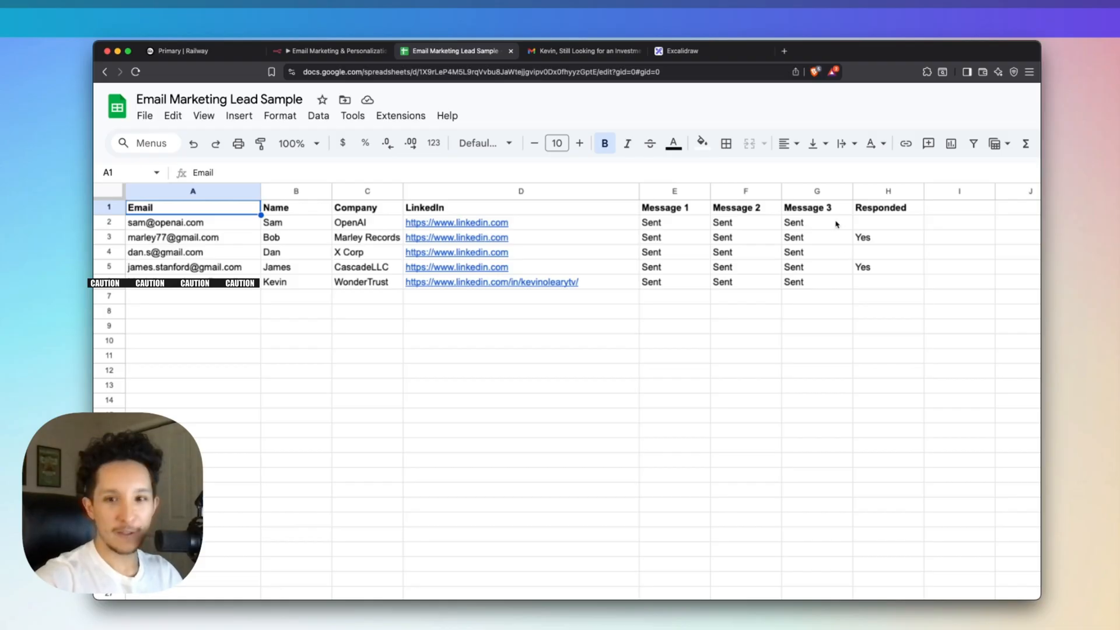
{"action": "left_click", "coordinate": [328, 51]}
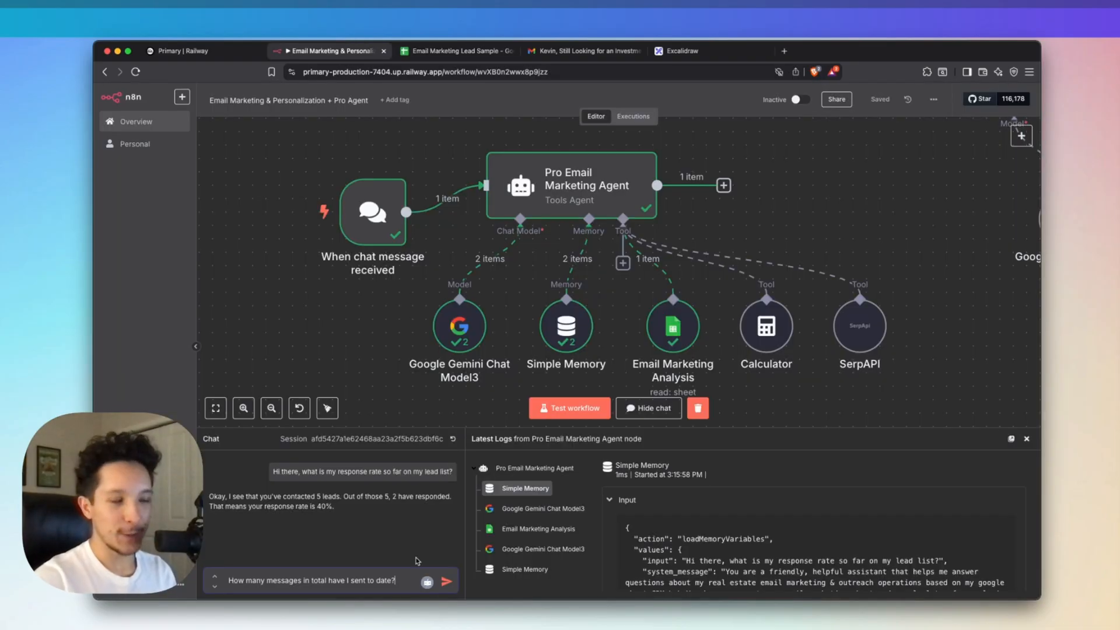
{"action": "mouse_move", "coordinate": [432, 529]}
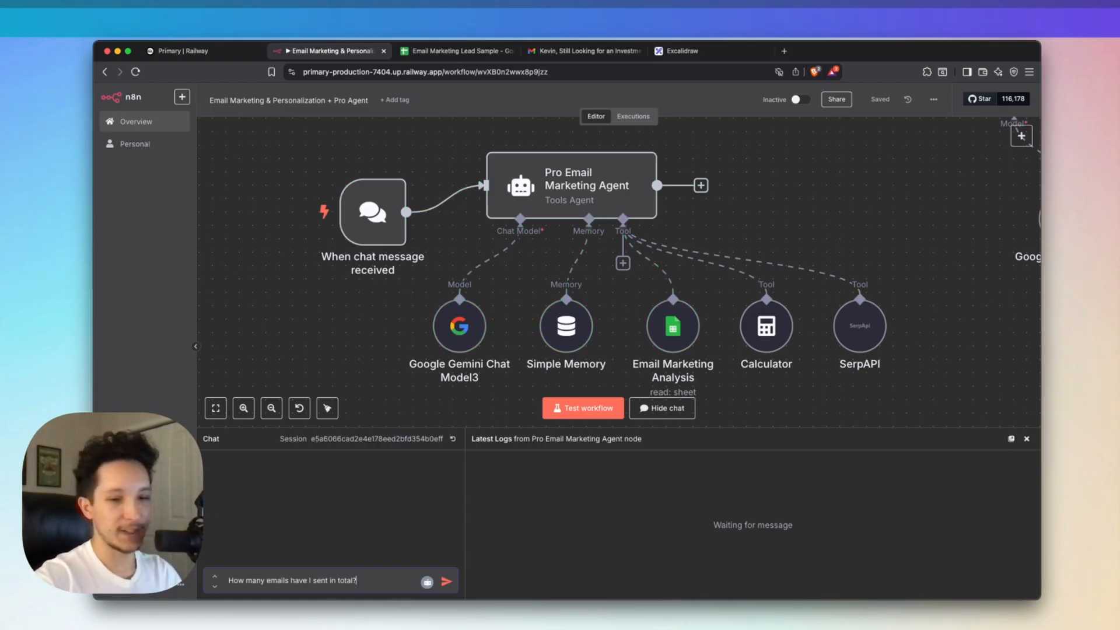
{"action": "left_click", "coordinate": [446, 596]}
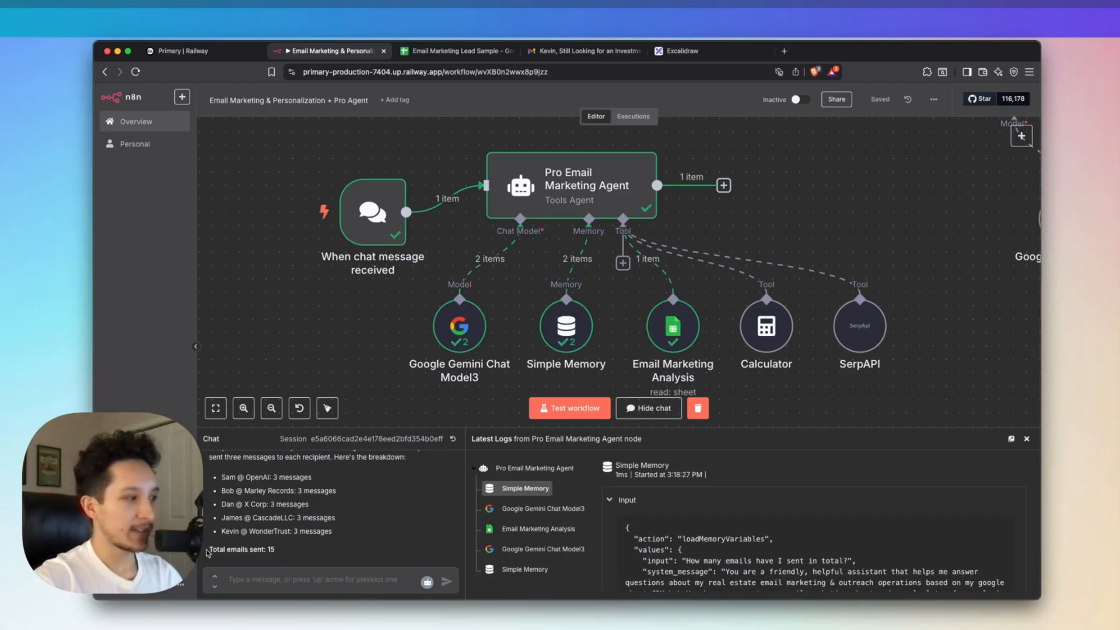
{"action": "left_click", "coordinate": [451, 51]}
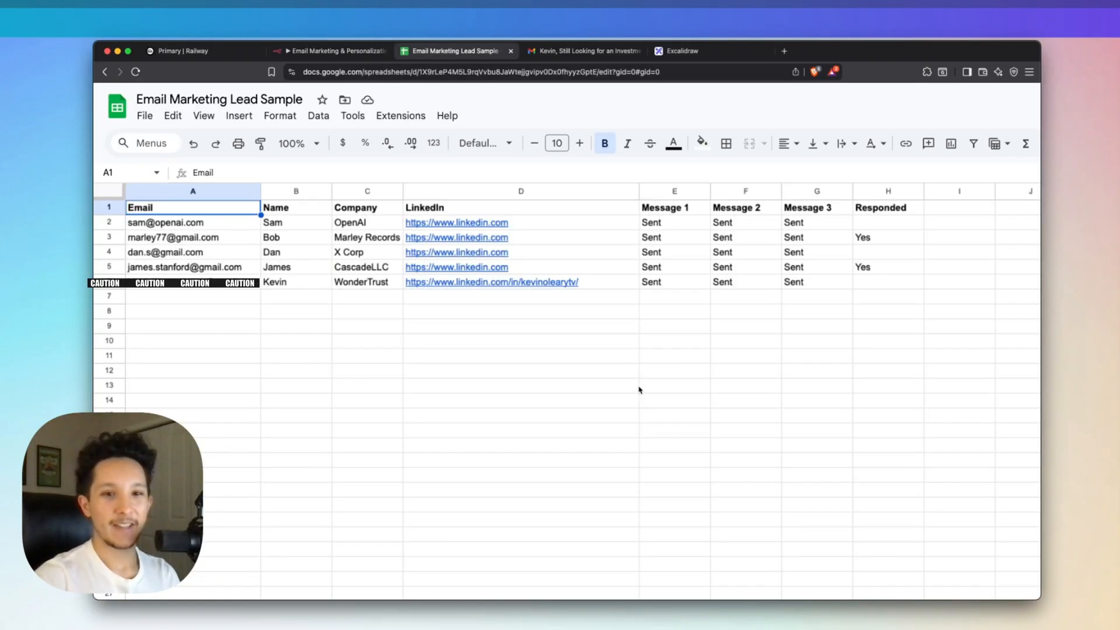
{"action": "left_click", "coordinate": [328, 51]}
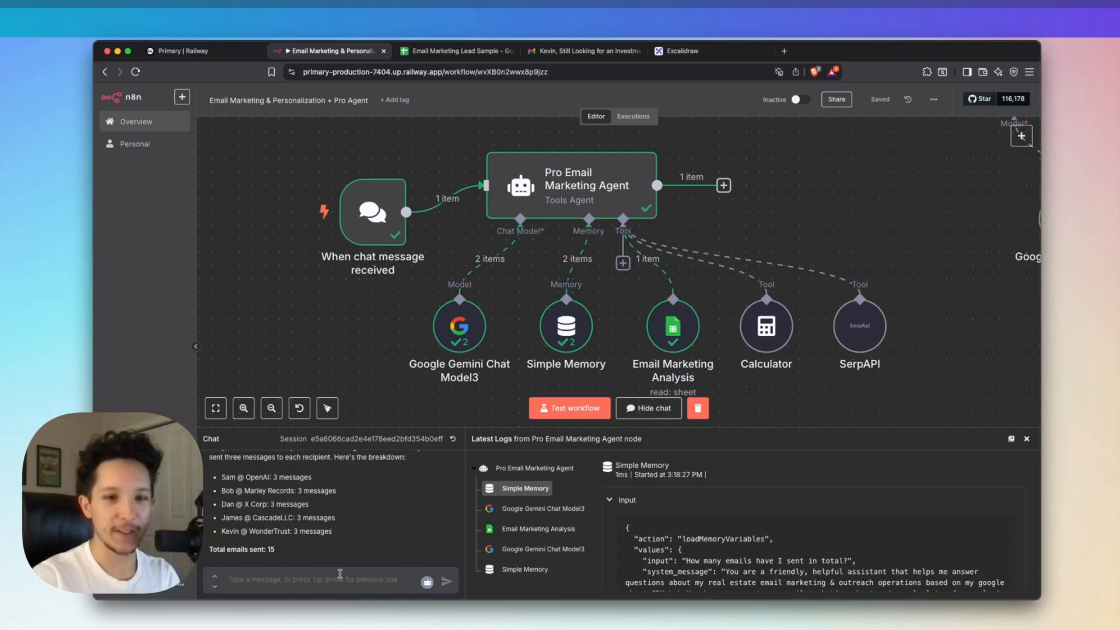
- Ask the agent for quick tips to improve open rates and scroll through the reply
{"action": "type", "text": "Thanks, can you also give my a couple of quick tips on things I can do to improve my open rate?"}
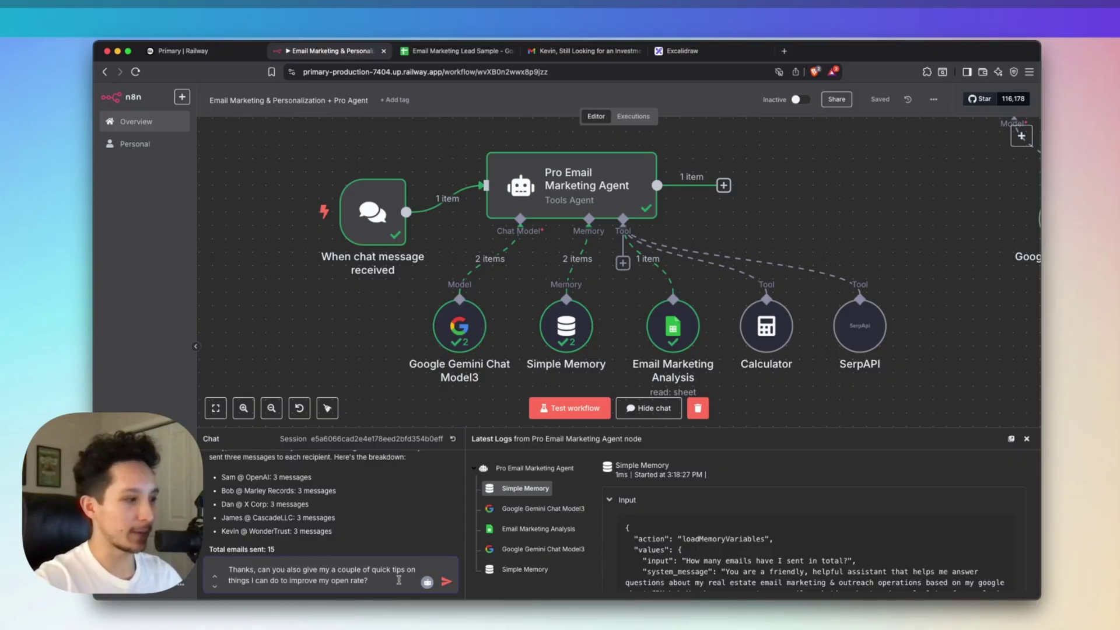
{"action": "left_click", "coordinate": [447, 581]}
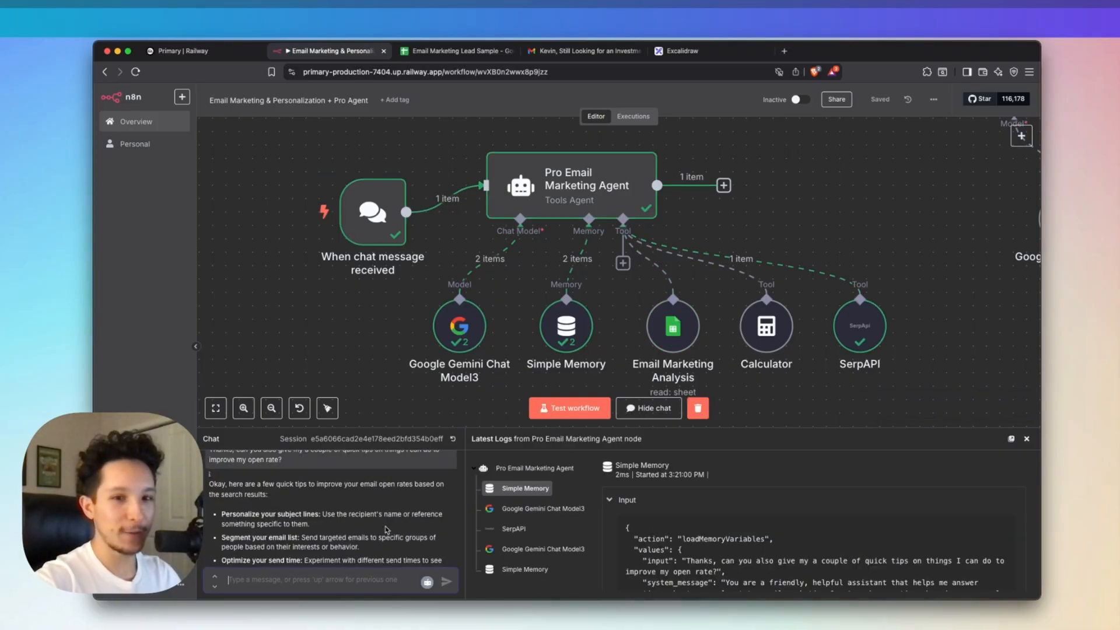
{"action": "scroll", "scroll_direction": "down", "scroll_amount": 3}
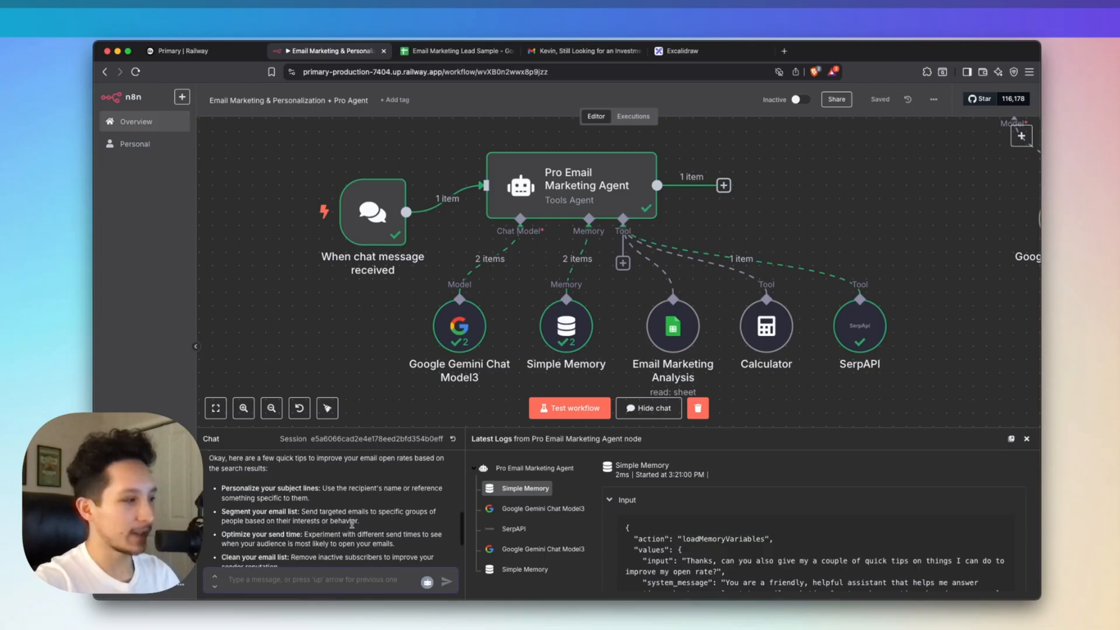
{"action": "scroll", "scroll_direction": "down", "scroll_amount": 3}
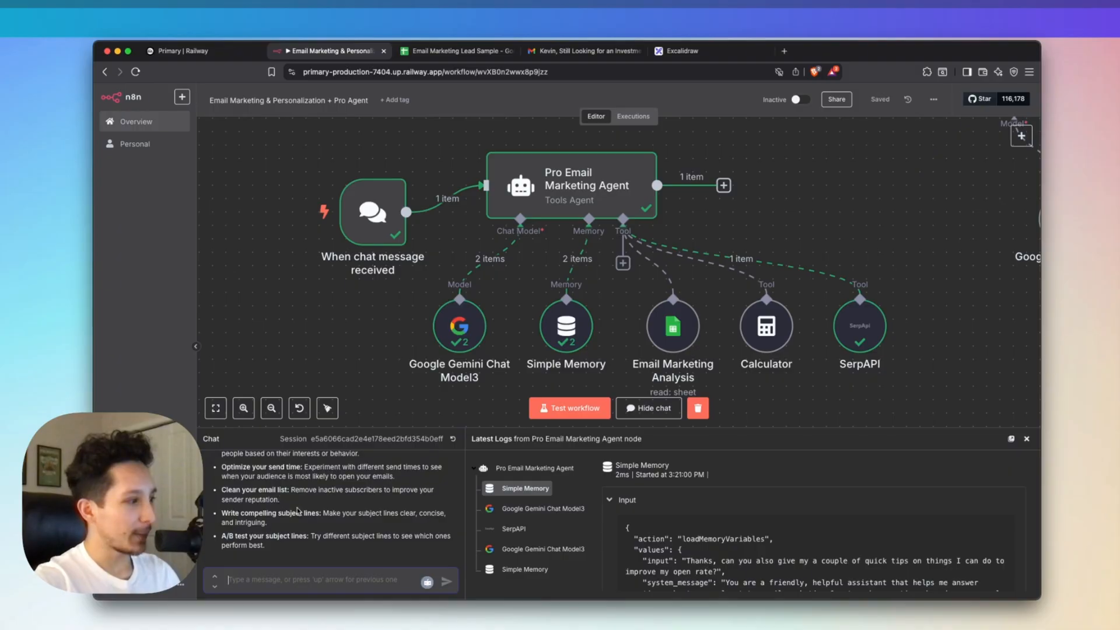
{"action": "mouse_move", "coordinate": [295, 552]}
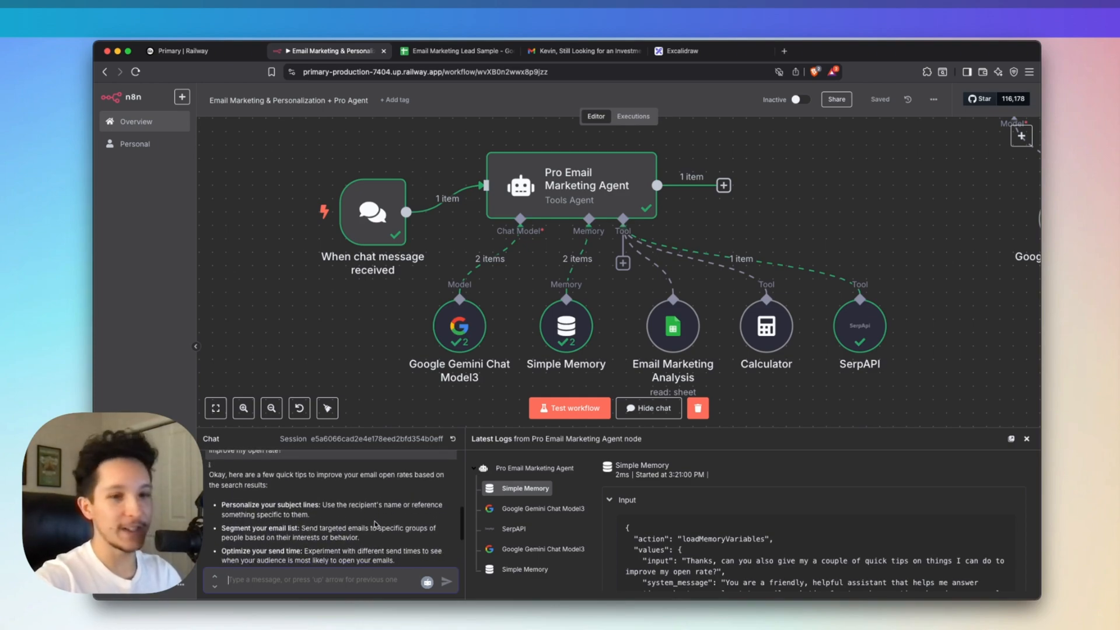
{"action": "scroll", "scroll_direction": "down", "scroll_amount": 3}
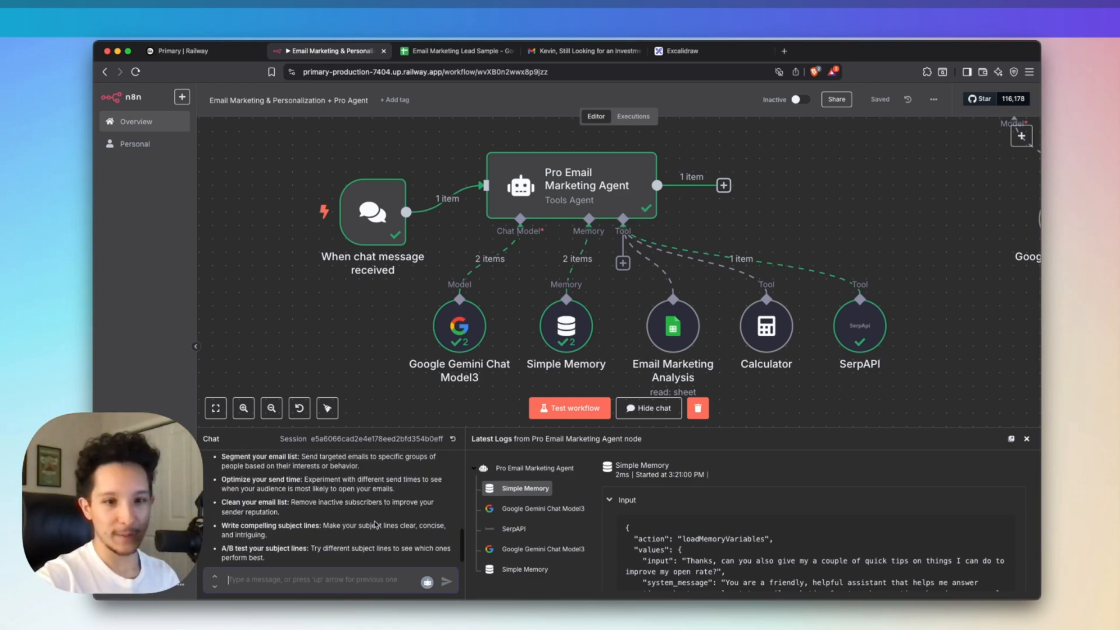